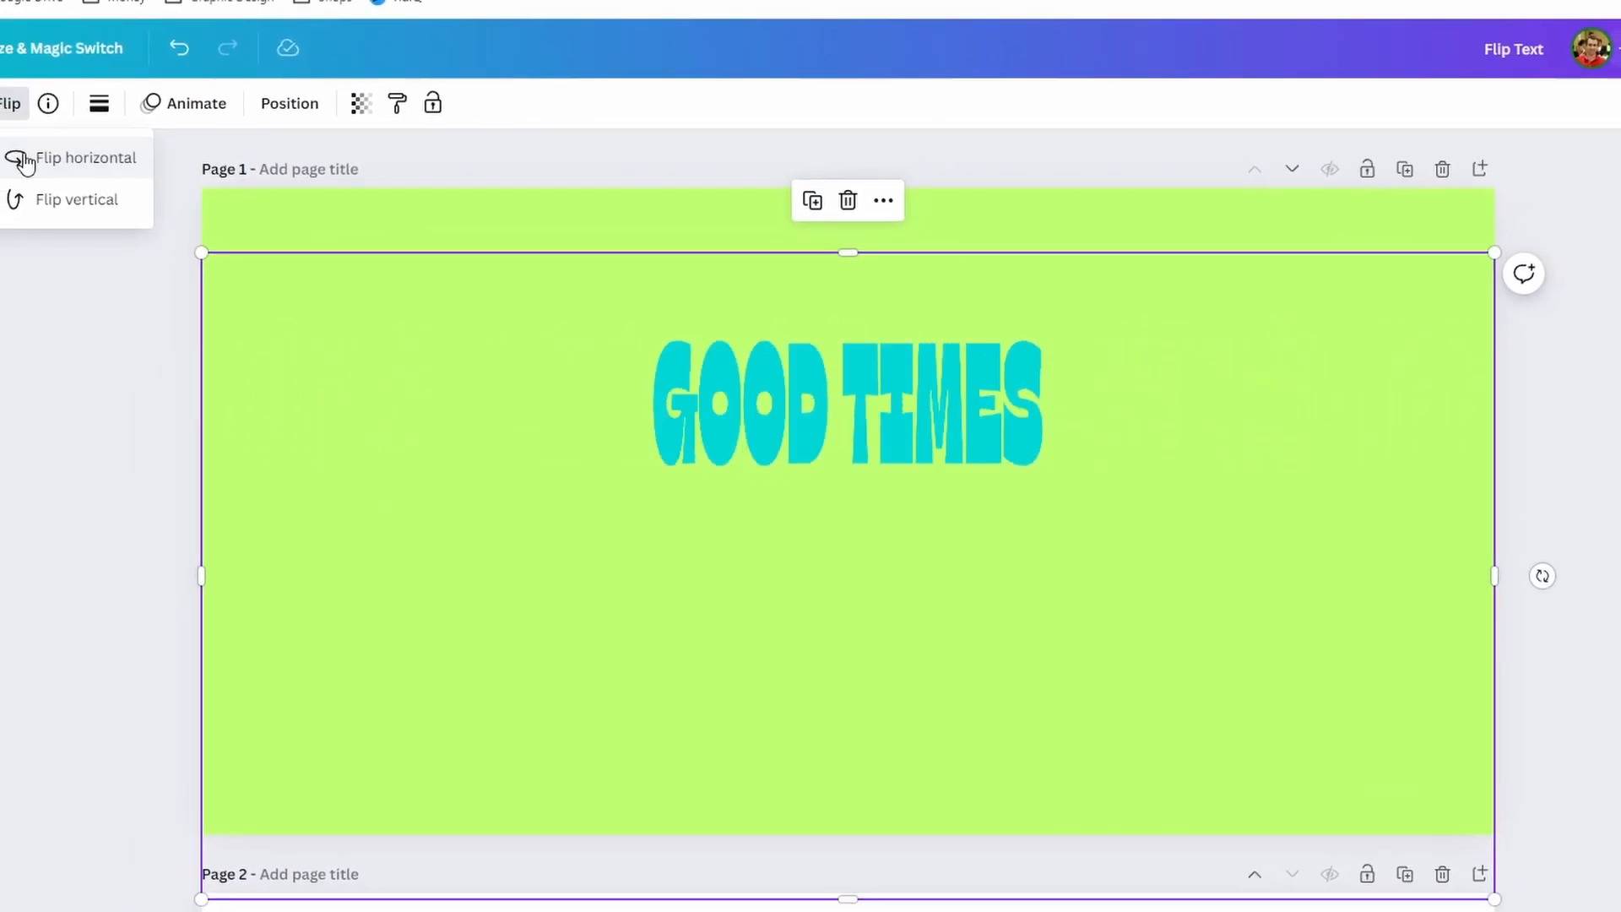
Step: Review the upside-down blue text example and go to the Canva home page
scroll(down, 3)
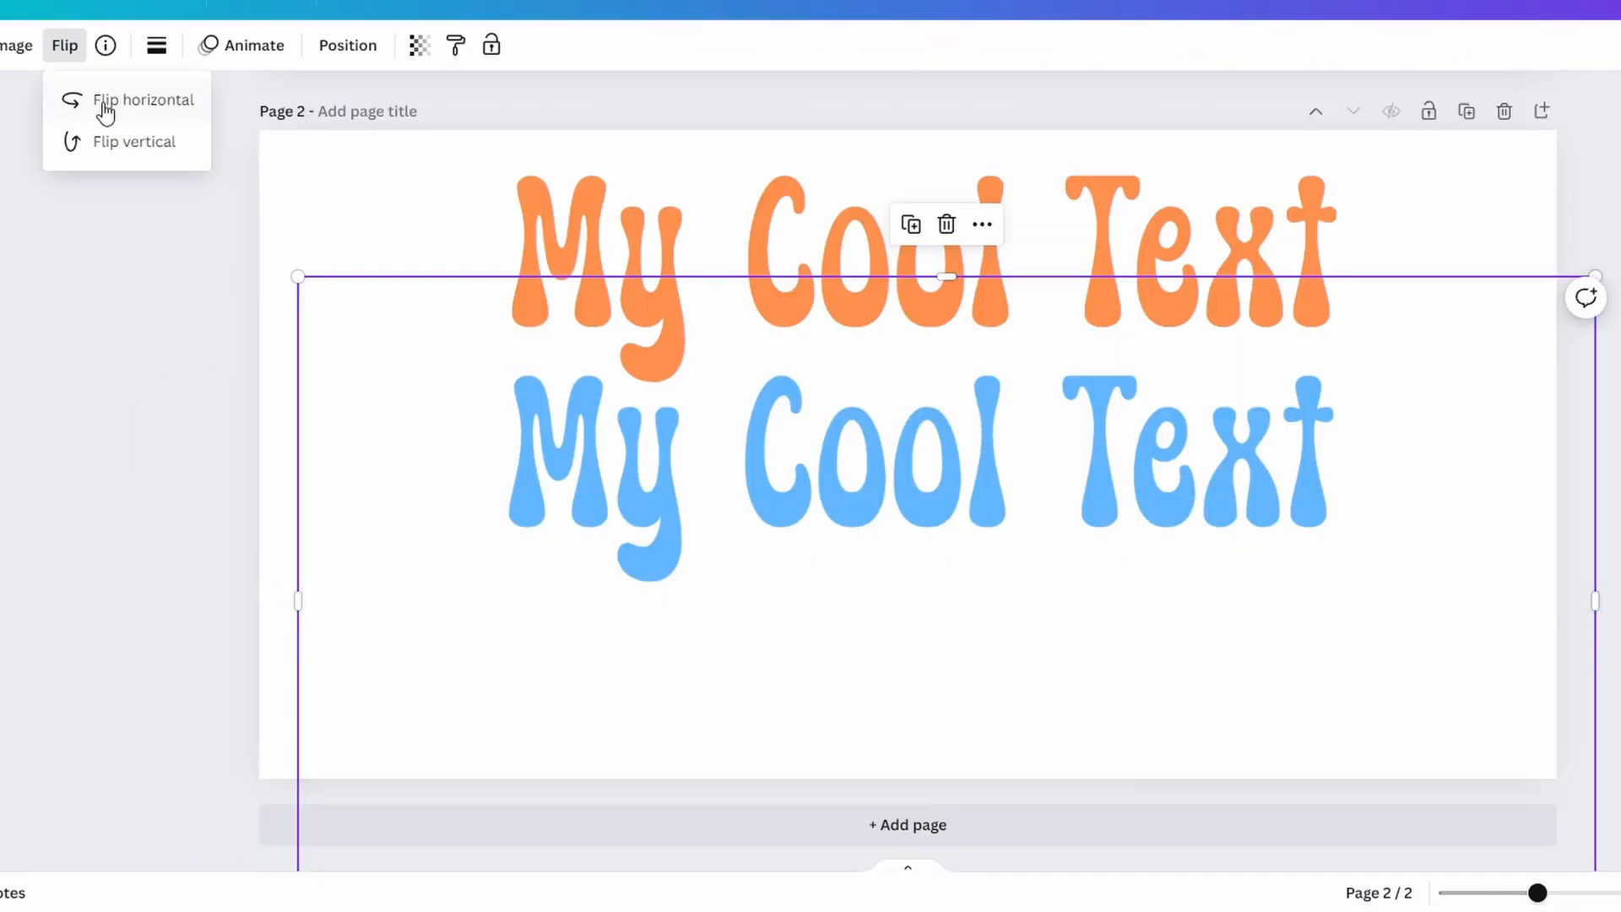
click(146, 99)
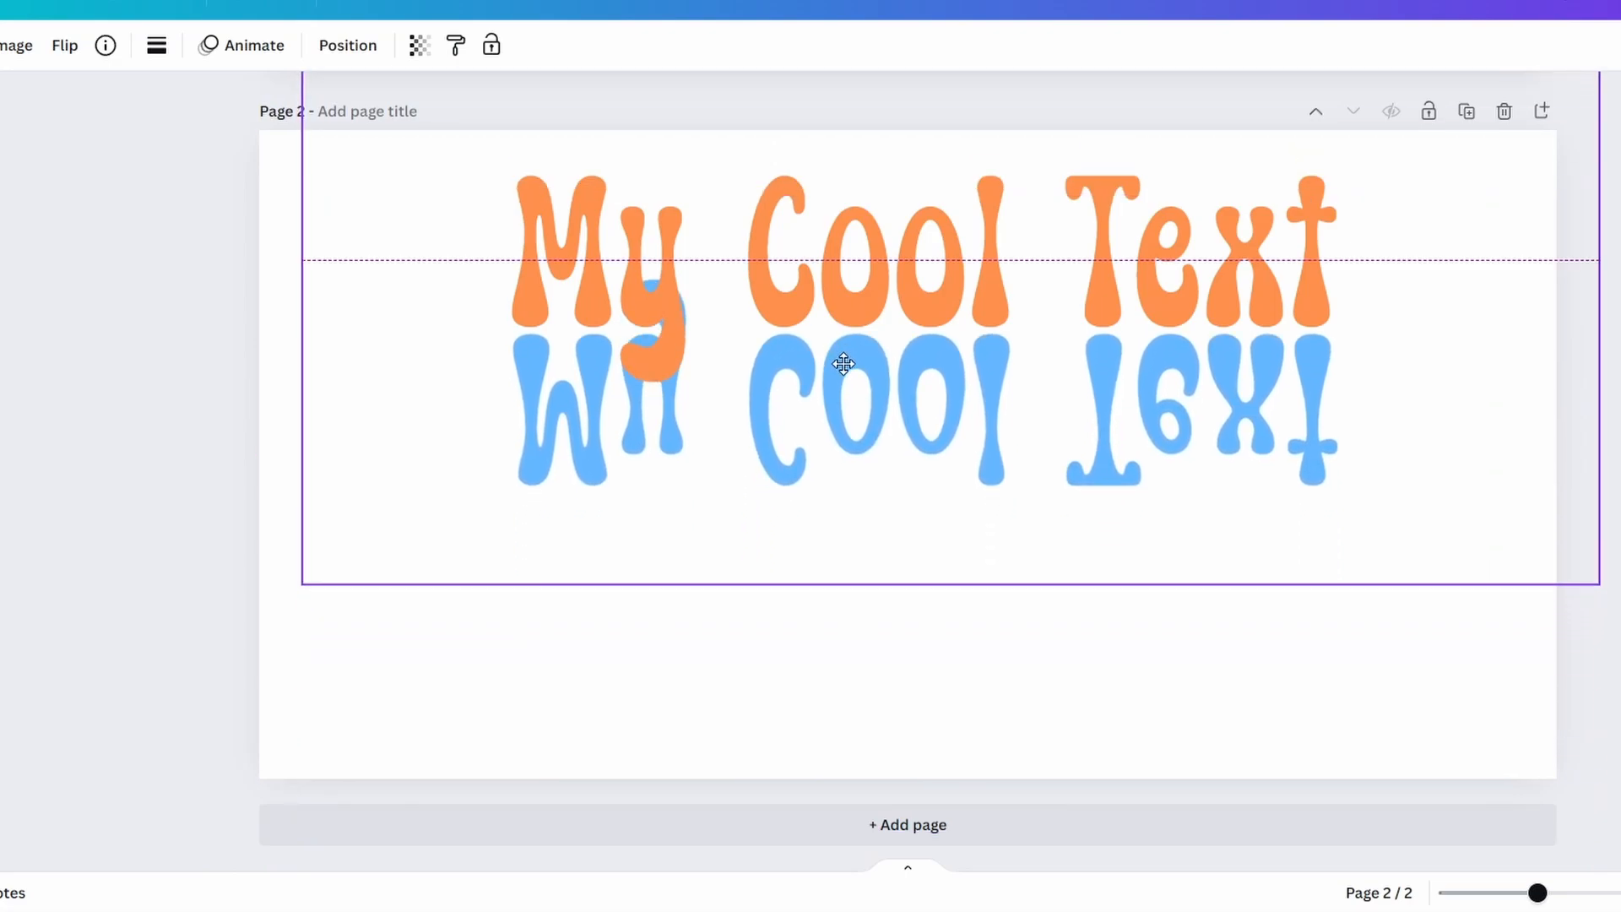
click(155, 20)
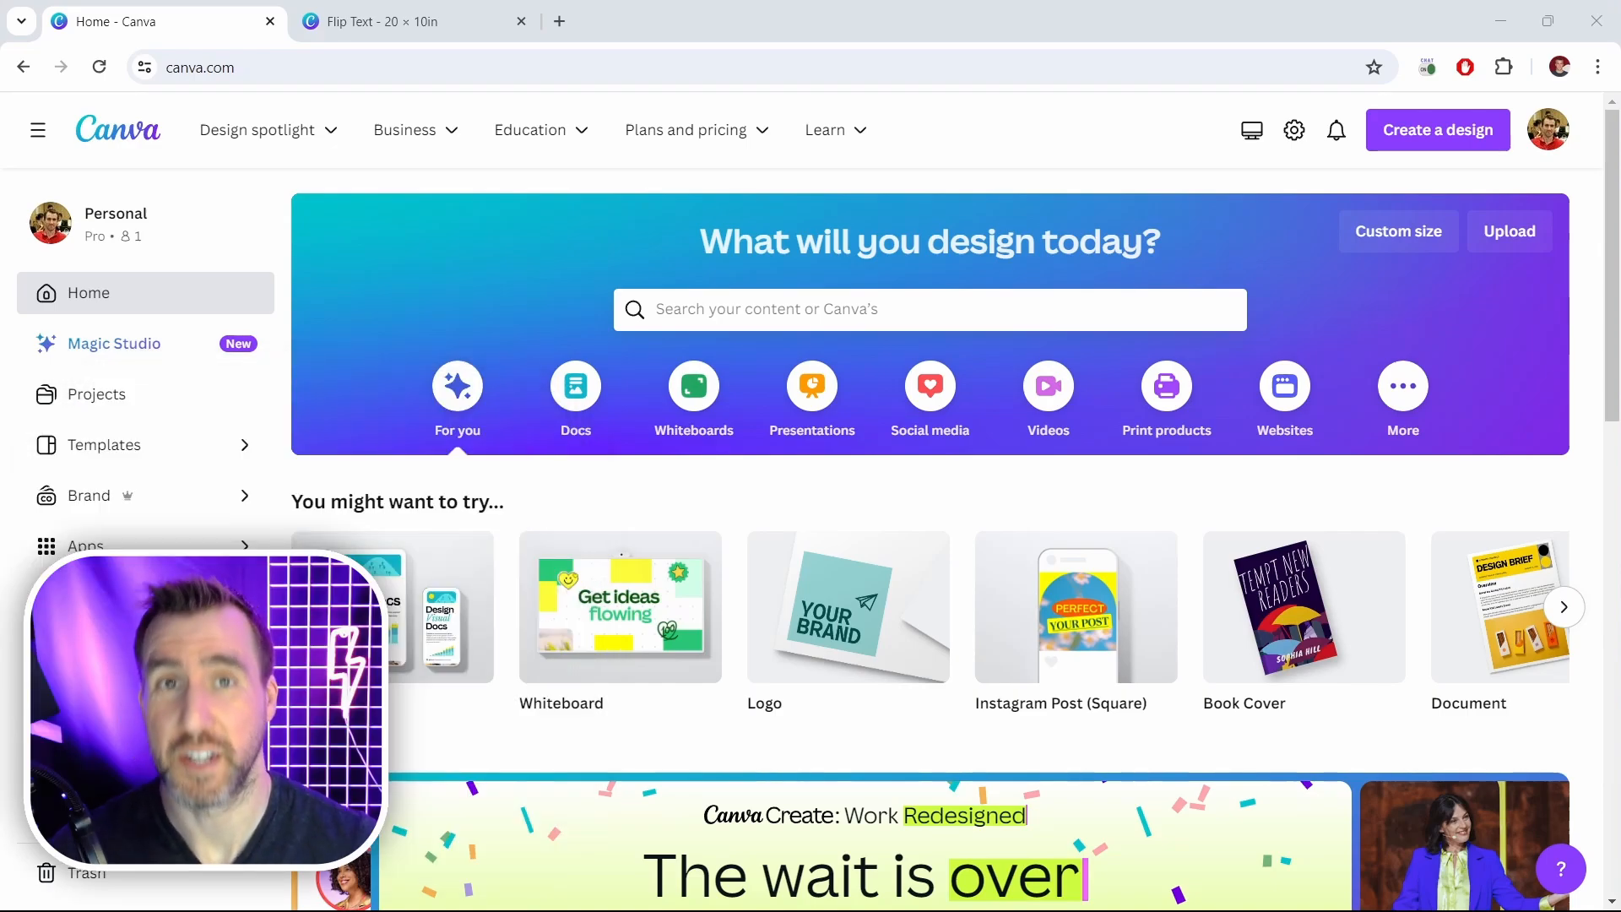
mouse_move(439, 20)
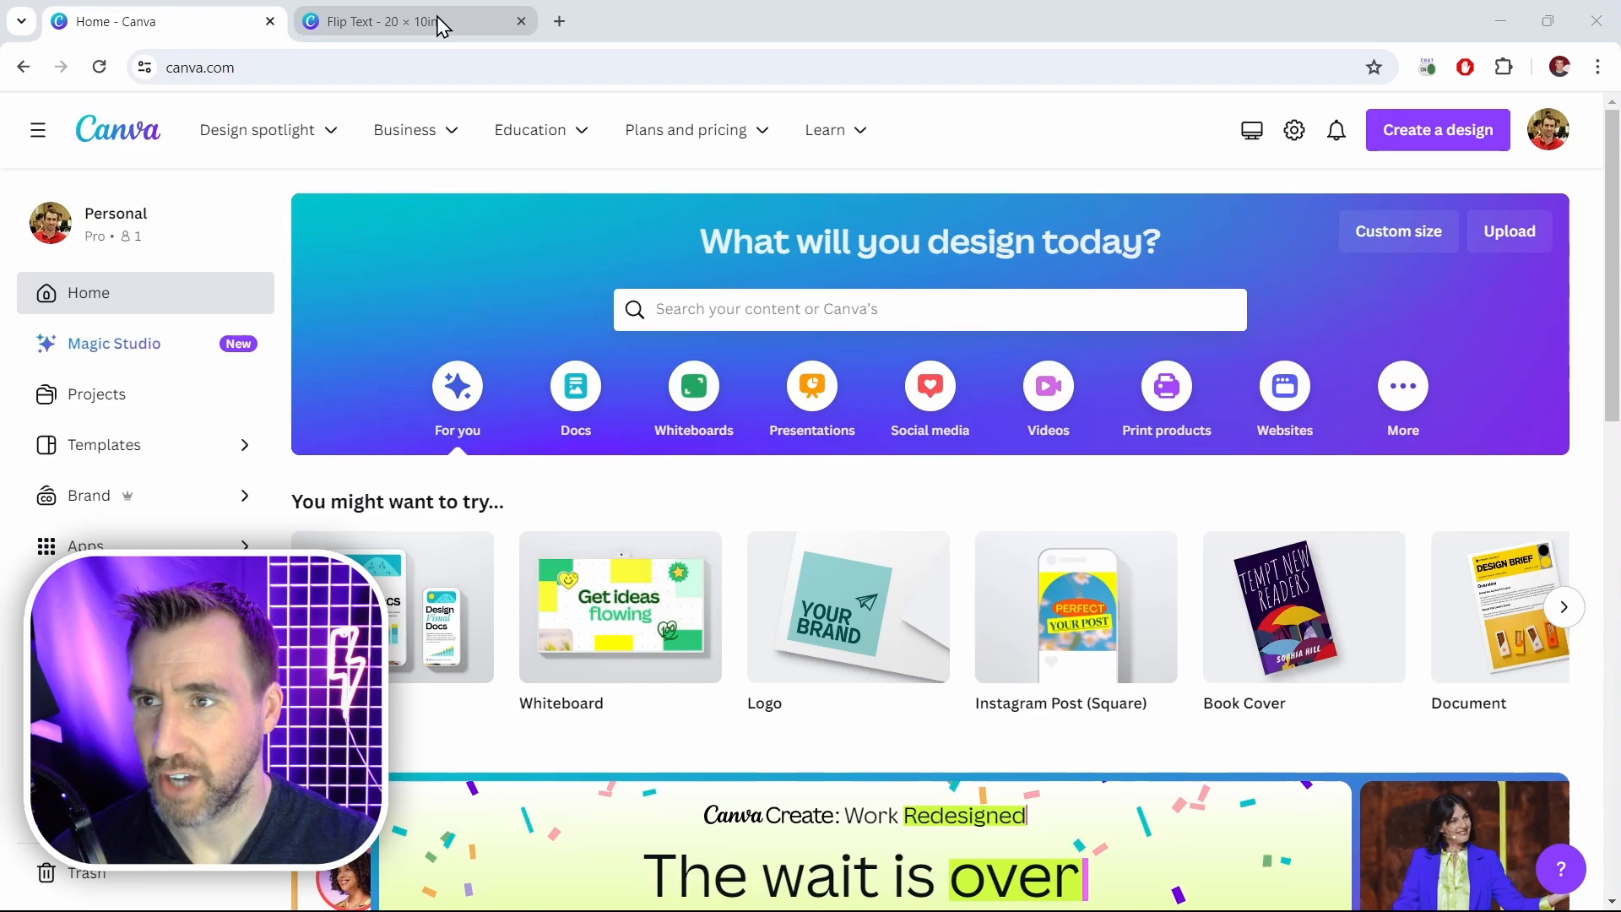
Step: Add a cartoon tiger from Elements to the Flip Text page and mirror it left to right
click(404, 20)
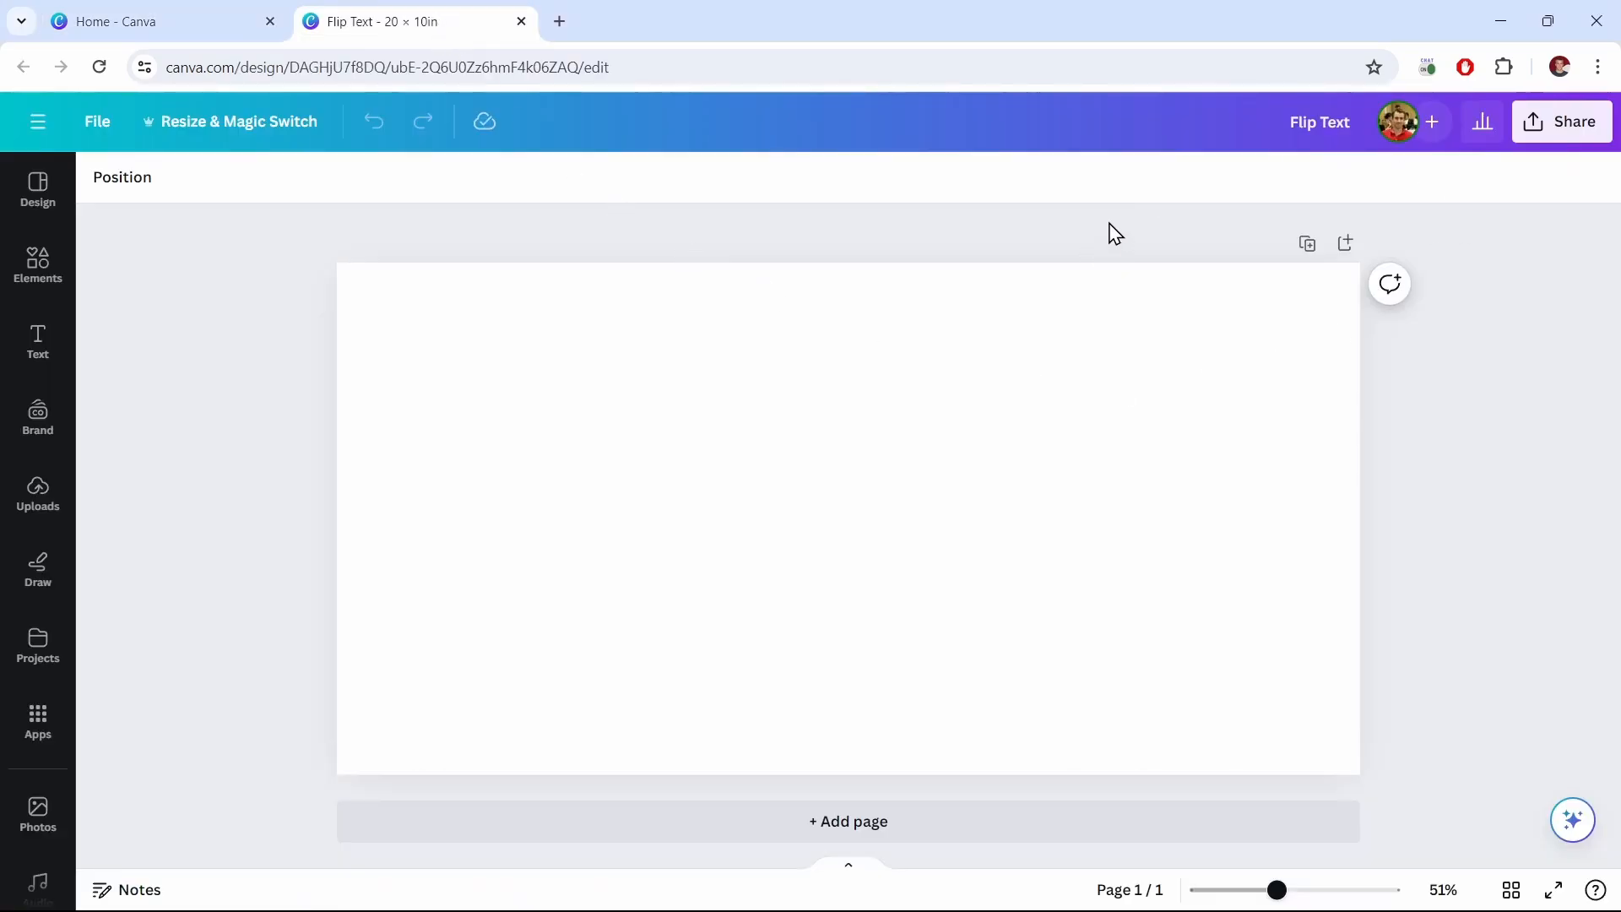
mouse_move(40, 268)
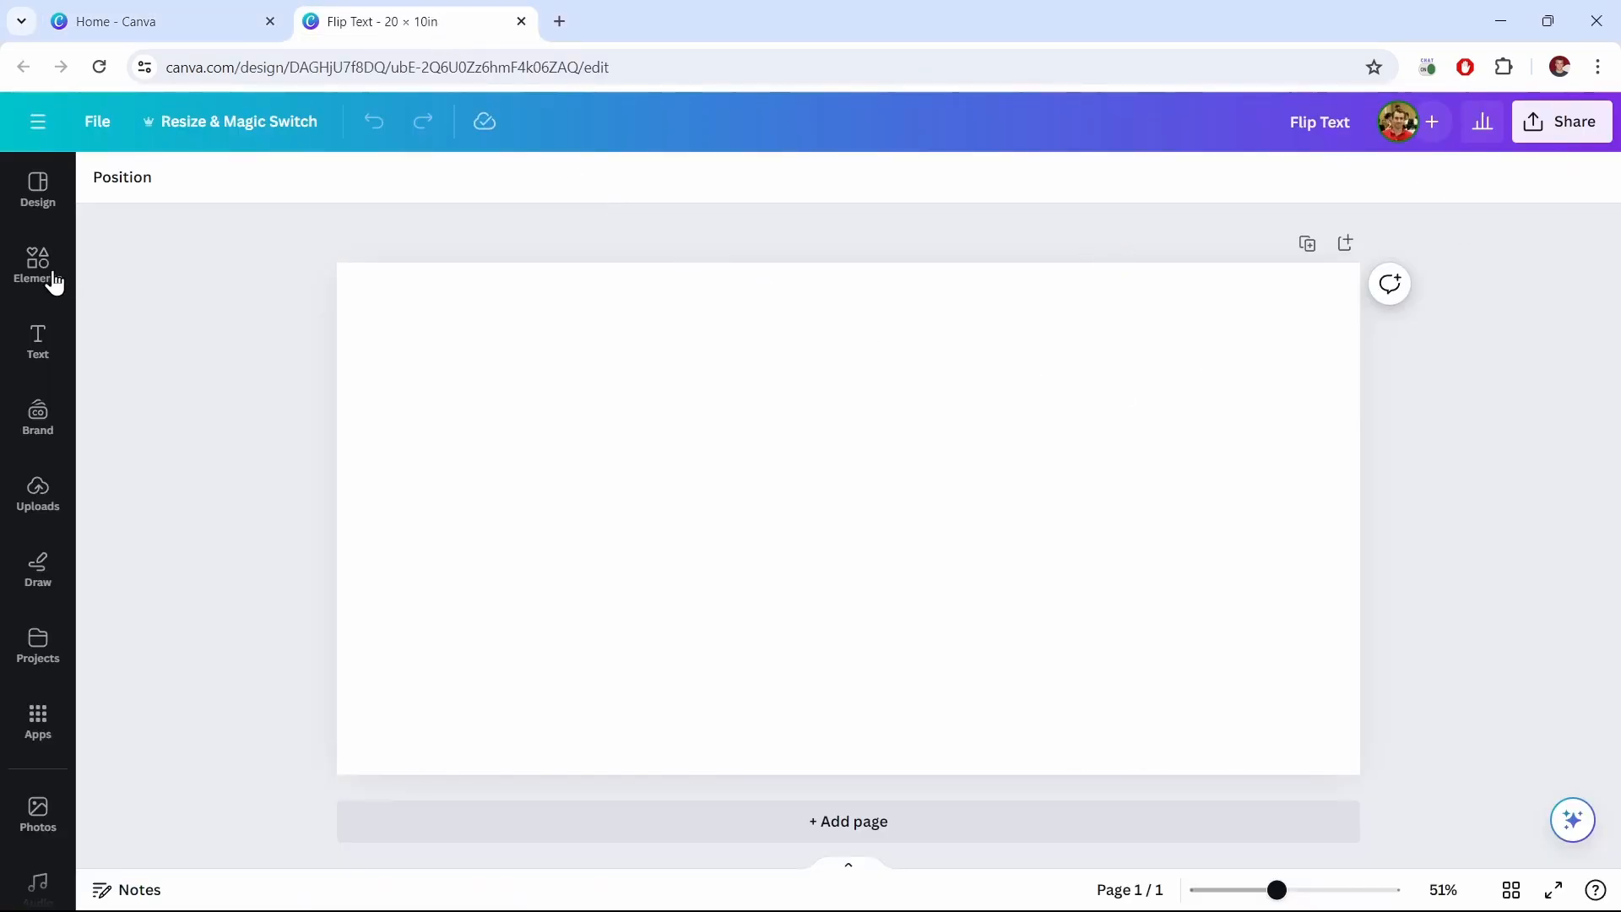
click(37, 267)
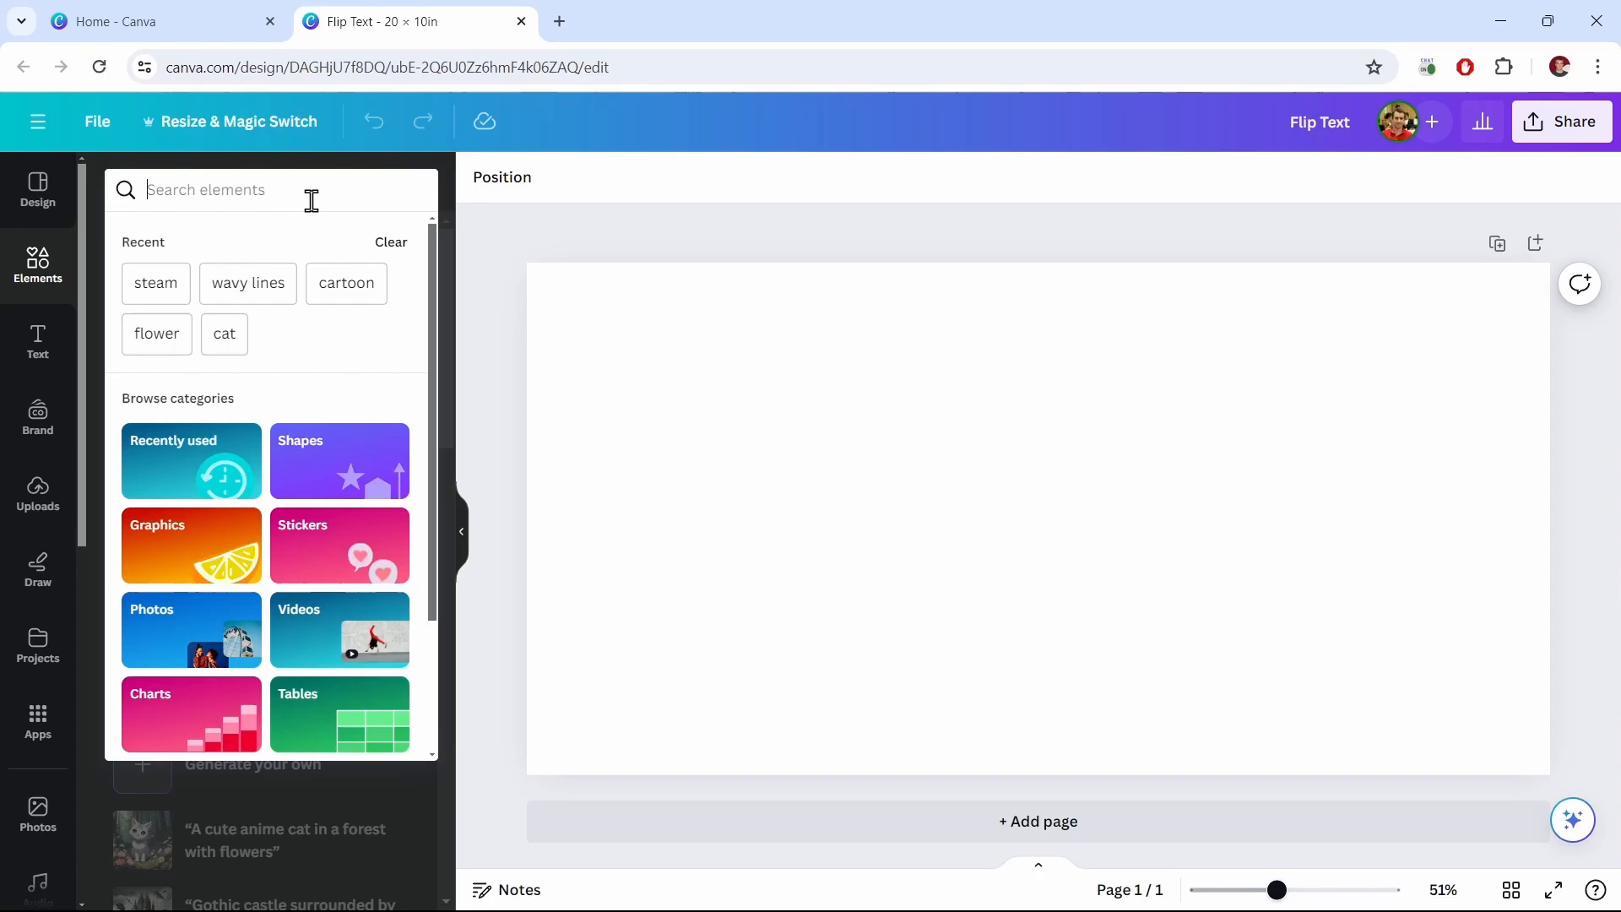
click(346, 283)
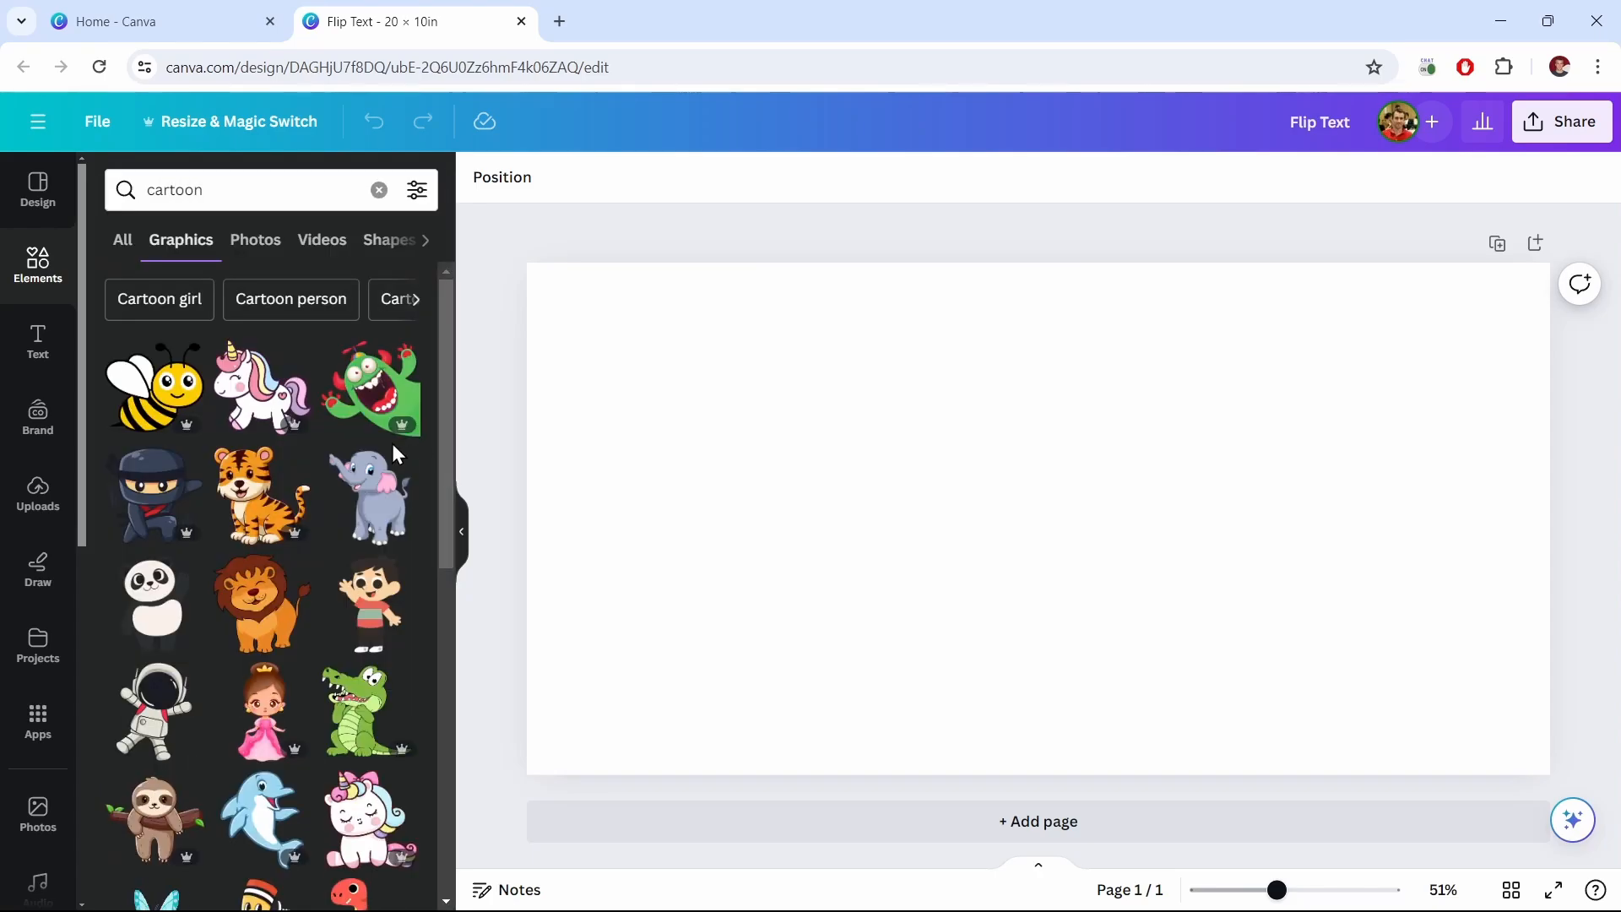
click(261, 494)
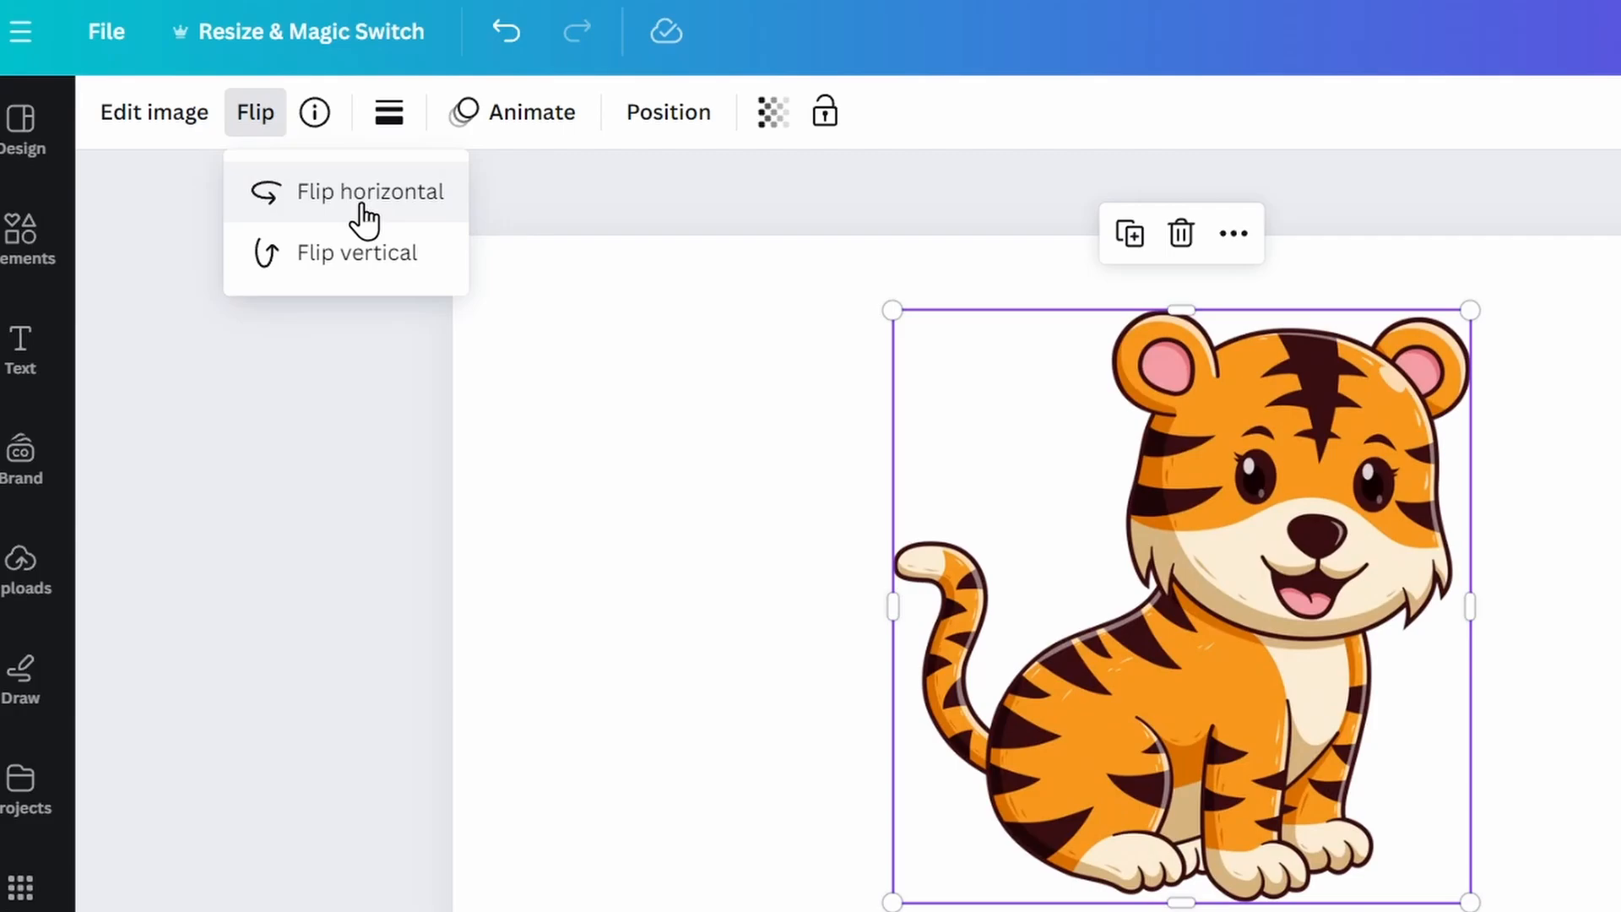
click(357, 252)
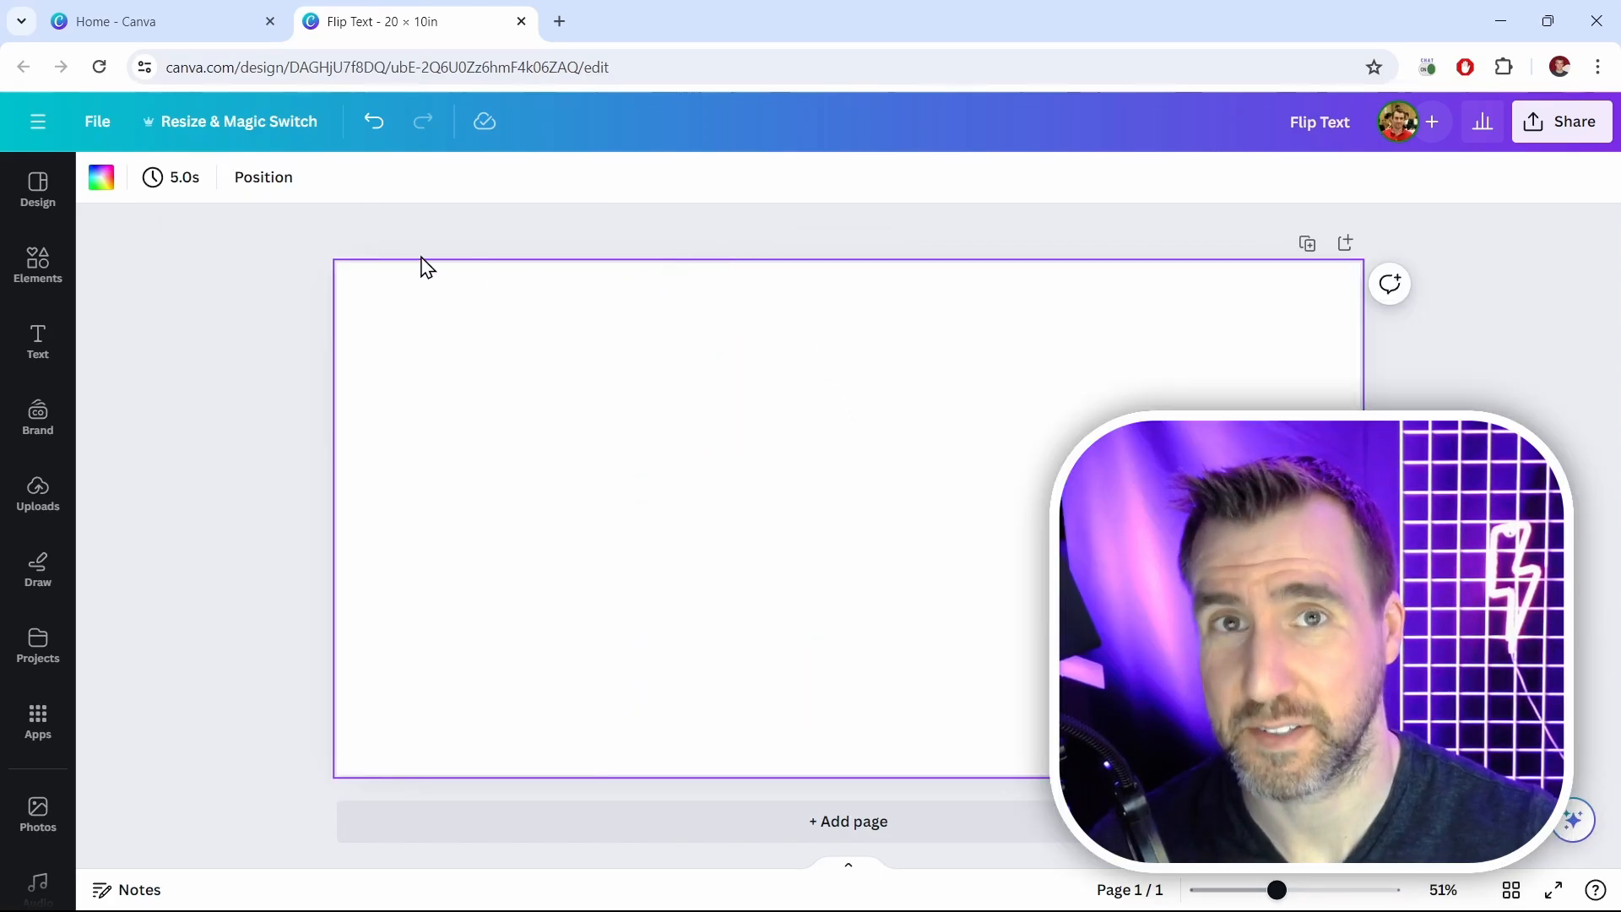
Step: Add a large blue GOOD TIMES heading in the Gulfs Display font
click(37, 341)
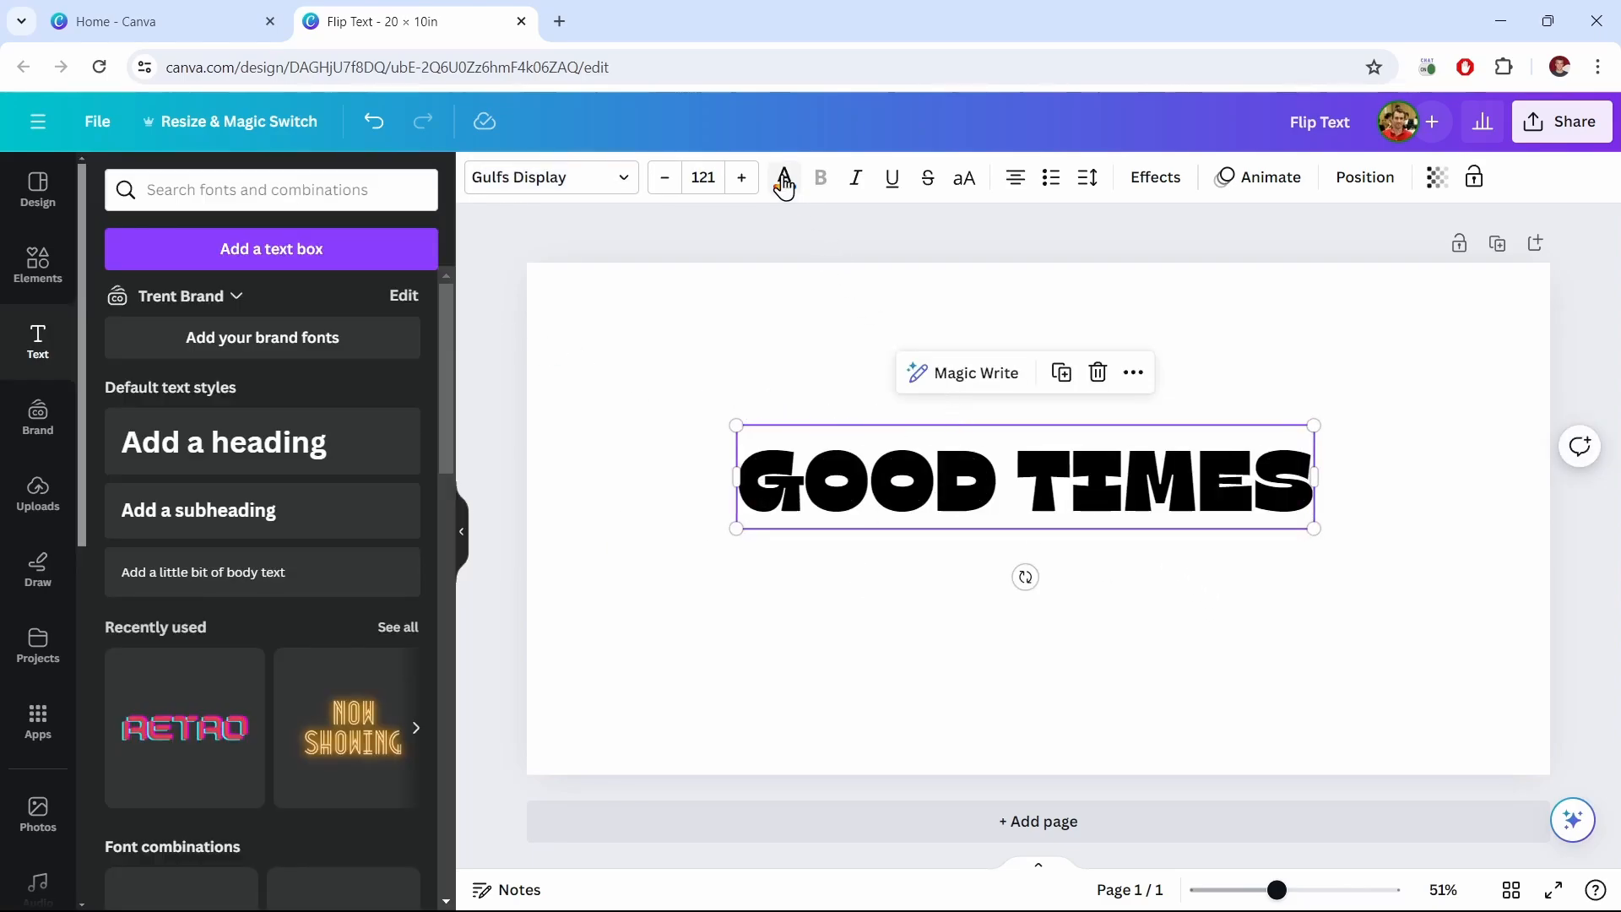
click(781, 177)
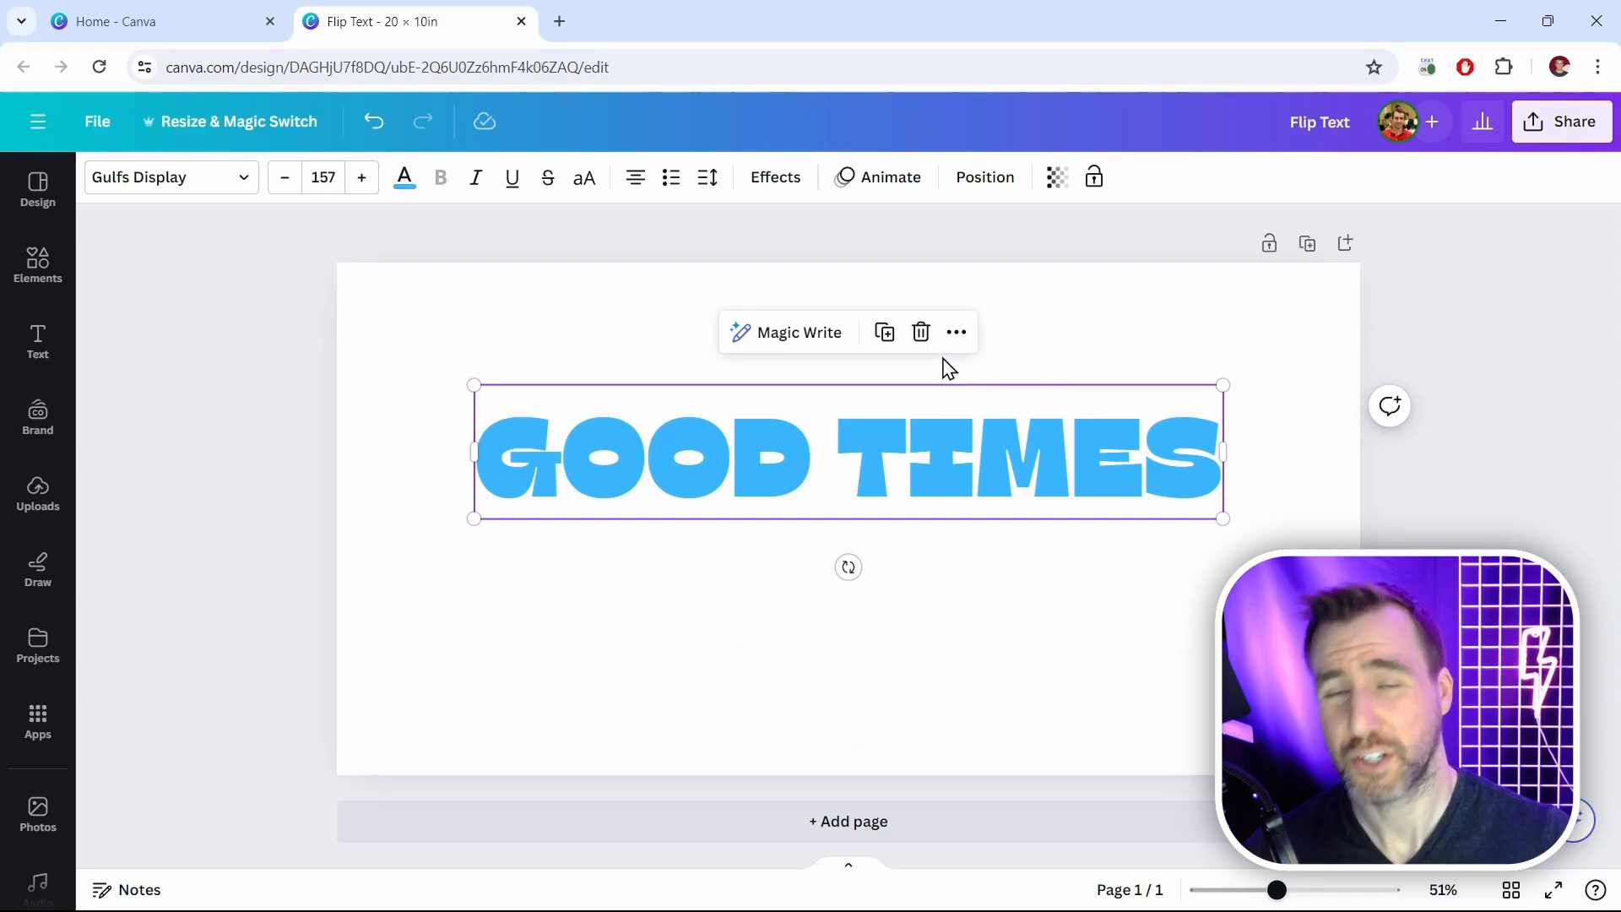
mouse_move(847, 567)
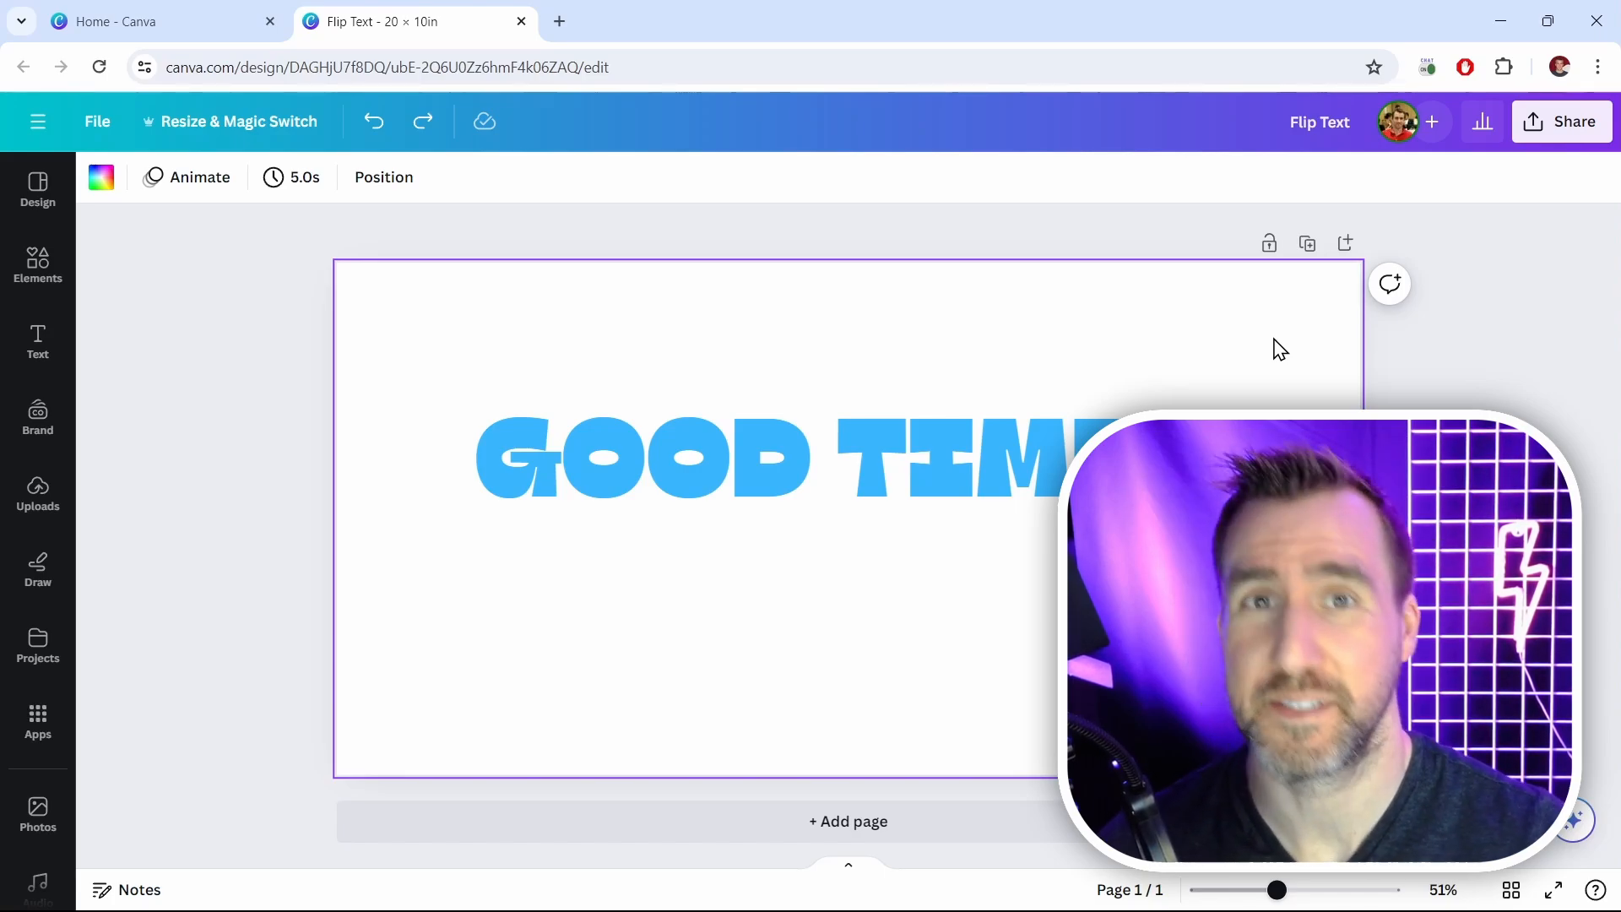
click(724, 458)
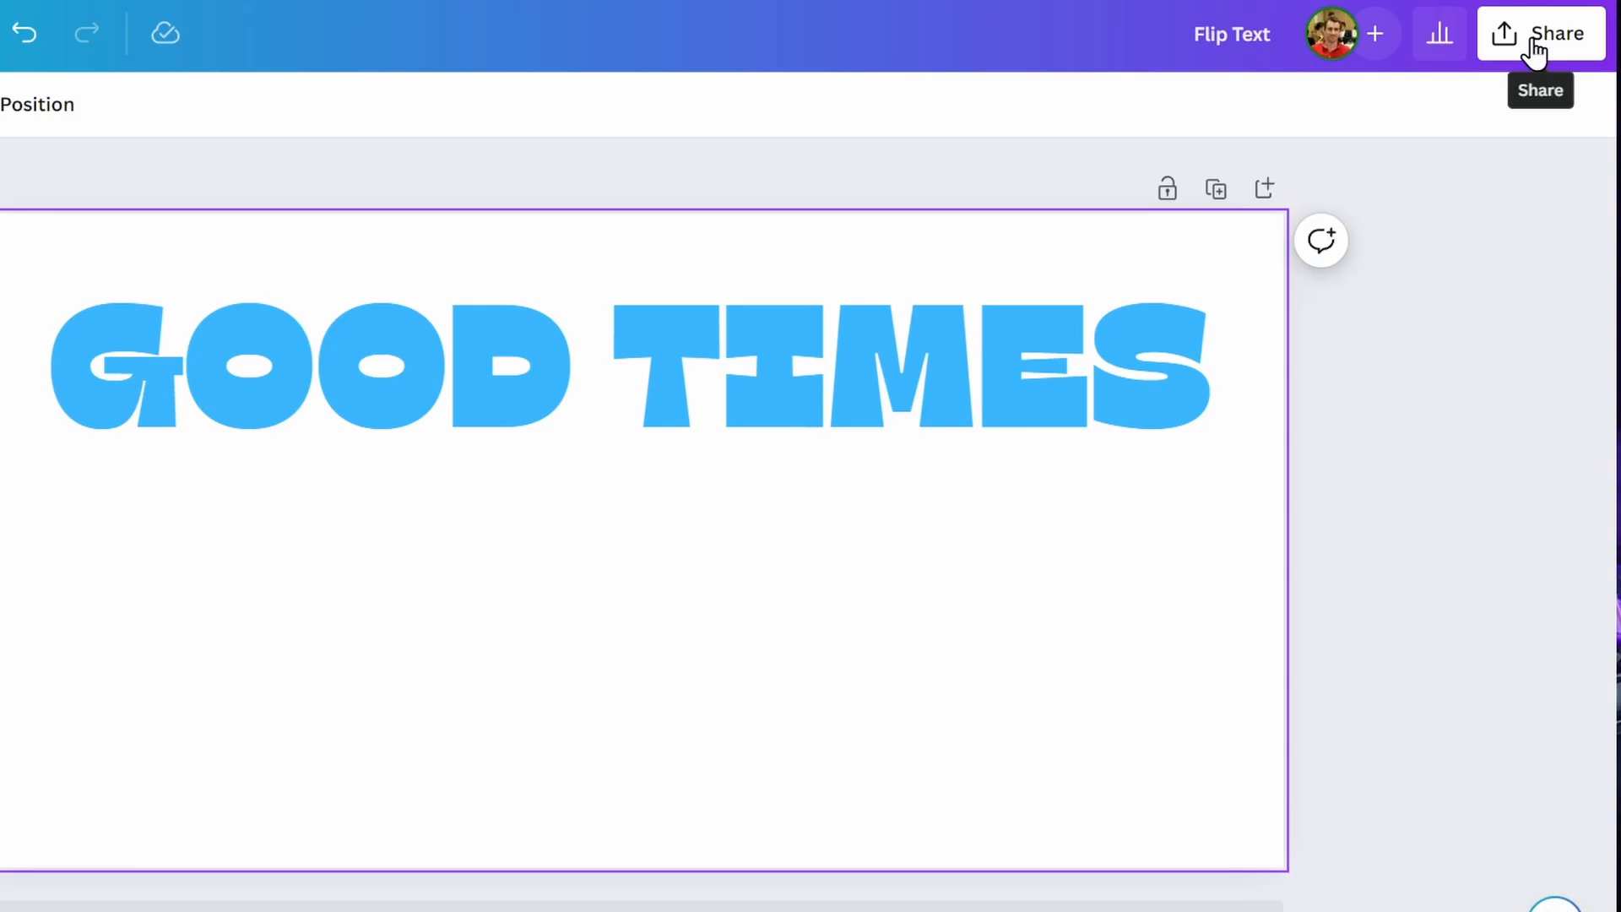
Step: Copy the GOOD TIMES design to the clipboard via Share > More > Copy to clipboard
click(1540, 34)
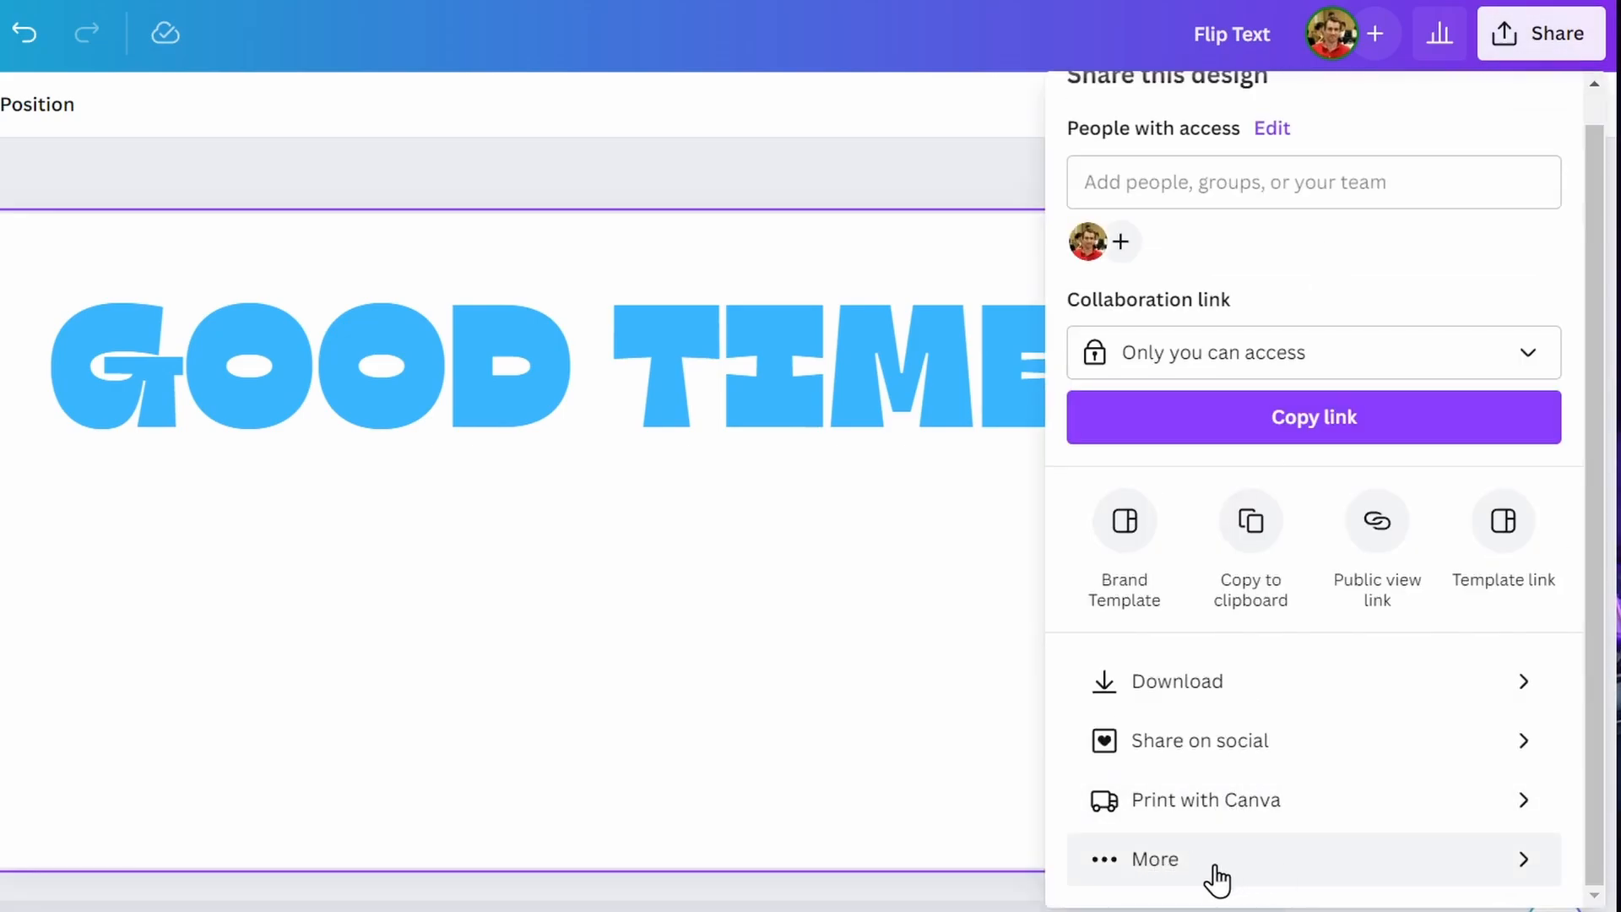
mouse_move(1207, 877)
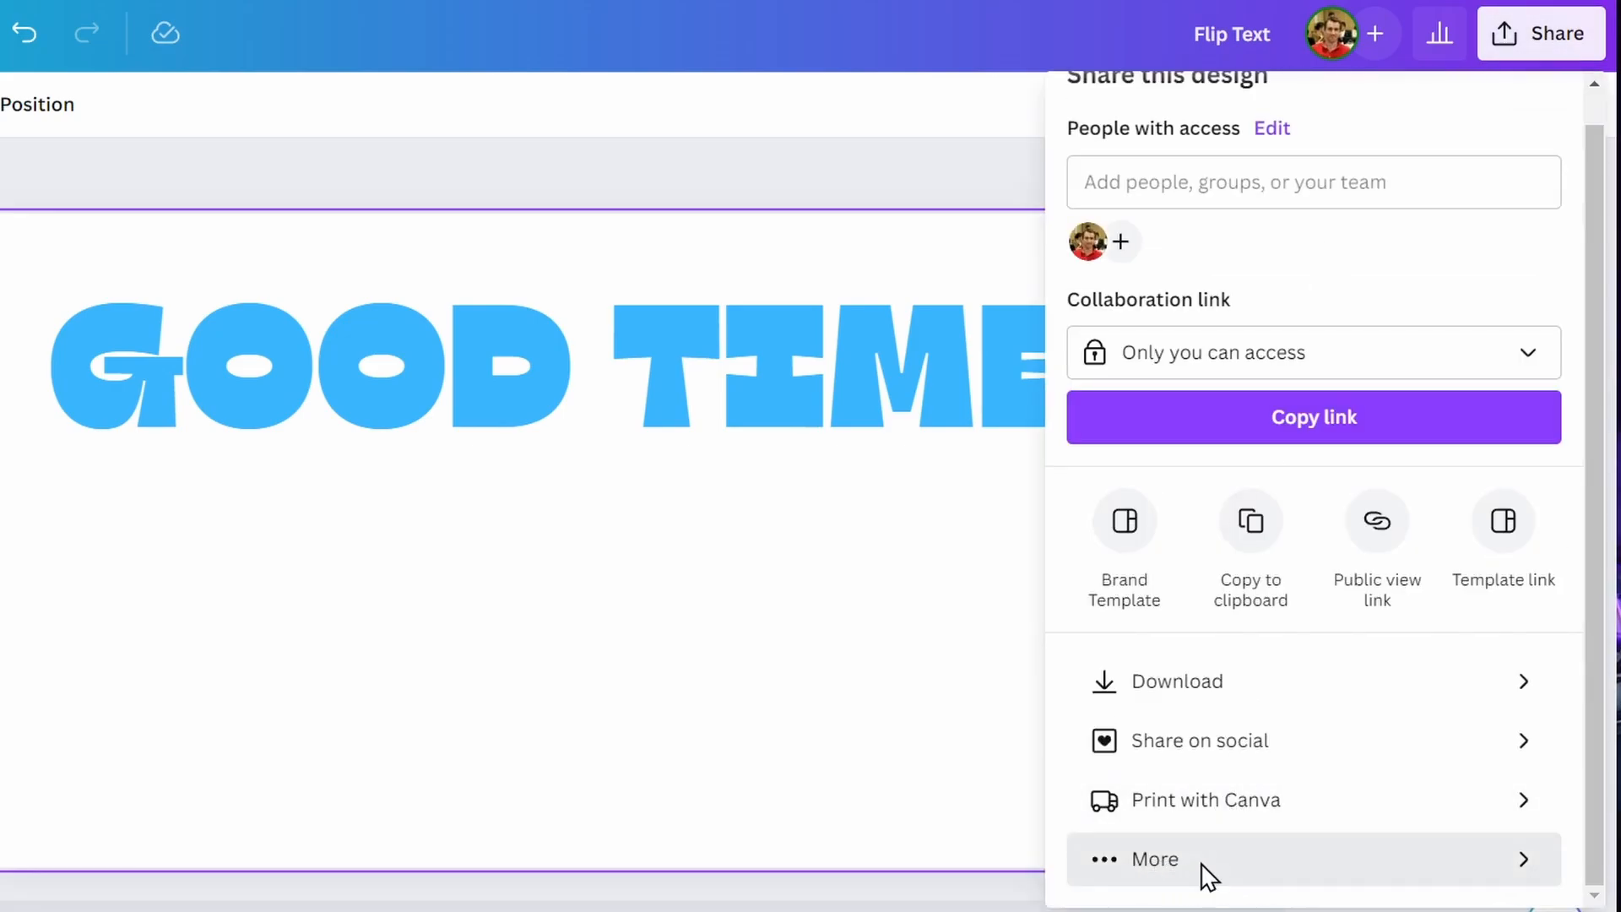
click(1153, 858)
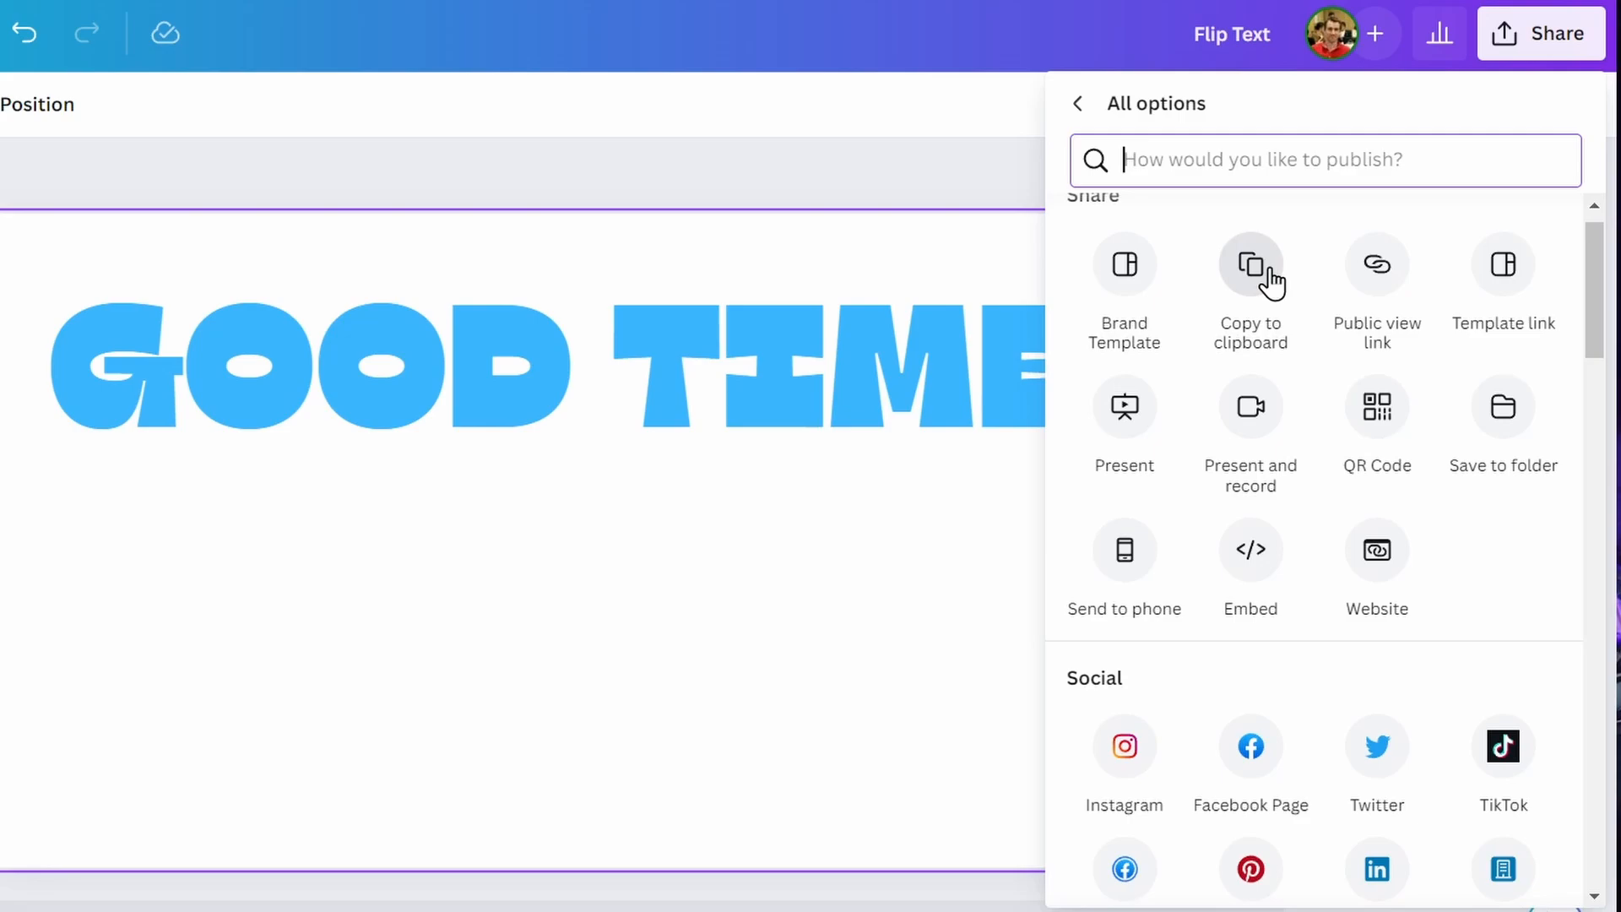
mouse_move(1259, 277)
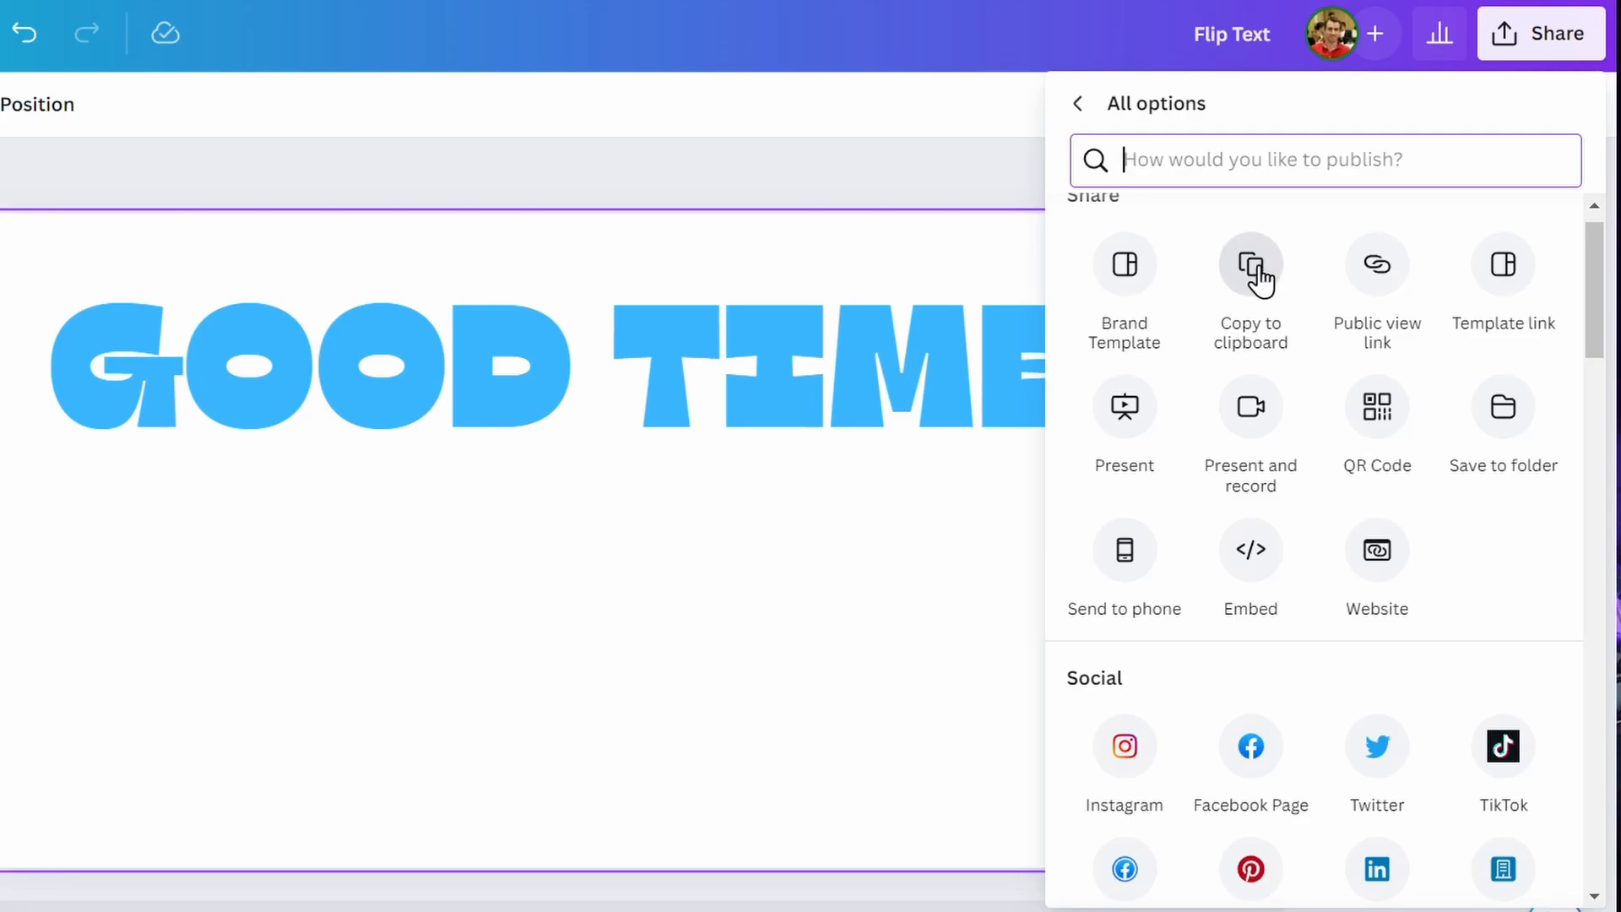
click(1250, 289)
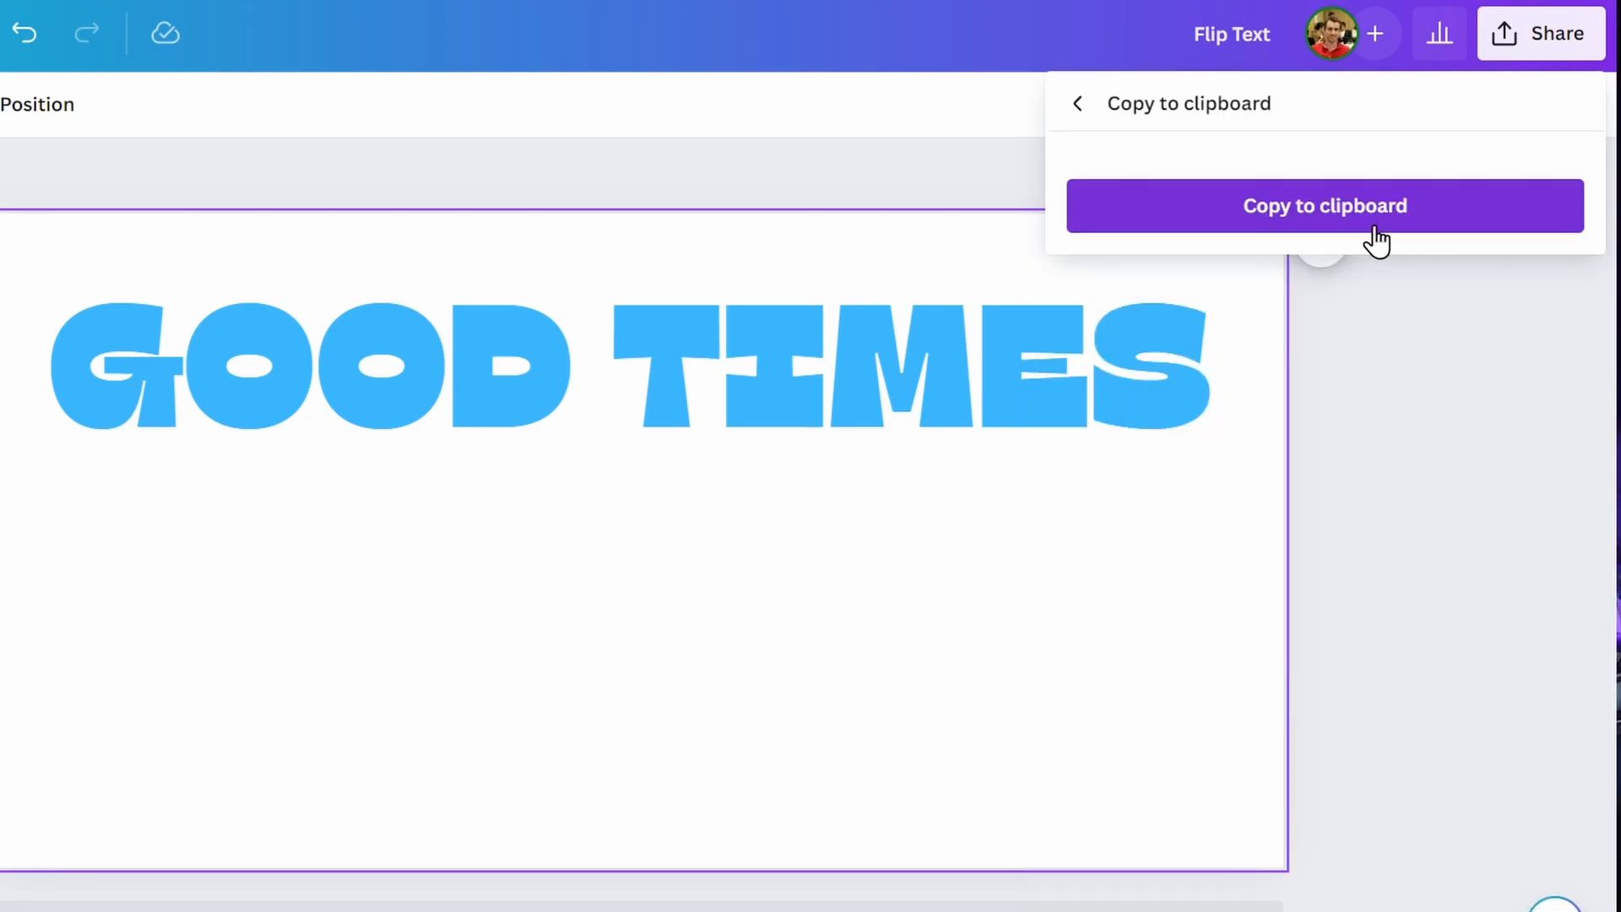
mouse_move(1339, 225)
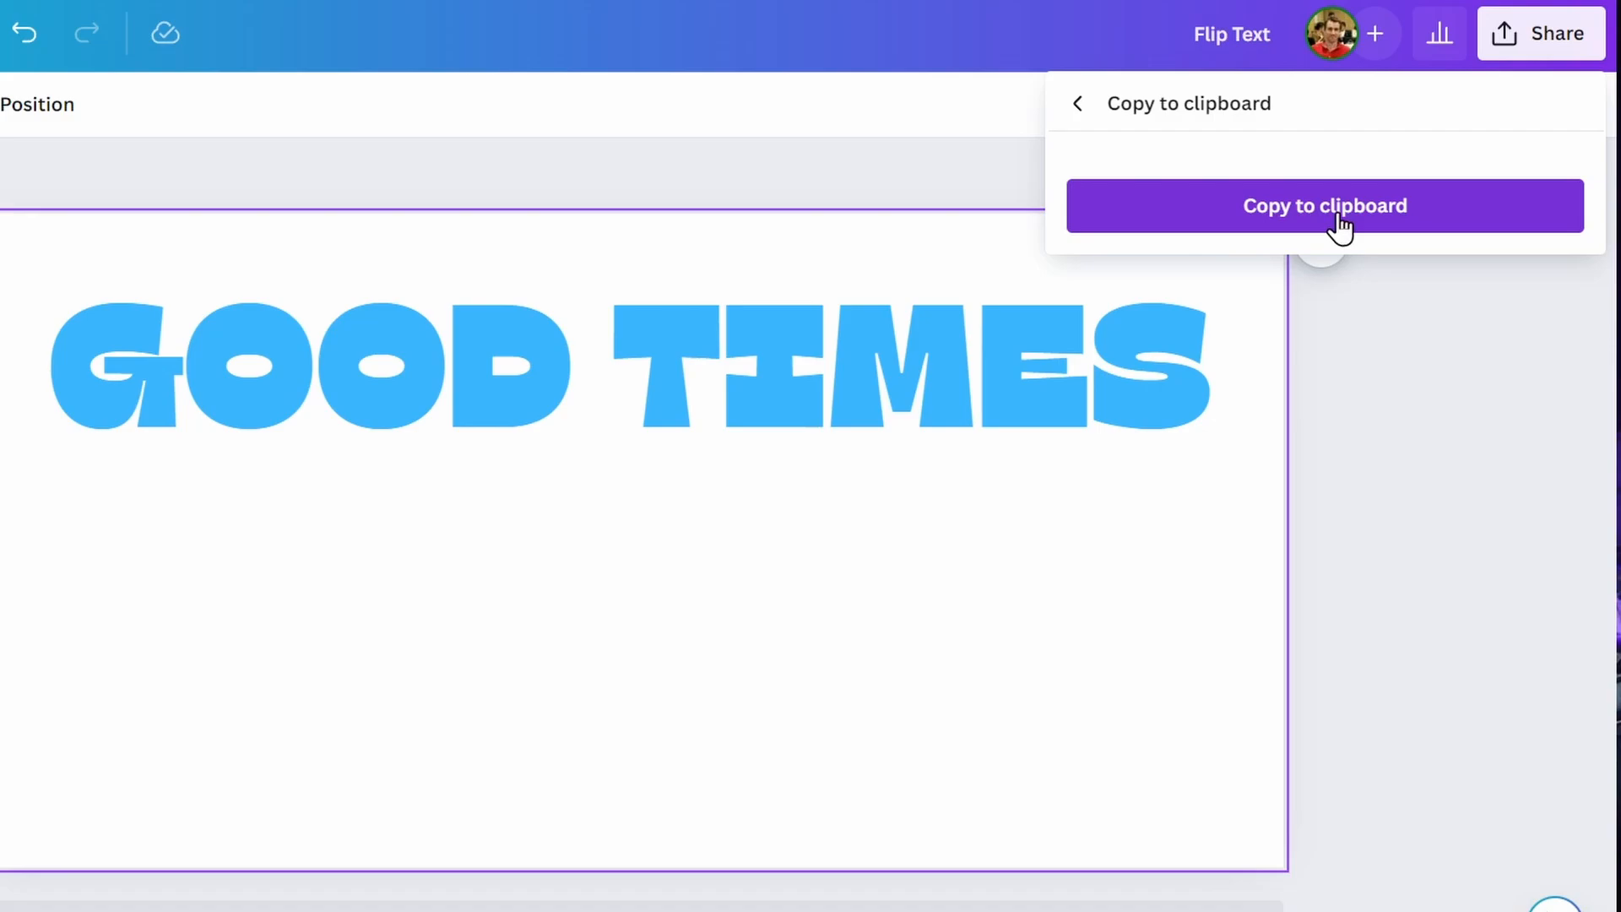
click(1324, 204)
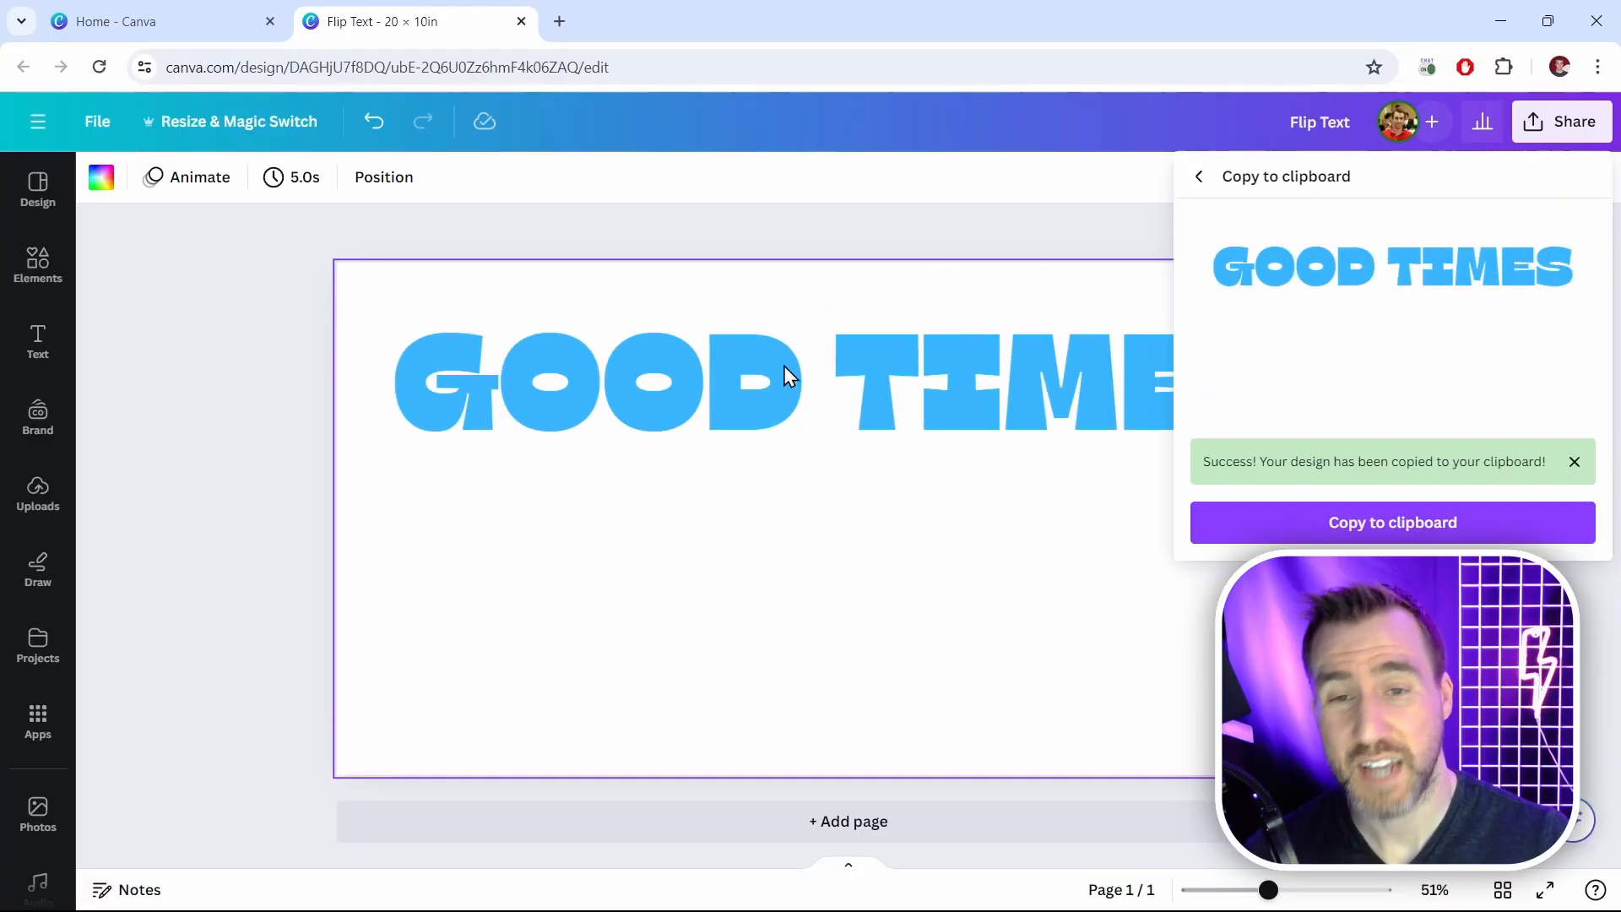
mouse_move(1408, 383)
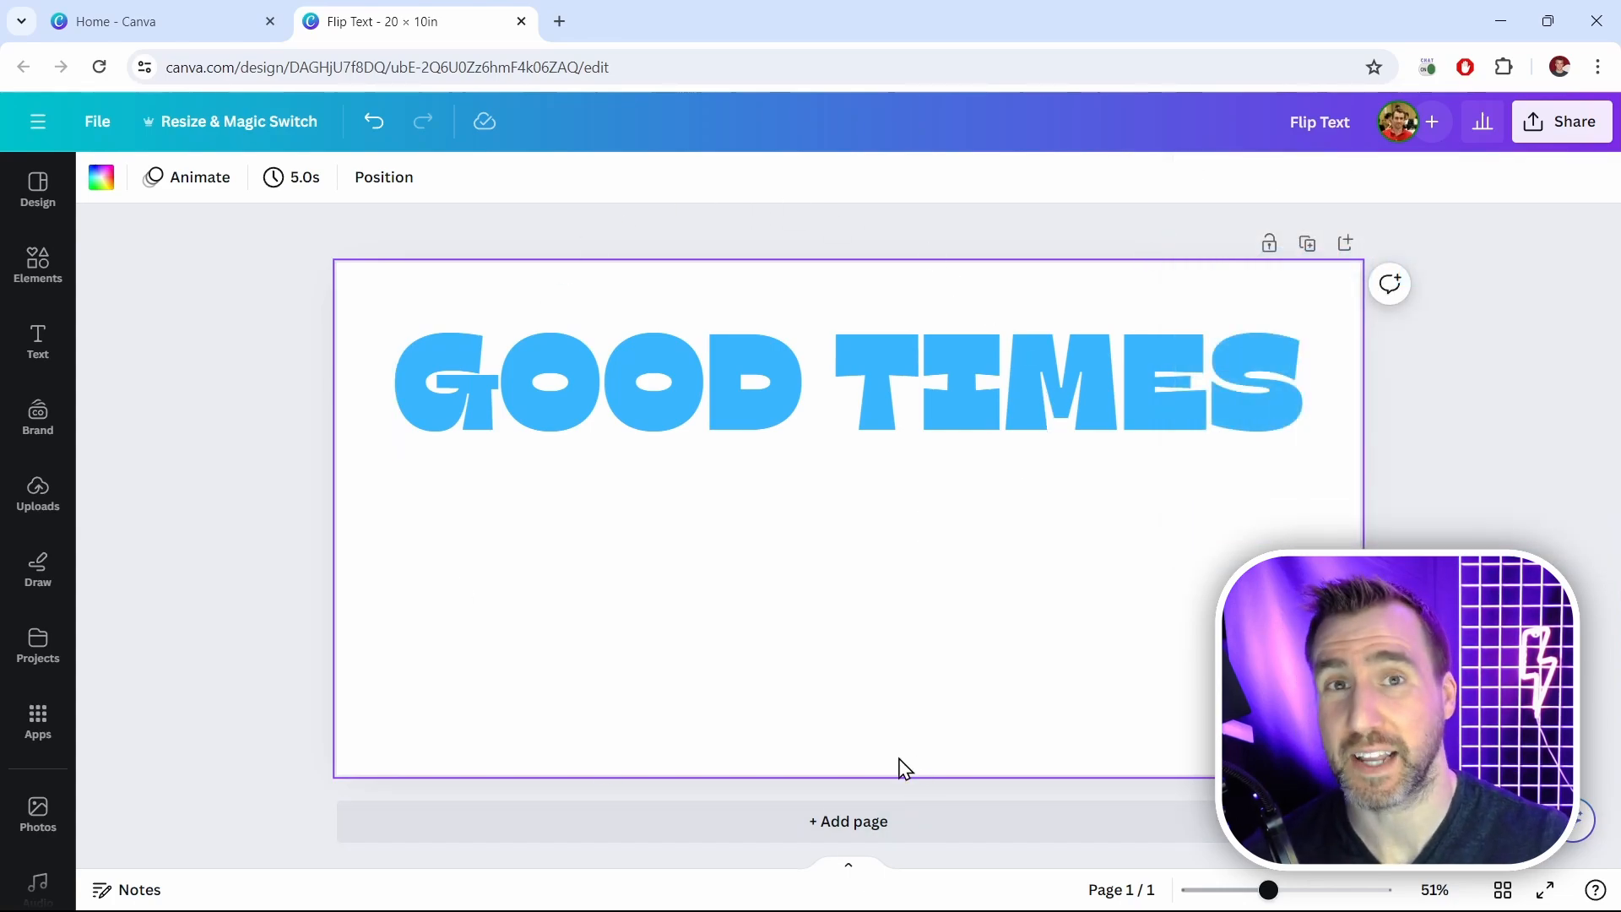
Step: Paste the copied design as an image onto the page, allowing clipboard access
right_click(905, 766)
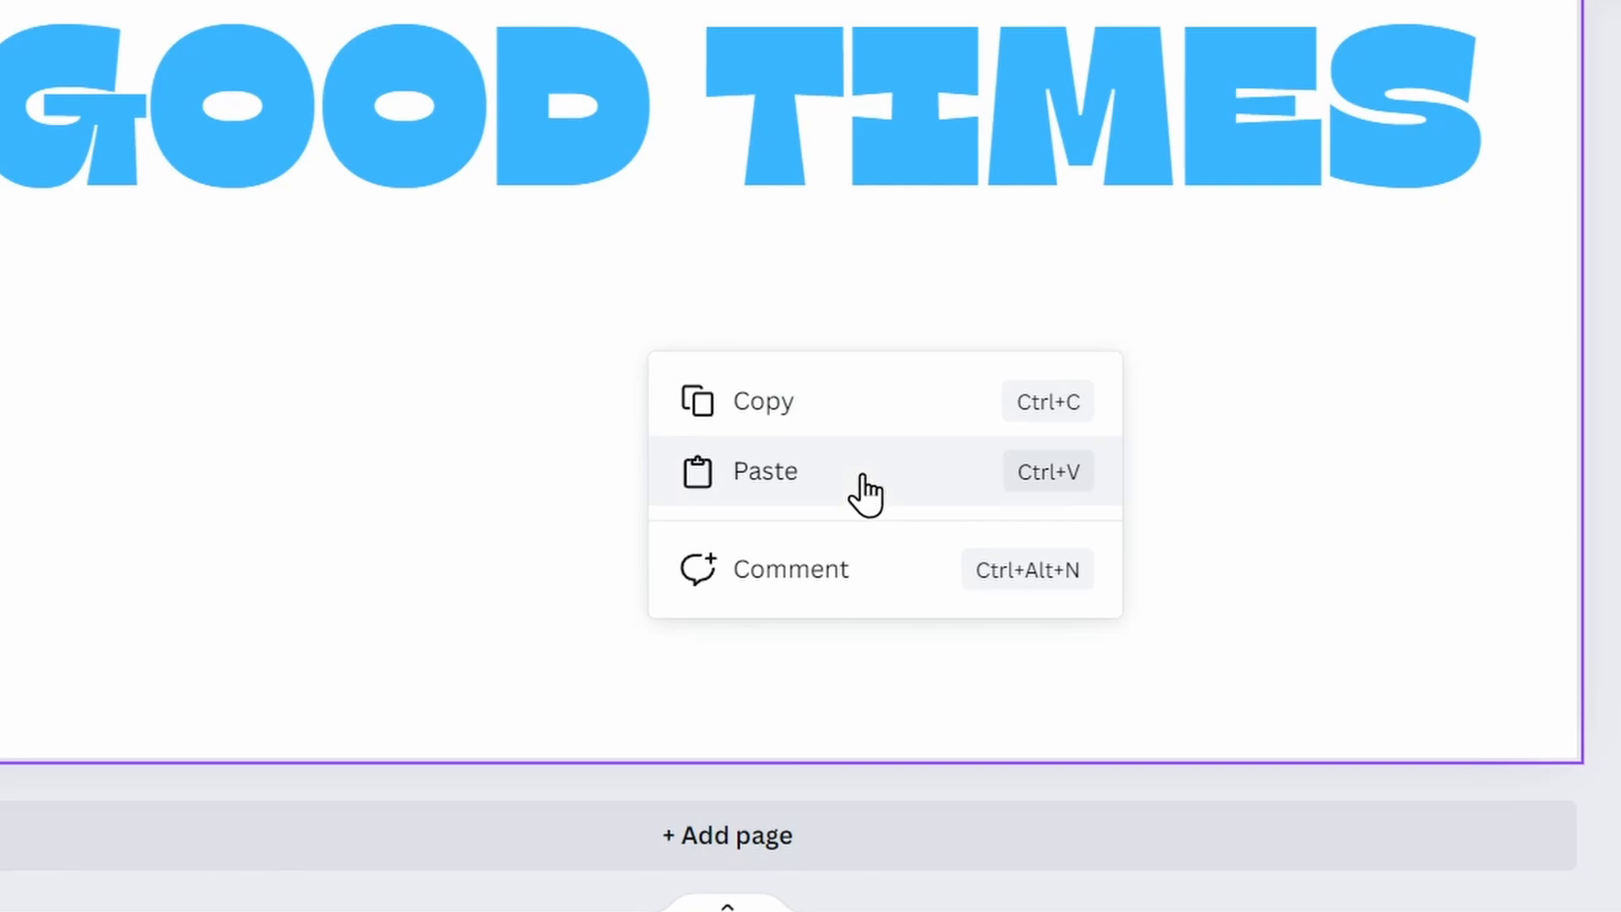
click(763, 471)
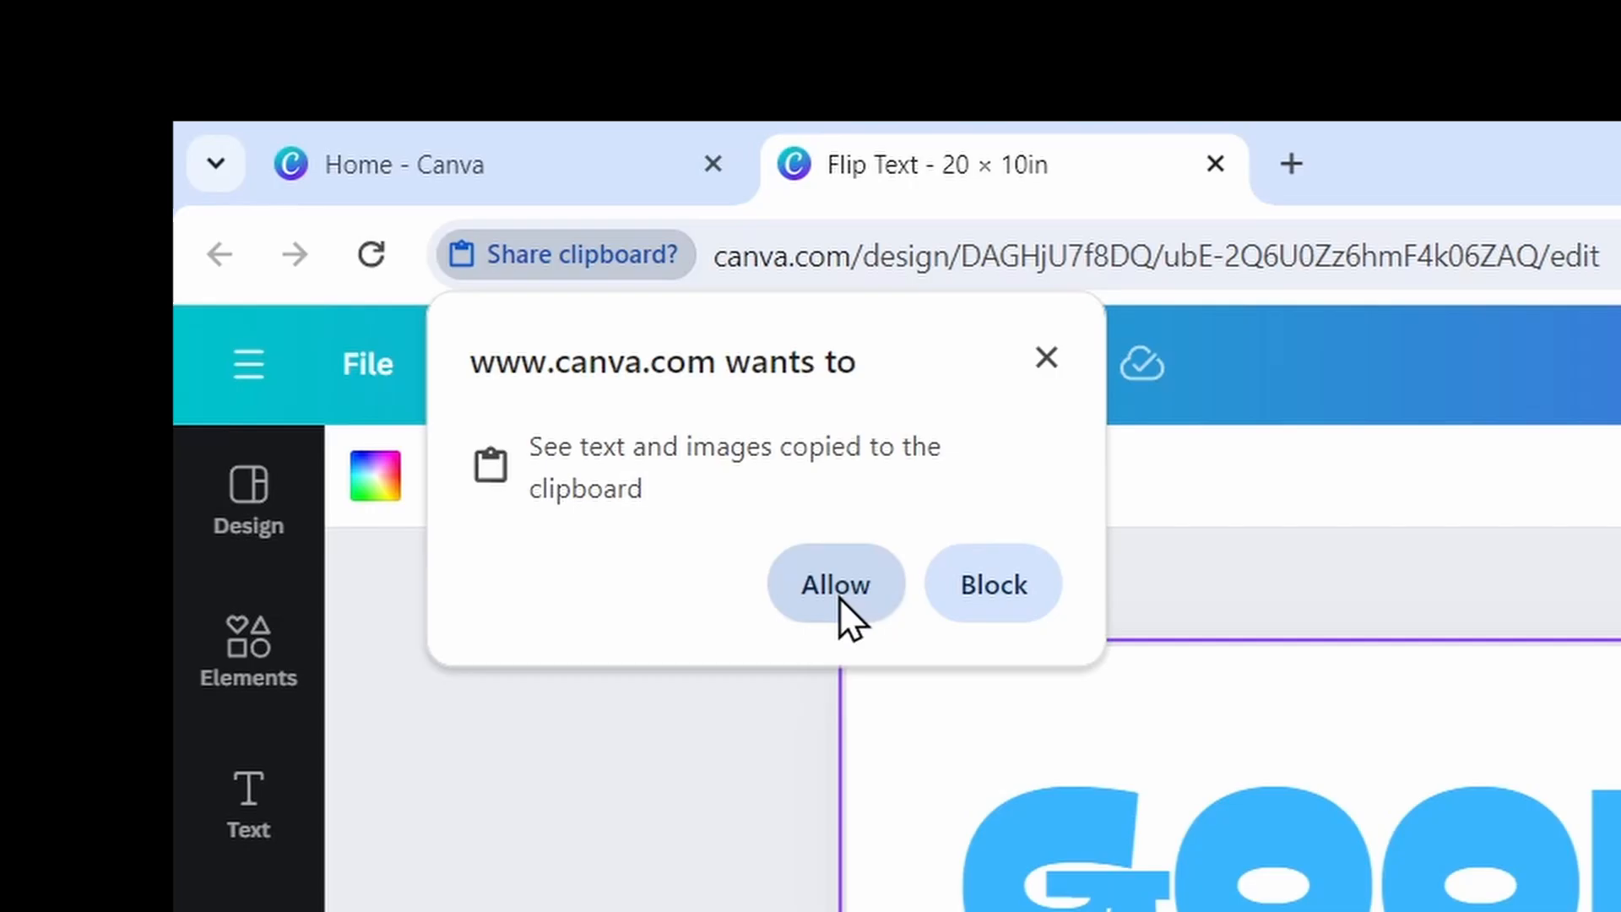
click(834, 584)
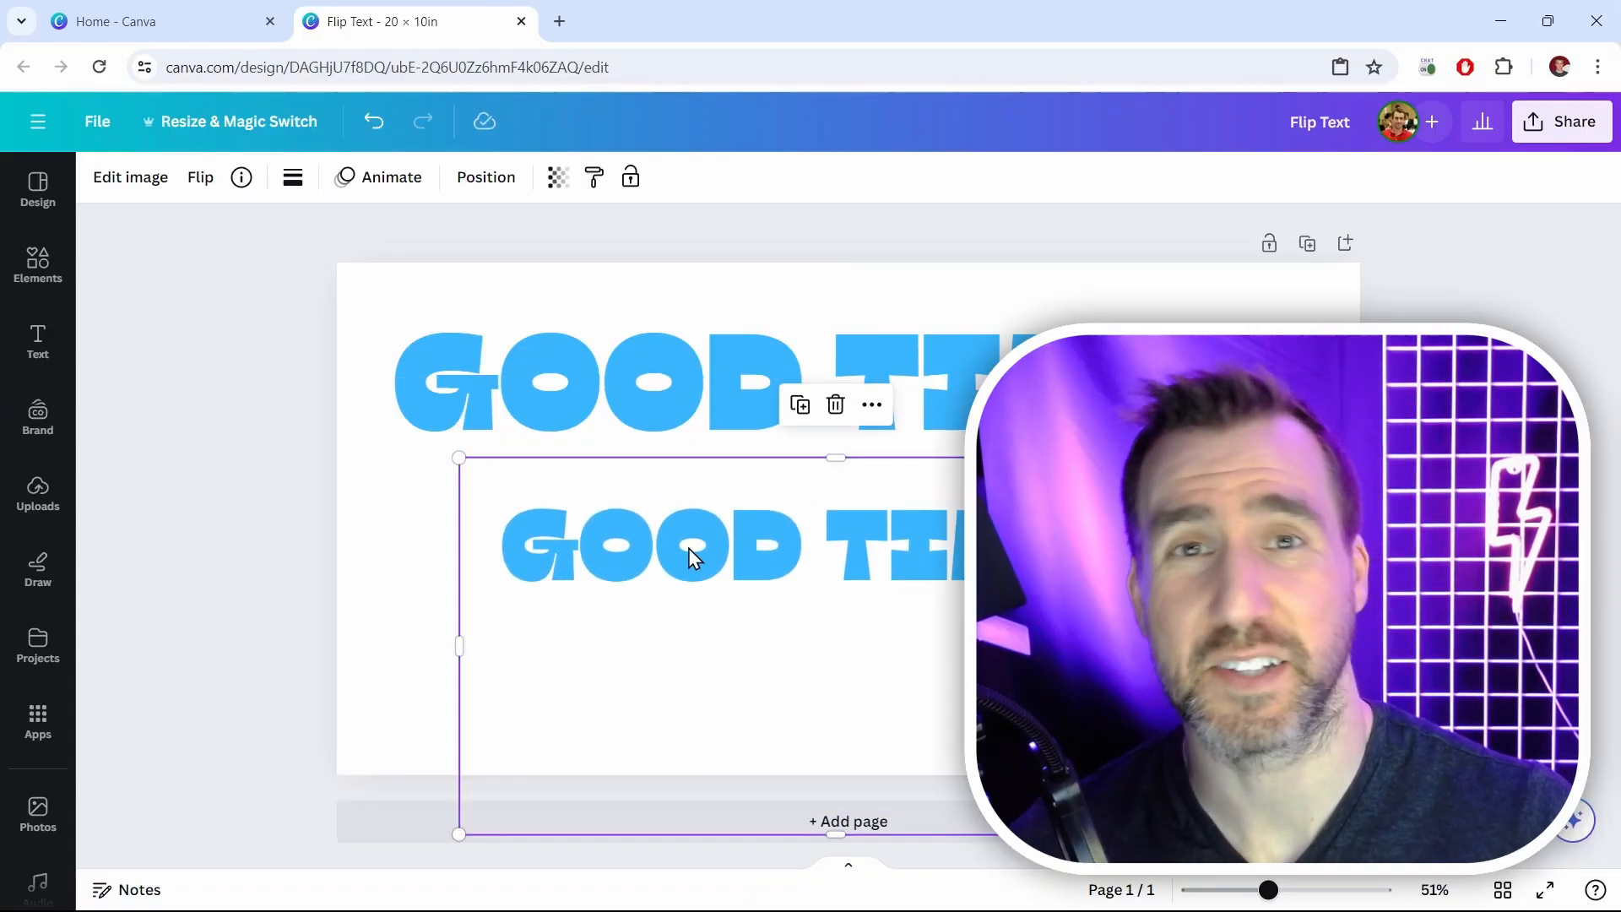
mouse_move(945, 611)
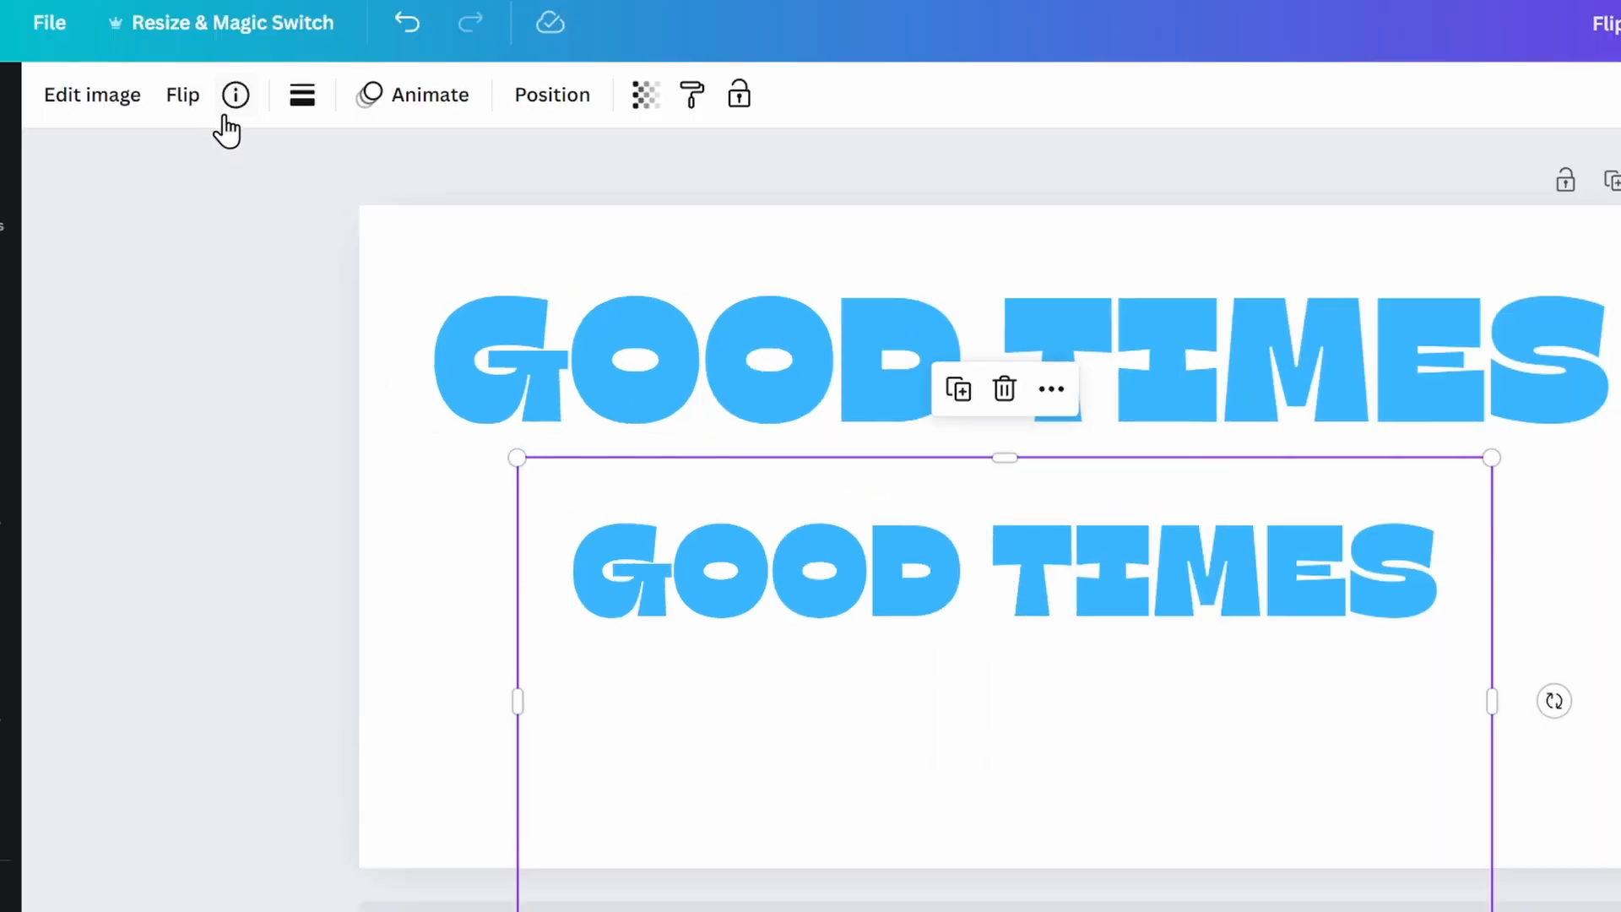
mouse_move(182, 94)
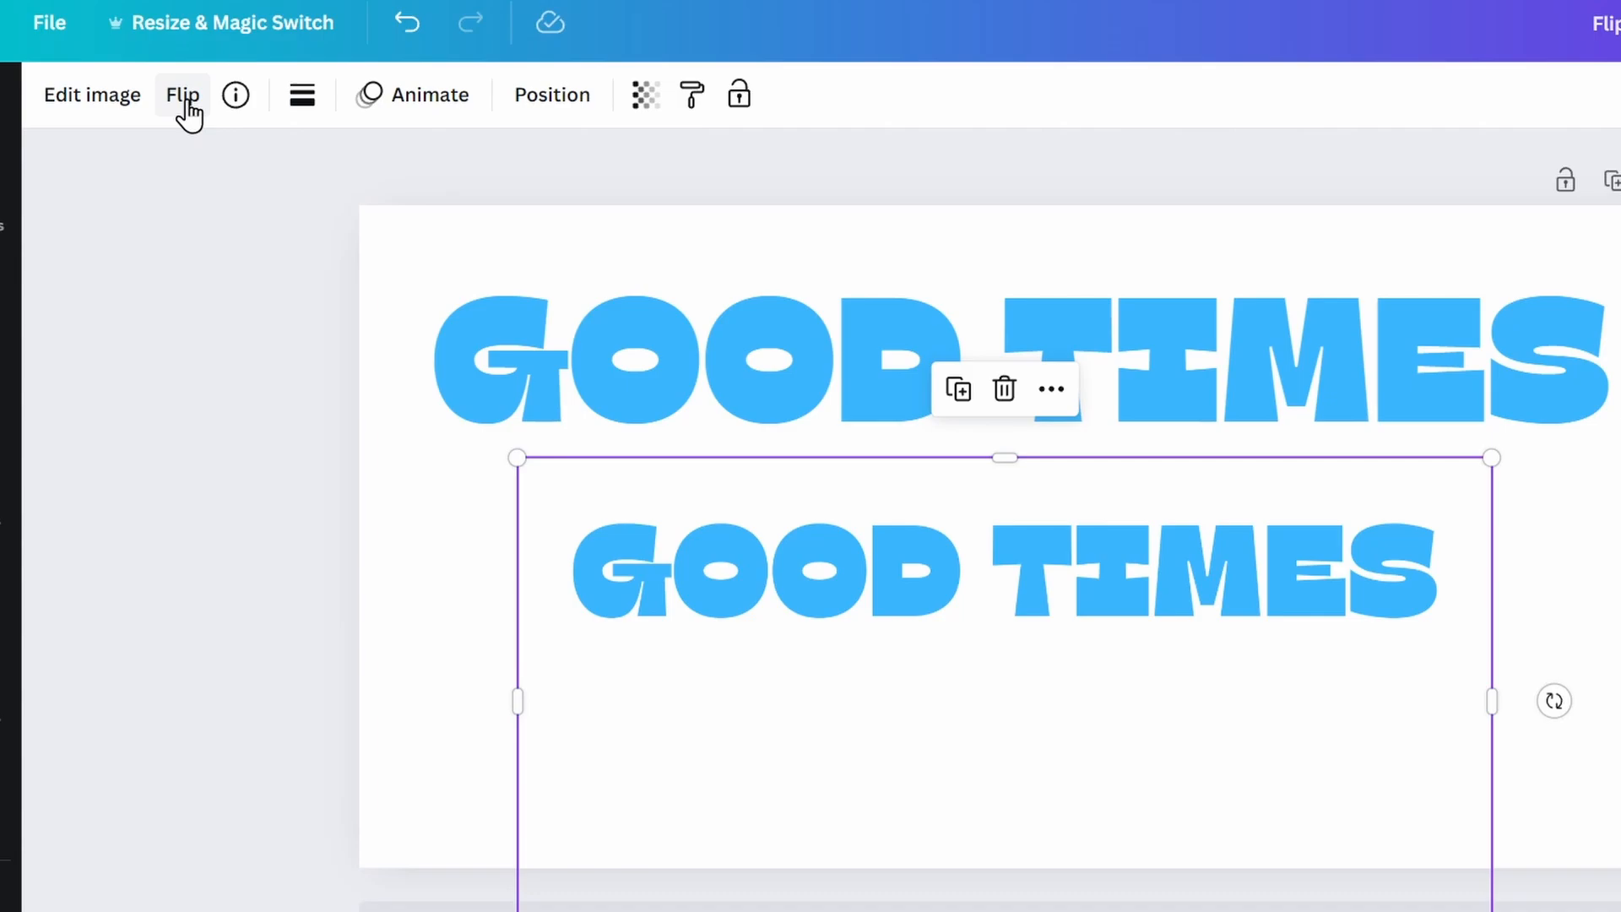
Step: Flip the pasted image vertically and lower its transparency so it reads as a reflection
click(183, 94)
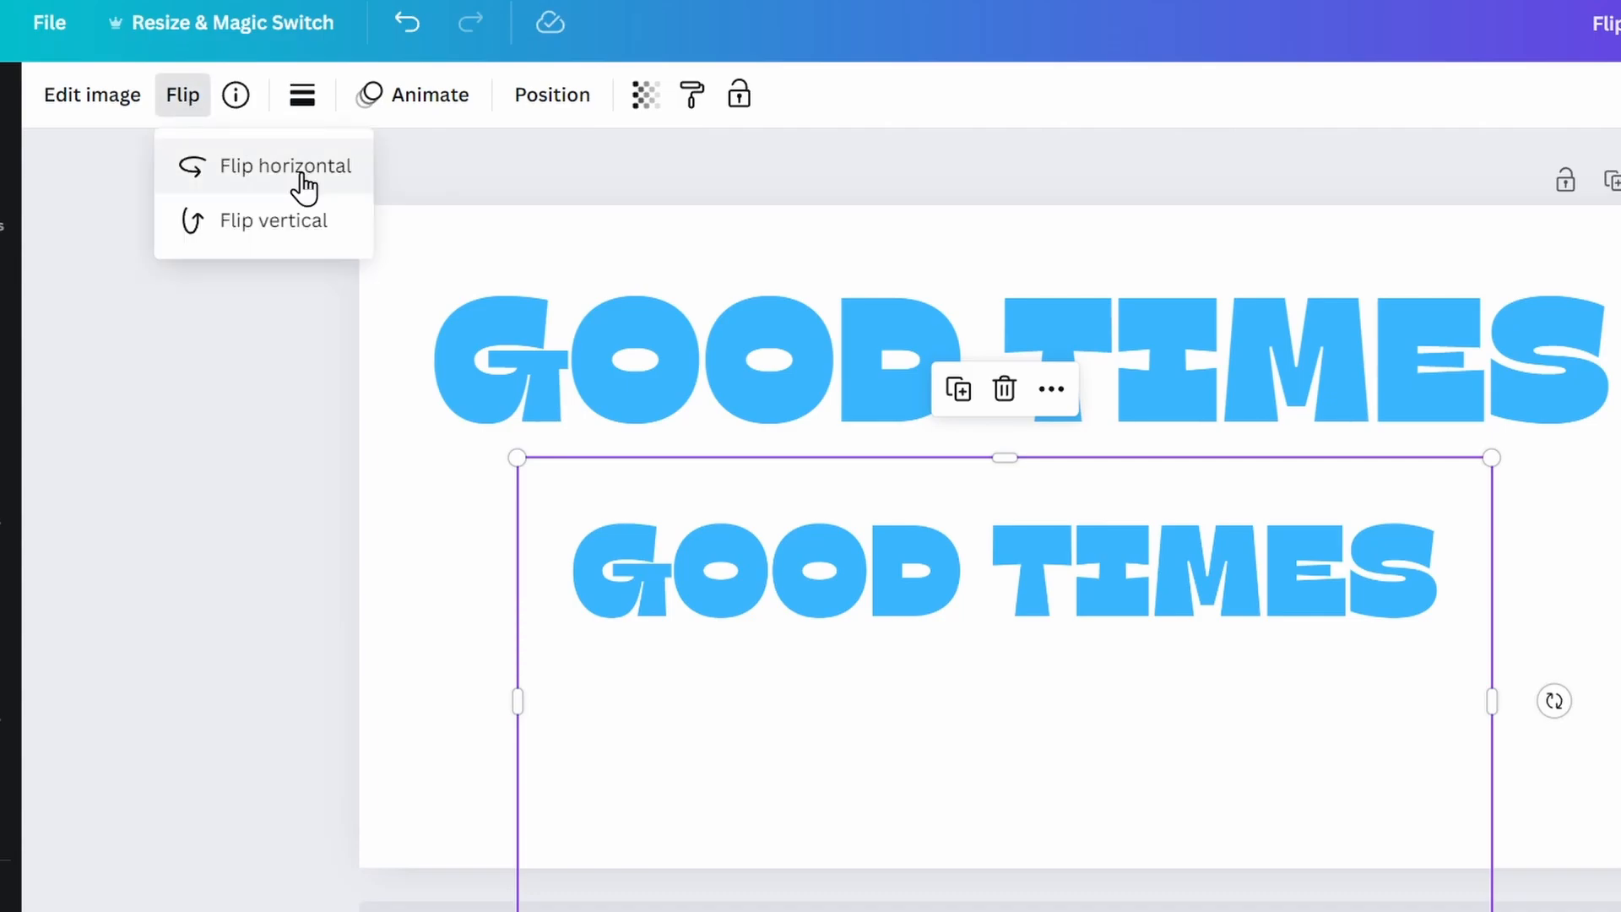
click(274, 220)
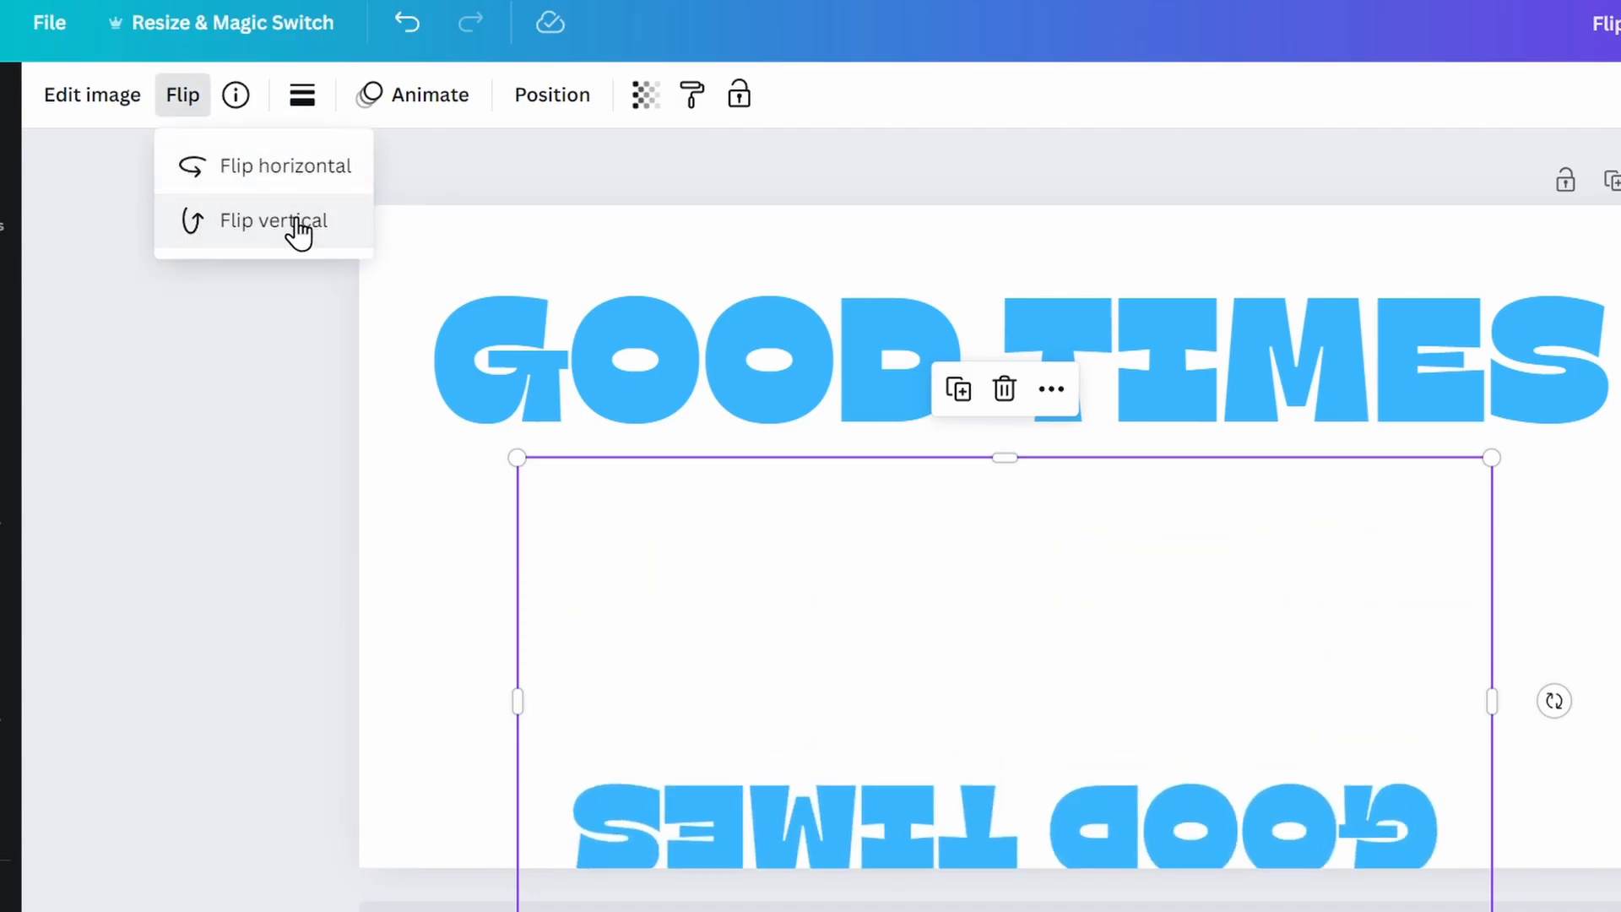
click(274, 219)
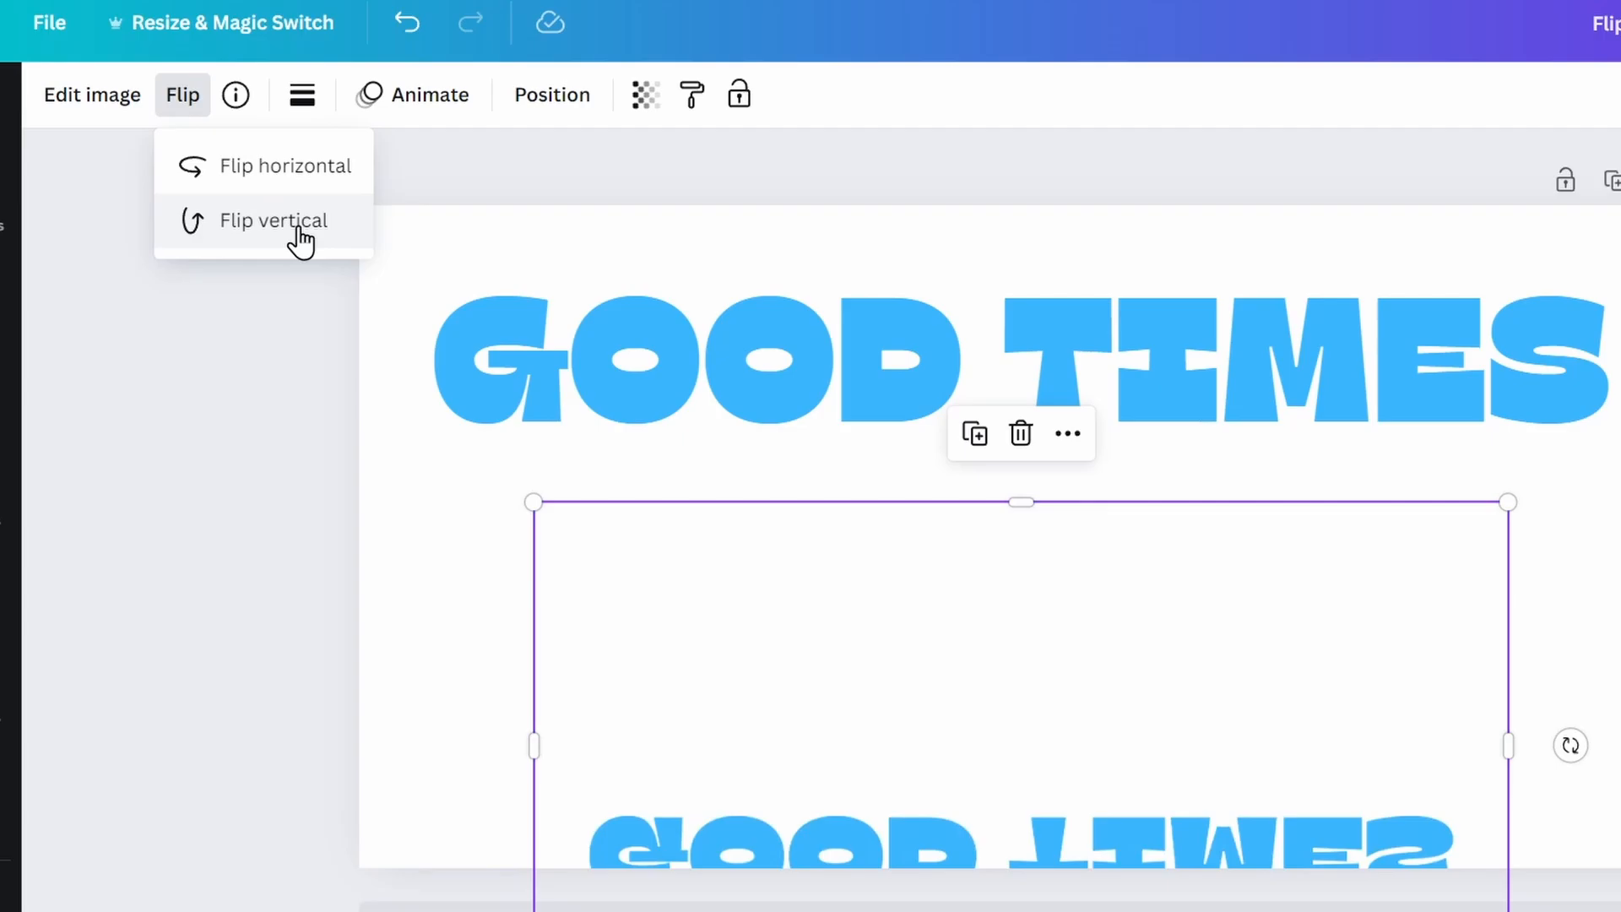
click(273, 219)
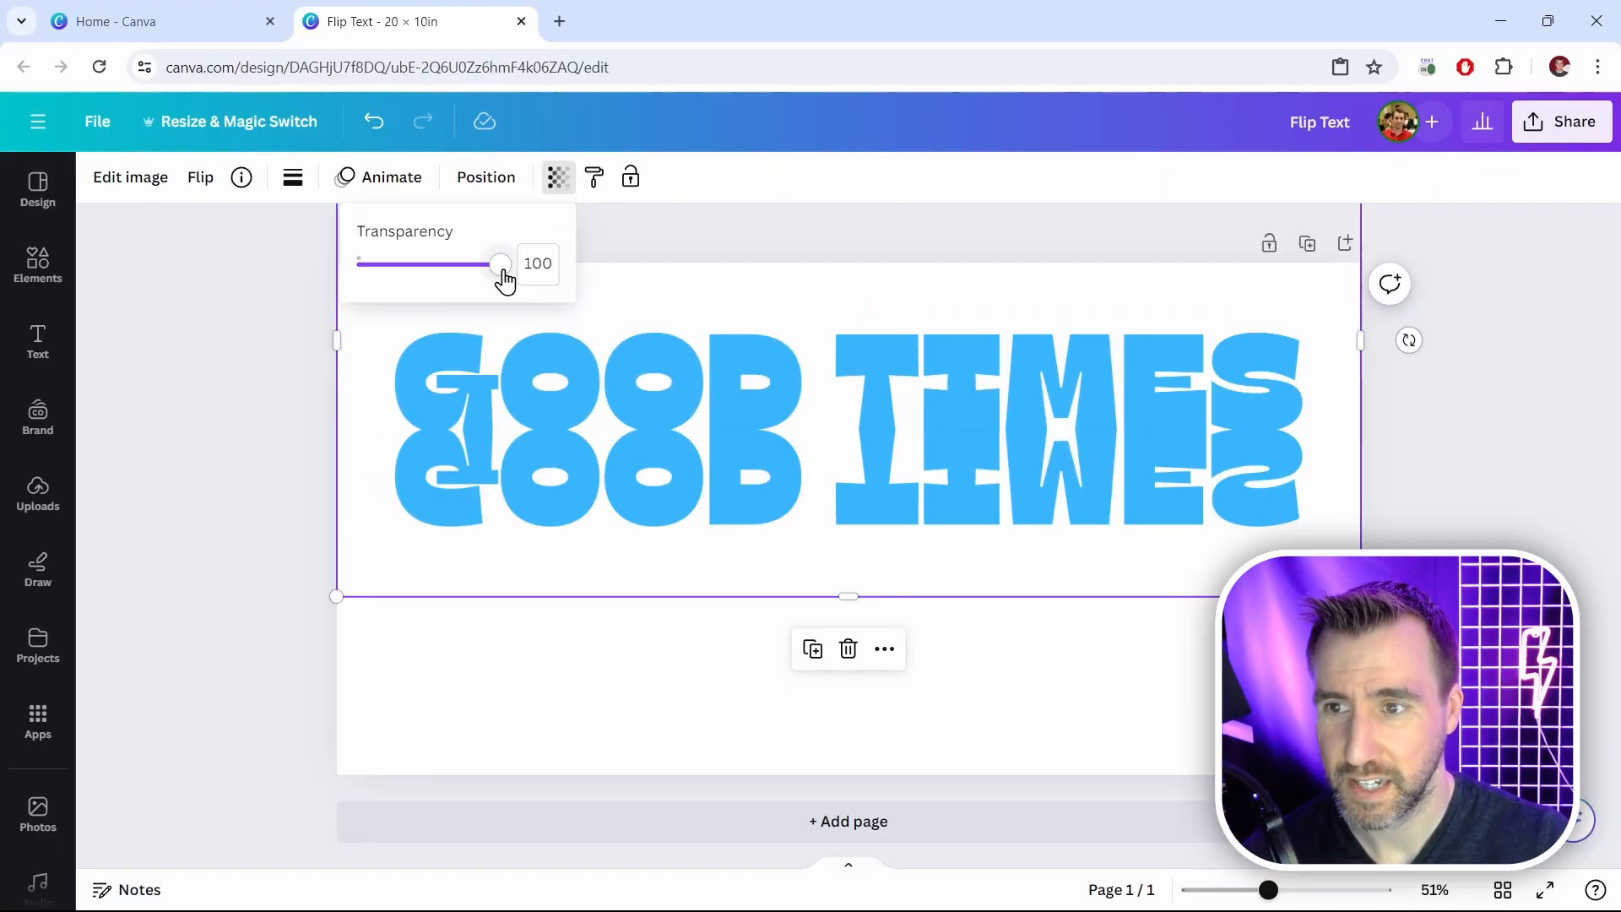
drag(500, 264, 415, 264)
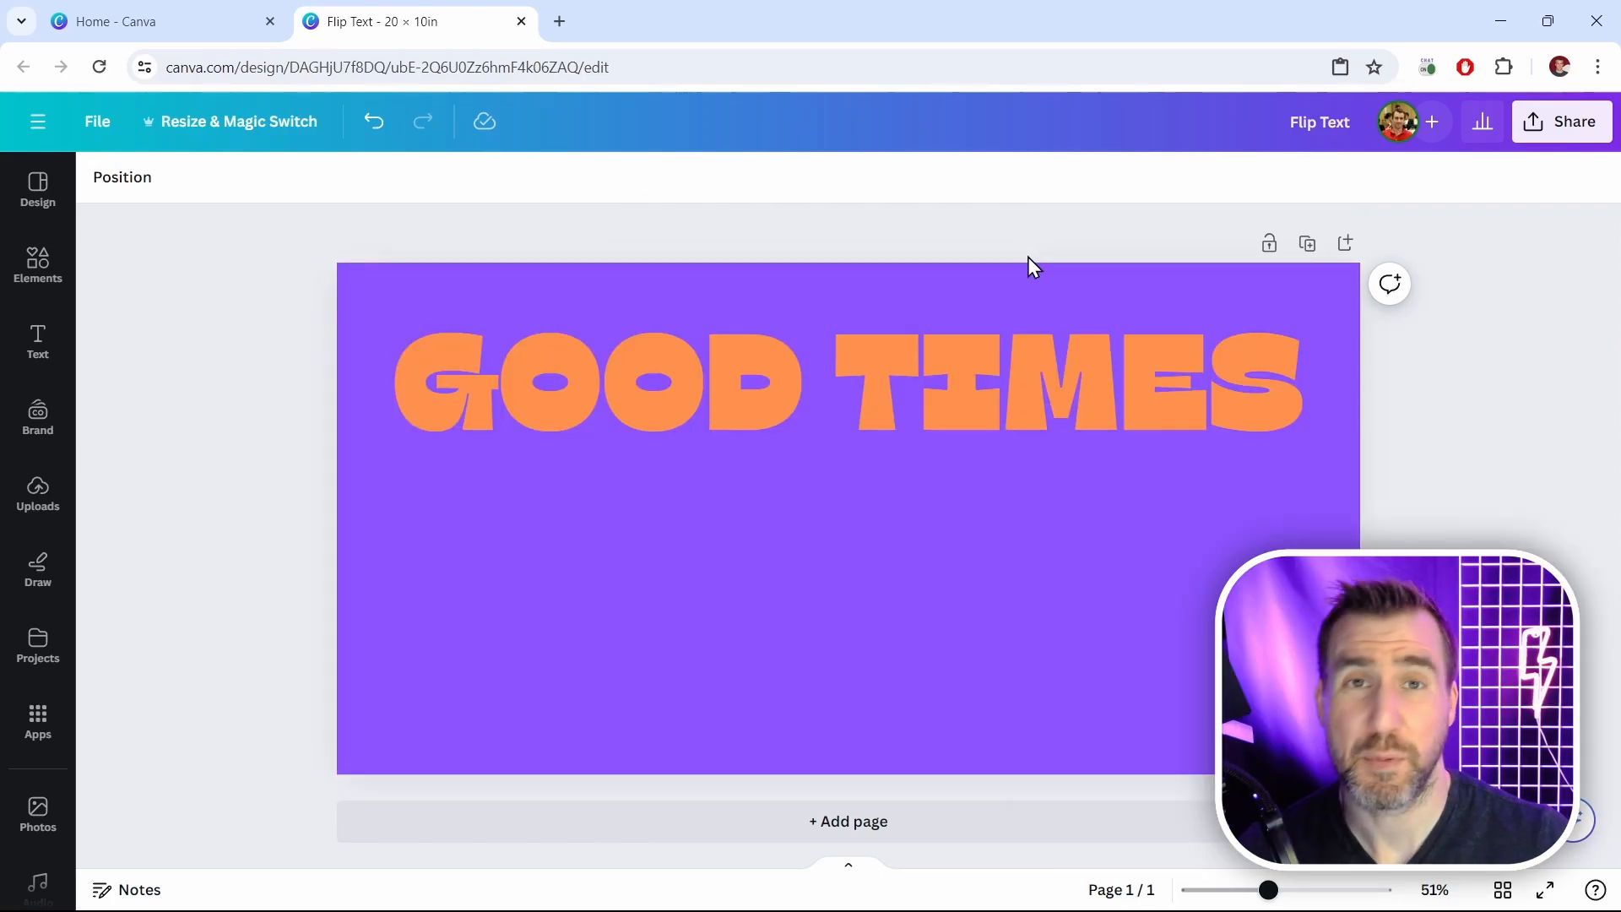
mouse_move(1042, 270)
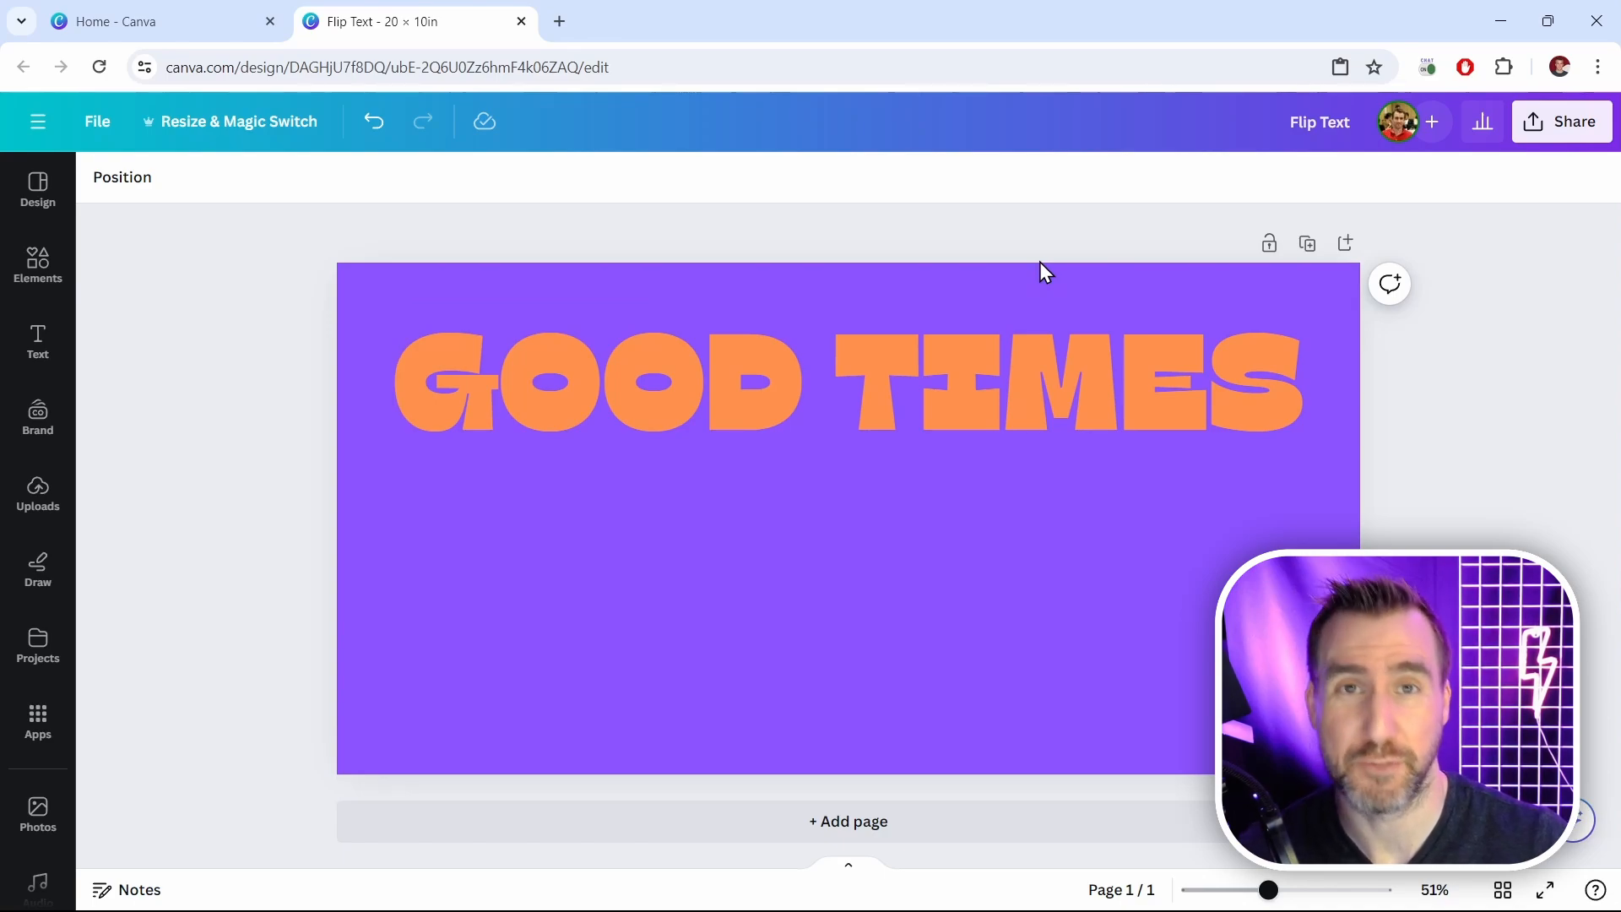
mouse_move(1152, 648)
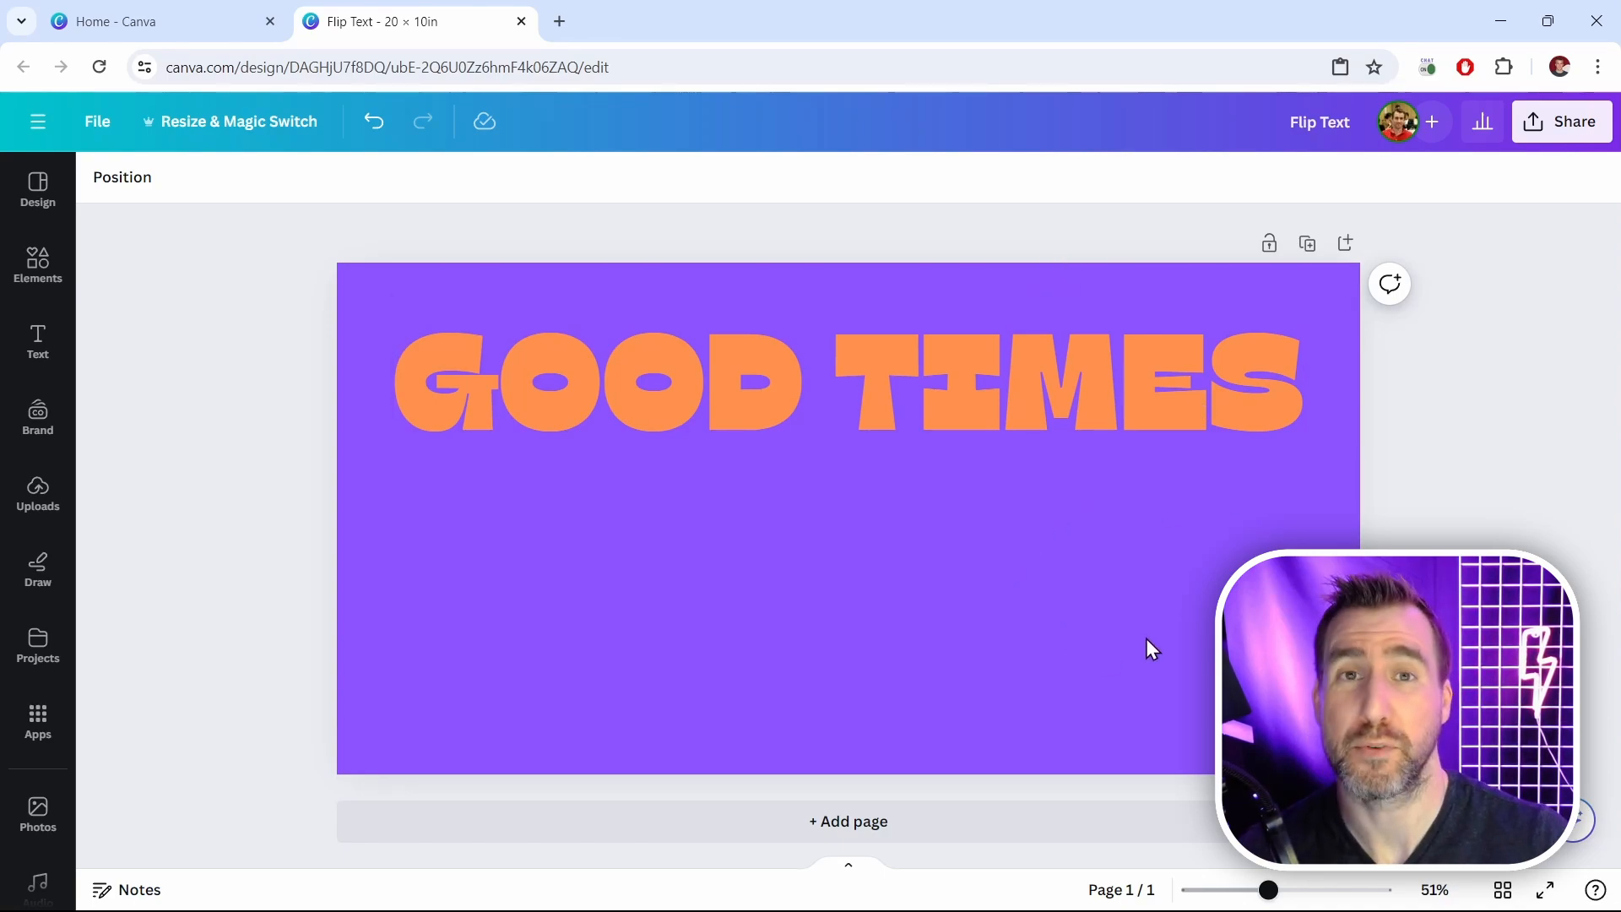
mouse_move(1135, 608)
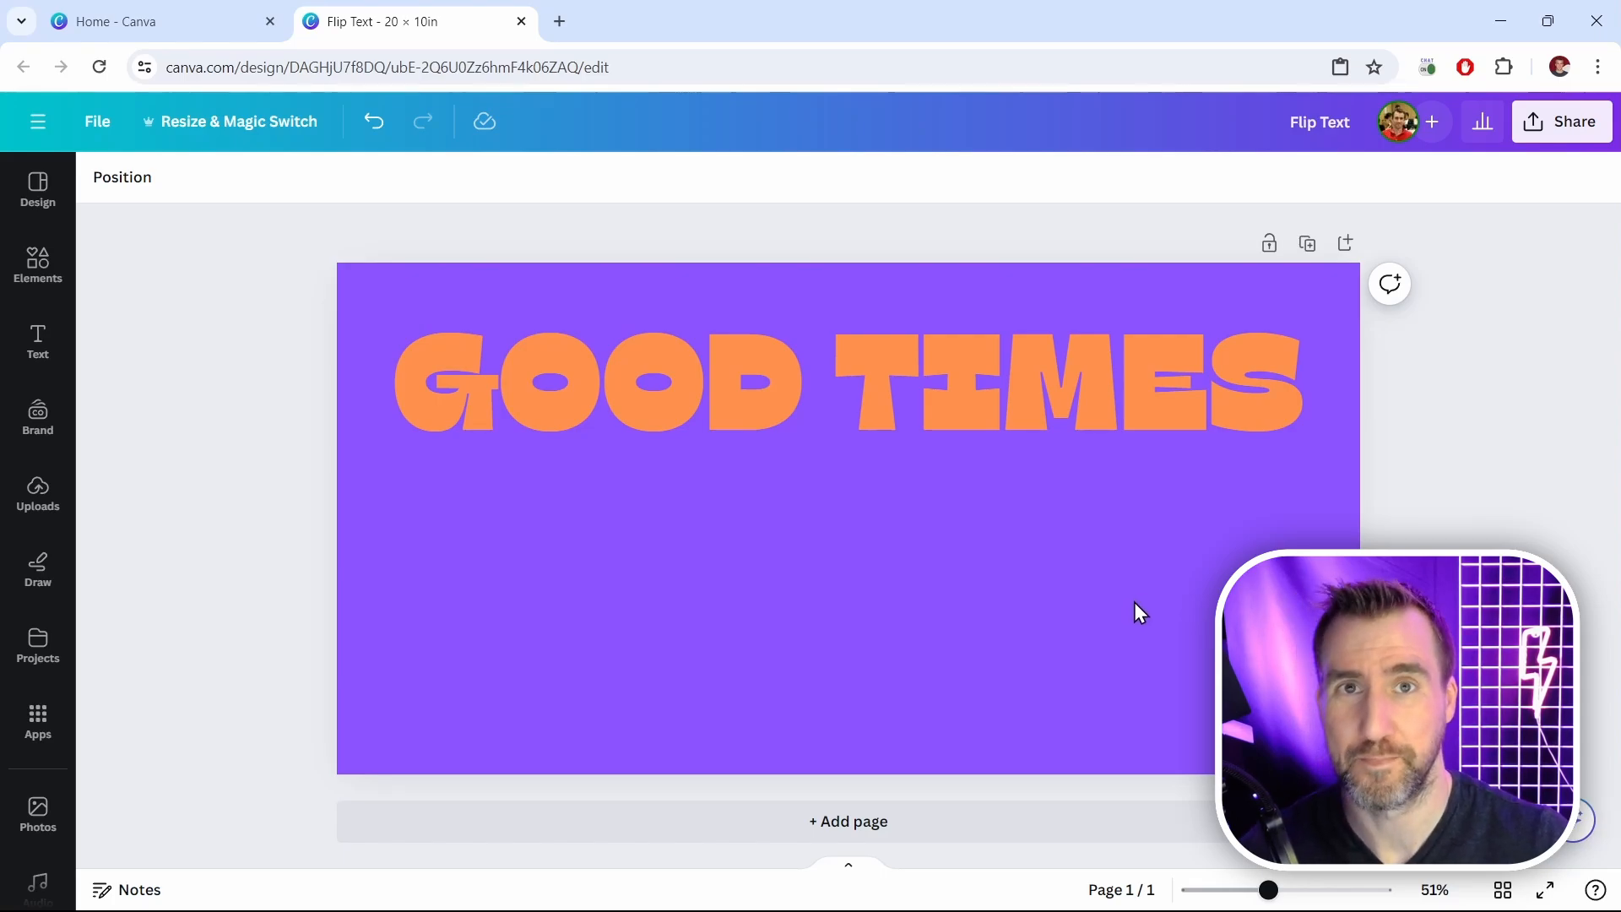
Step: Copy the purple design to the clipboard and paste it as an image on the lime green page
click(1560, 122)
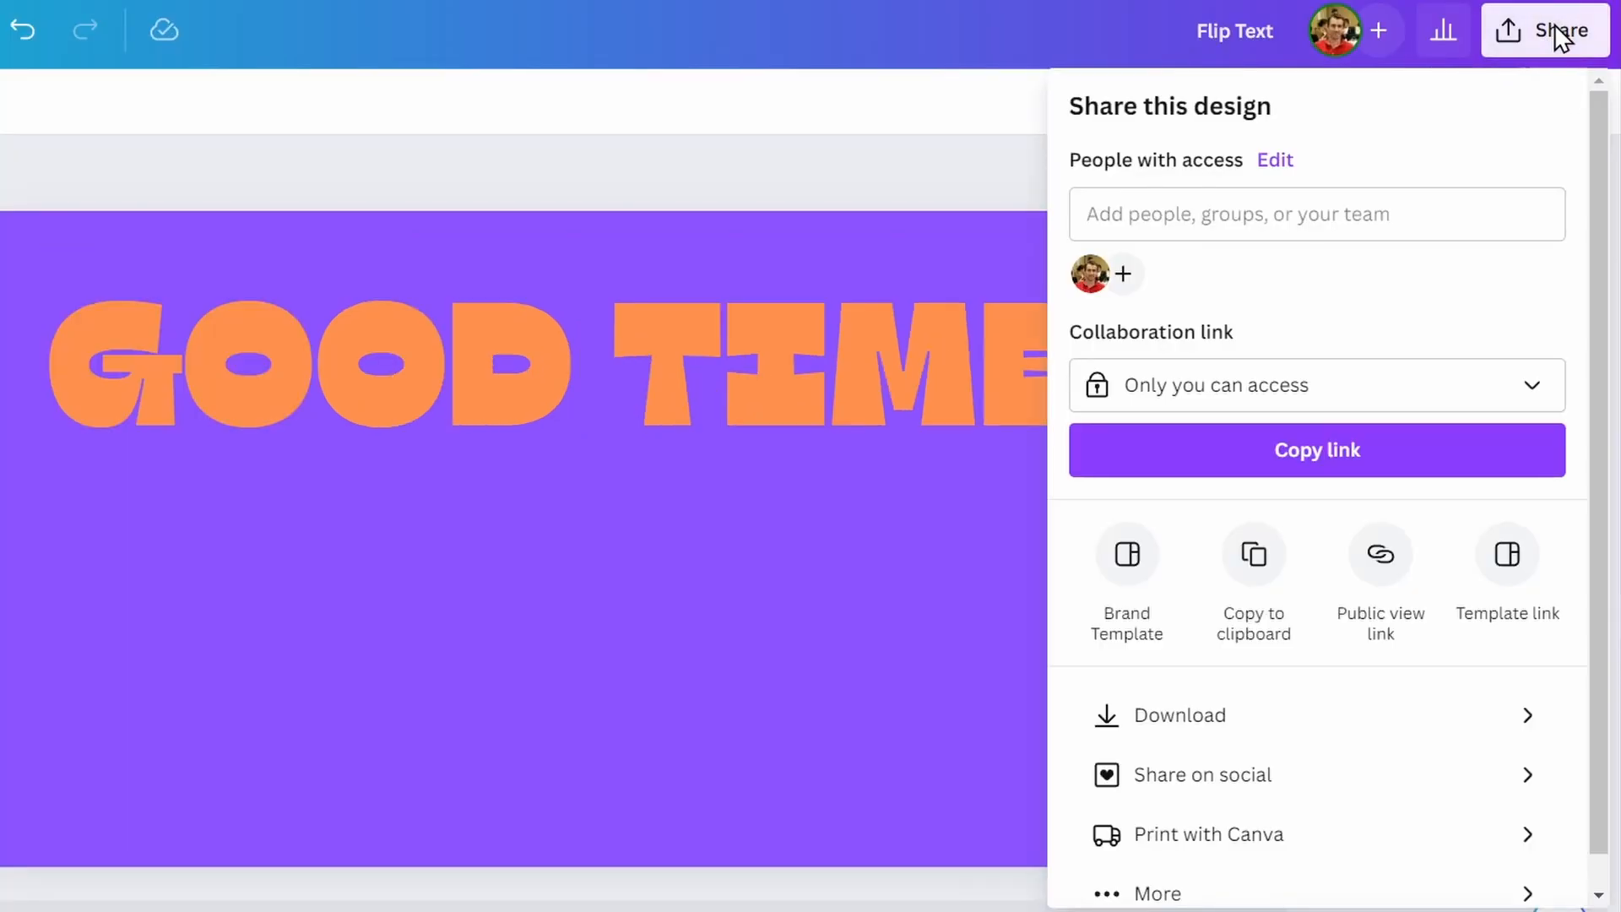
click(1155, 893)
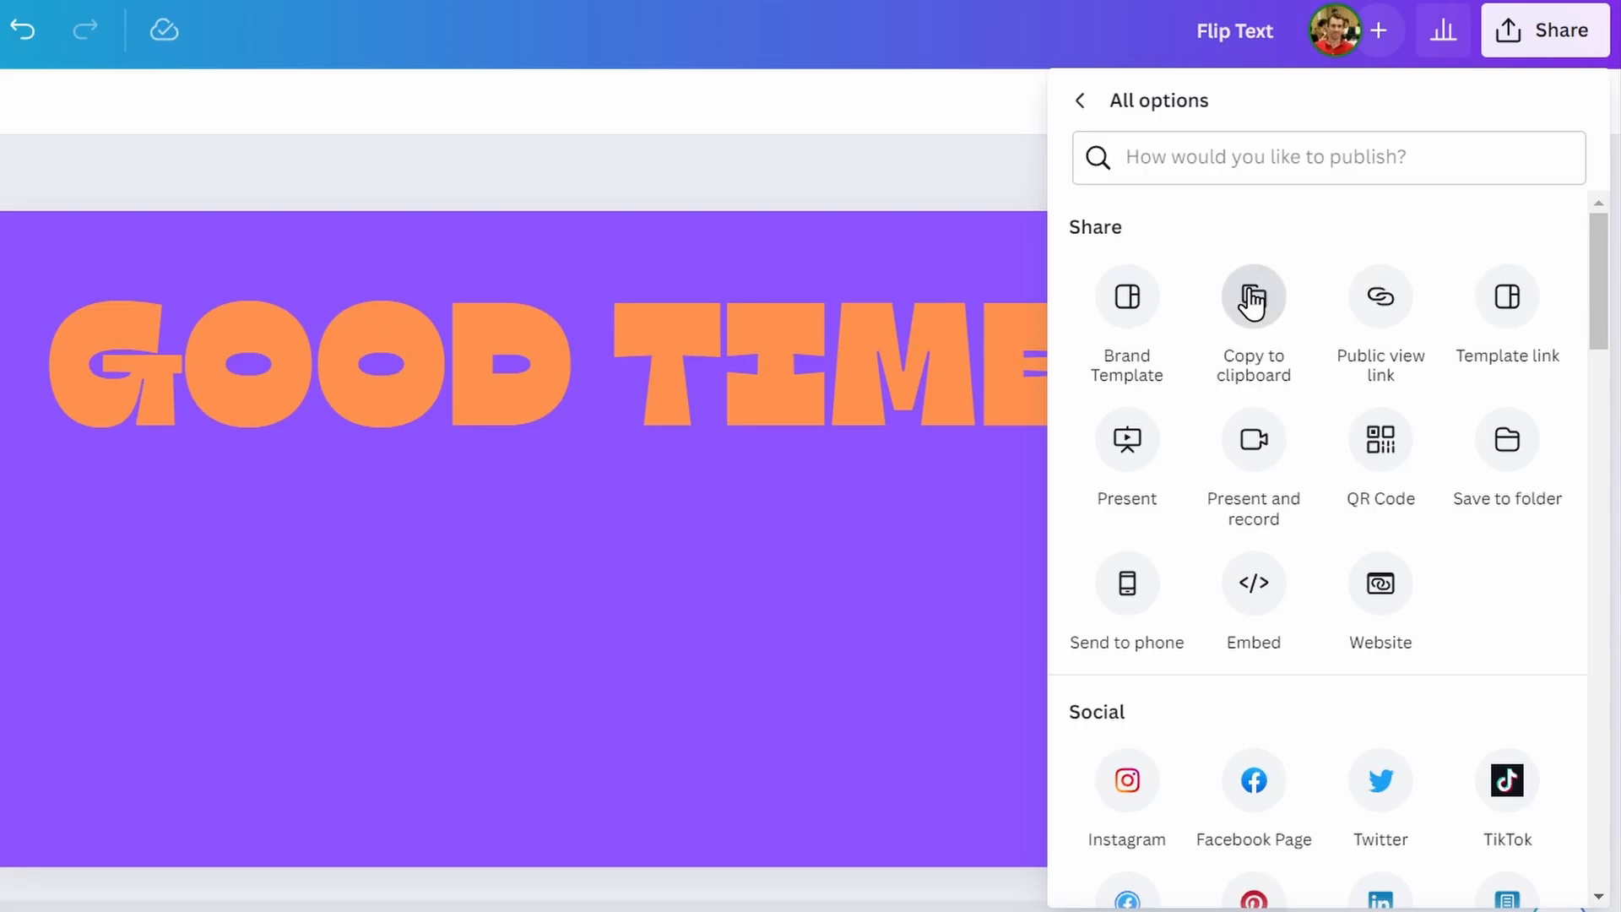
click(1251, 301)
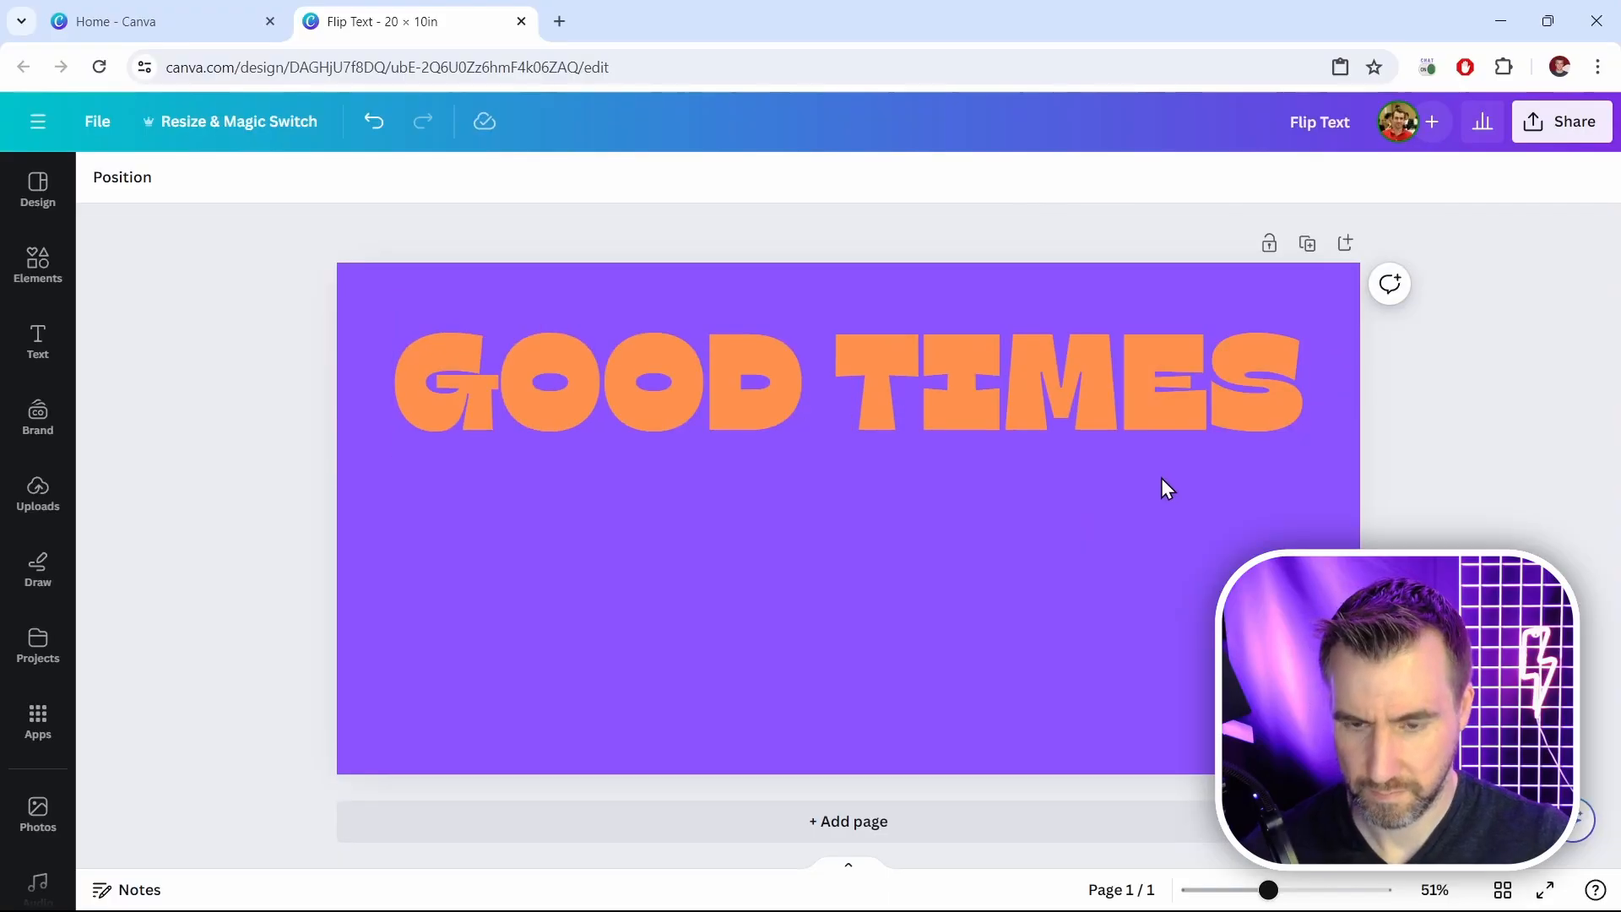
right_click(1165, 488)
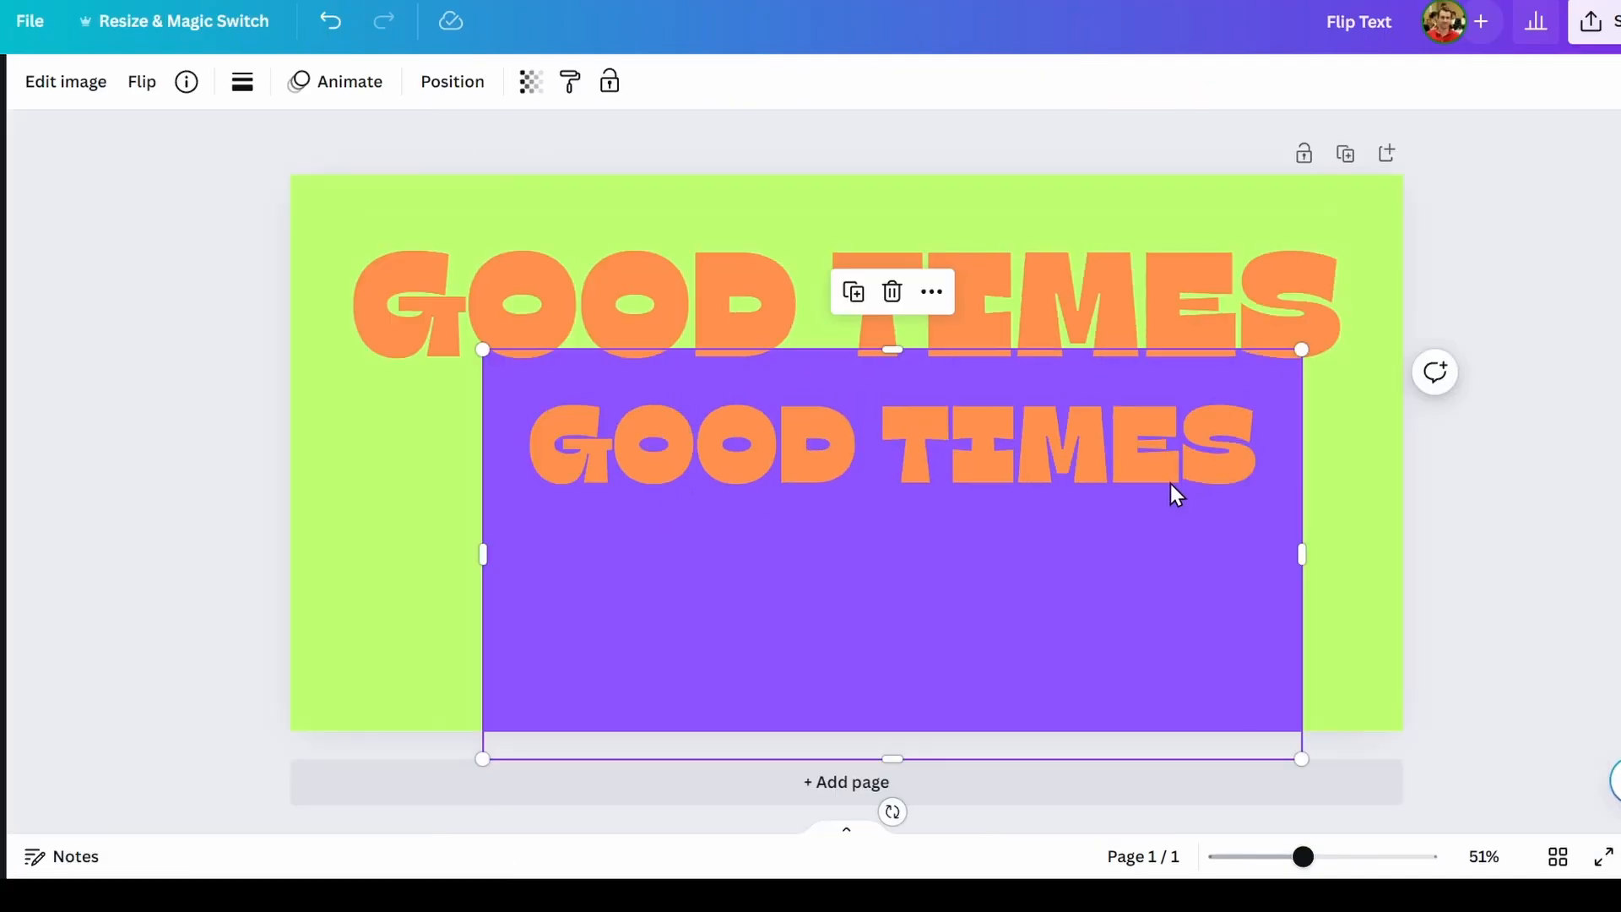
mouse_move(836, 585)
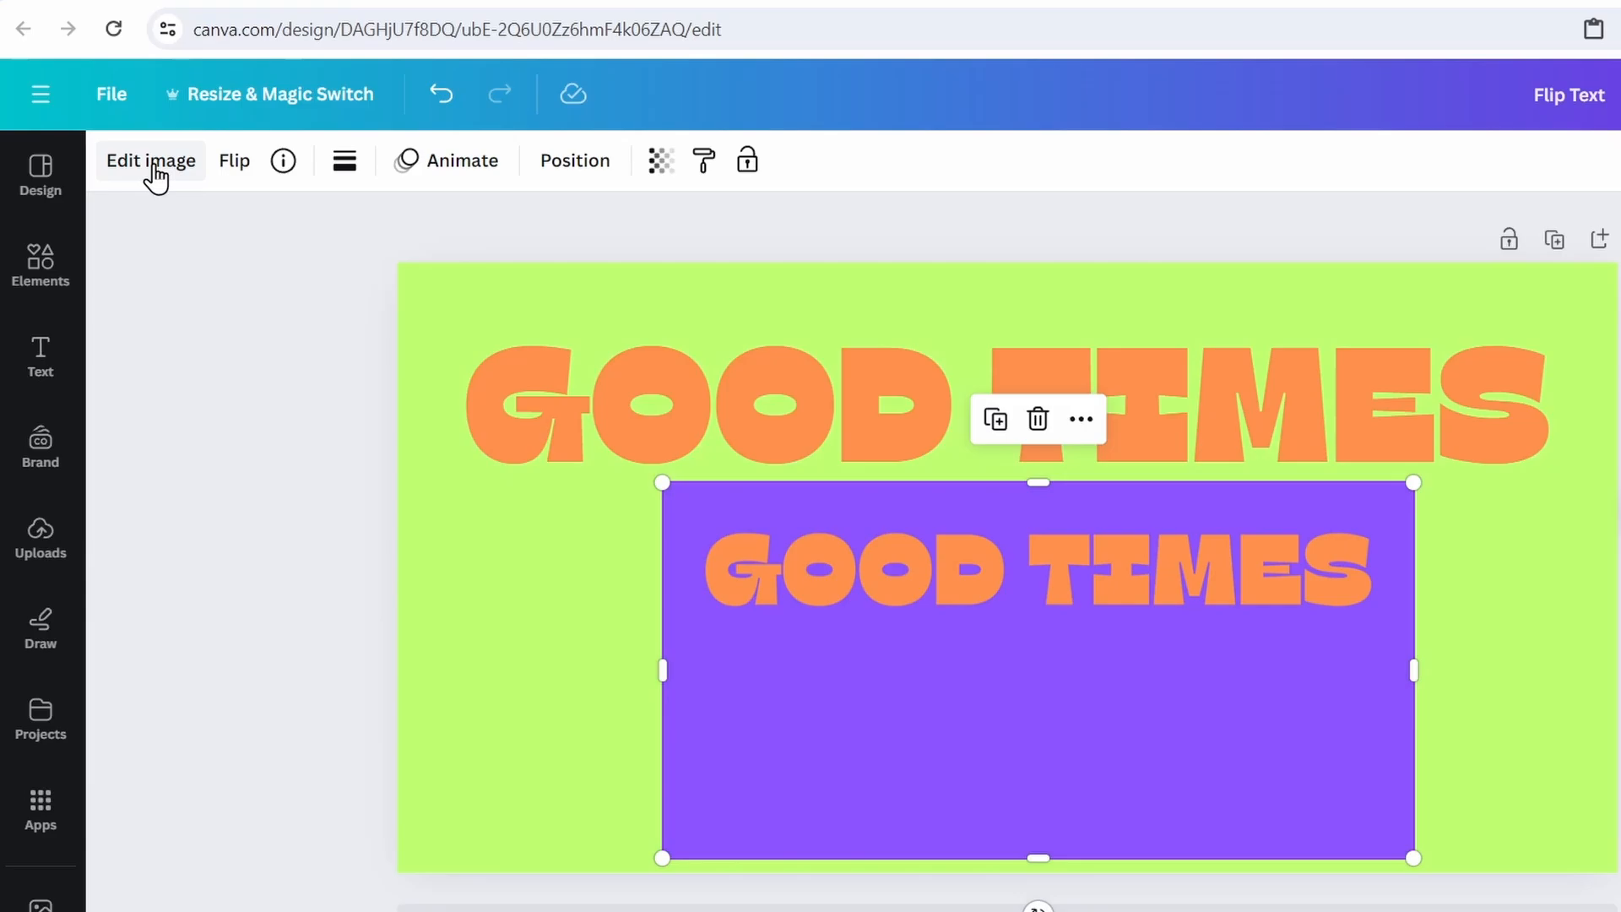
Step: Remove the purple background from the pasted image with BG Remover, leaving only orange lettering
click(150, 160)
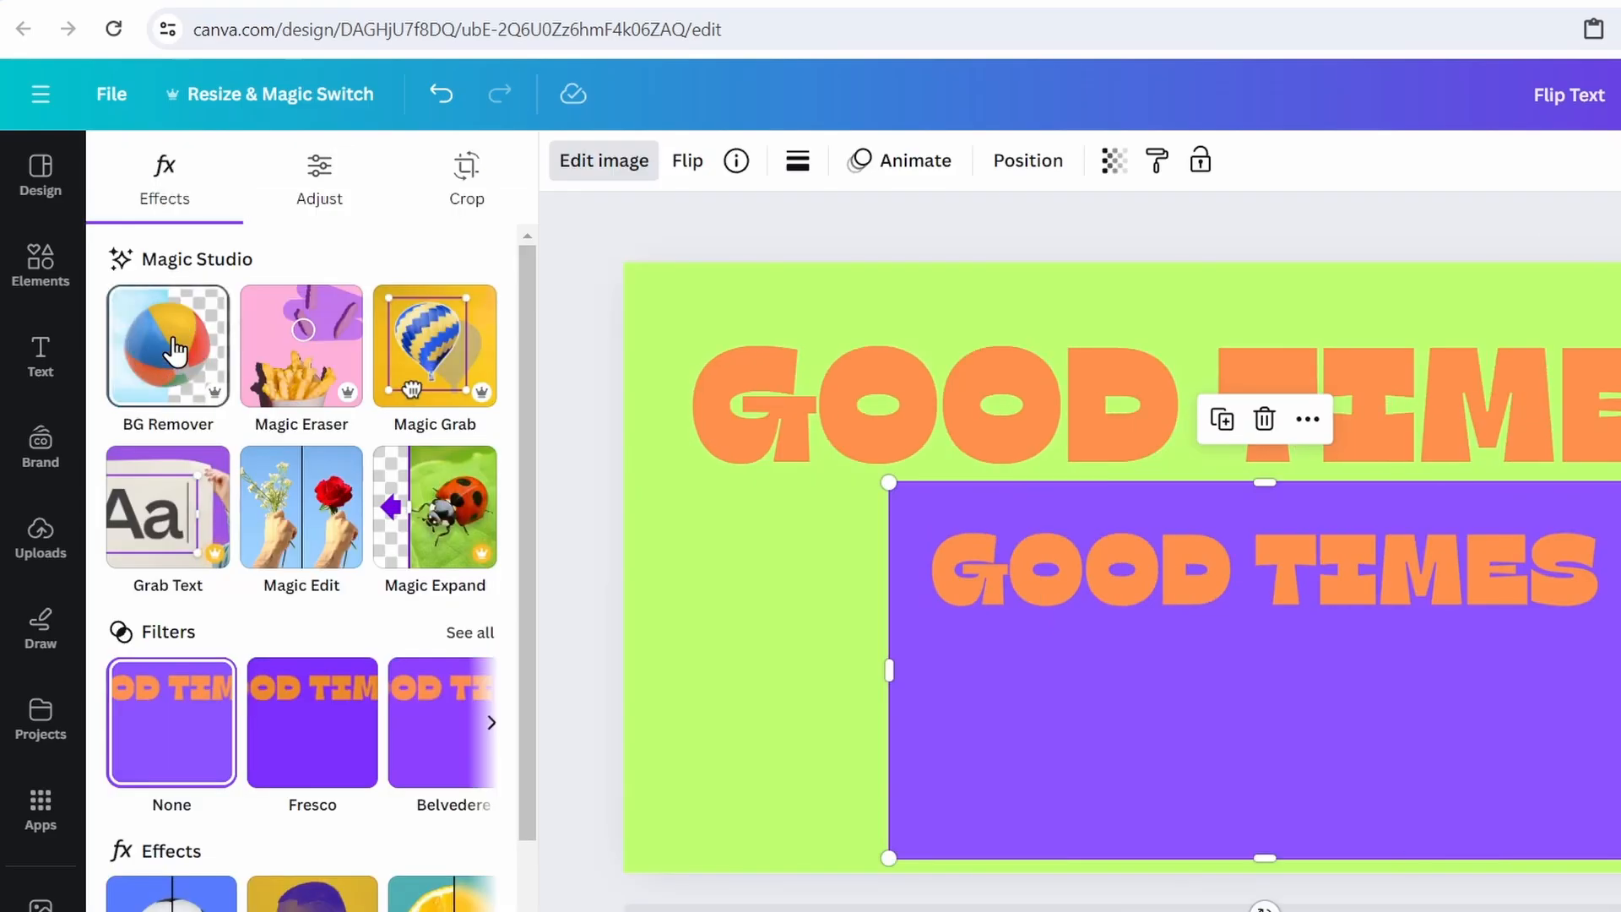
click(167, 345)
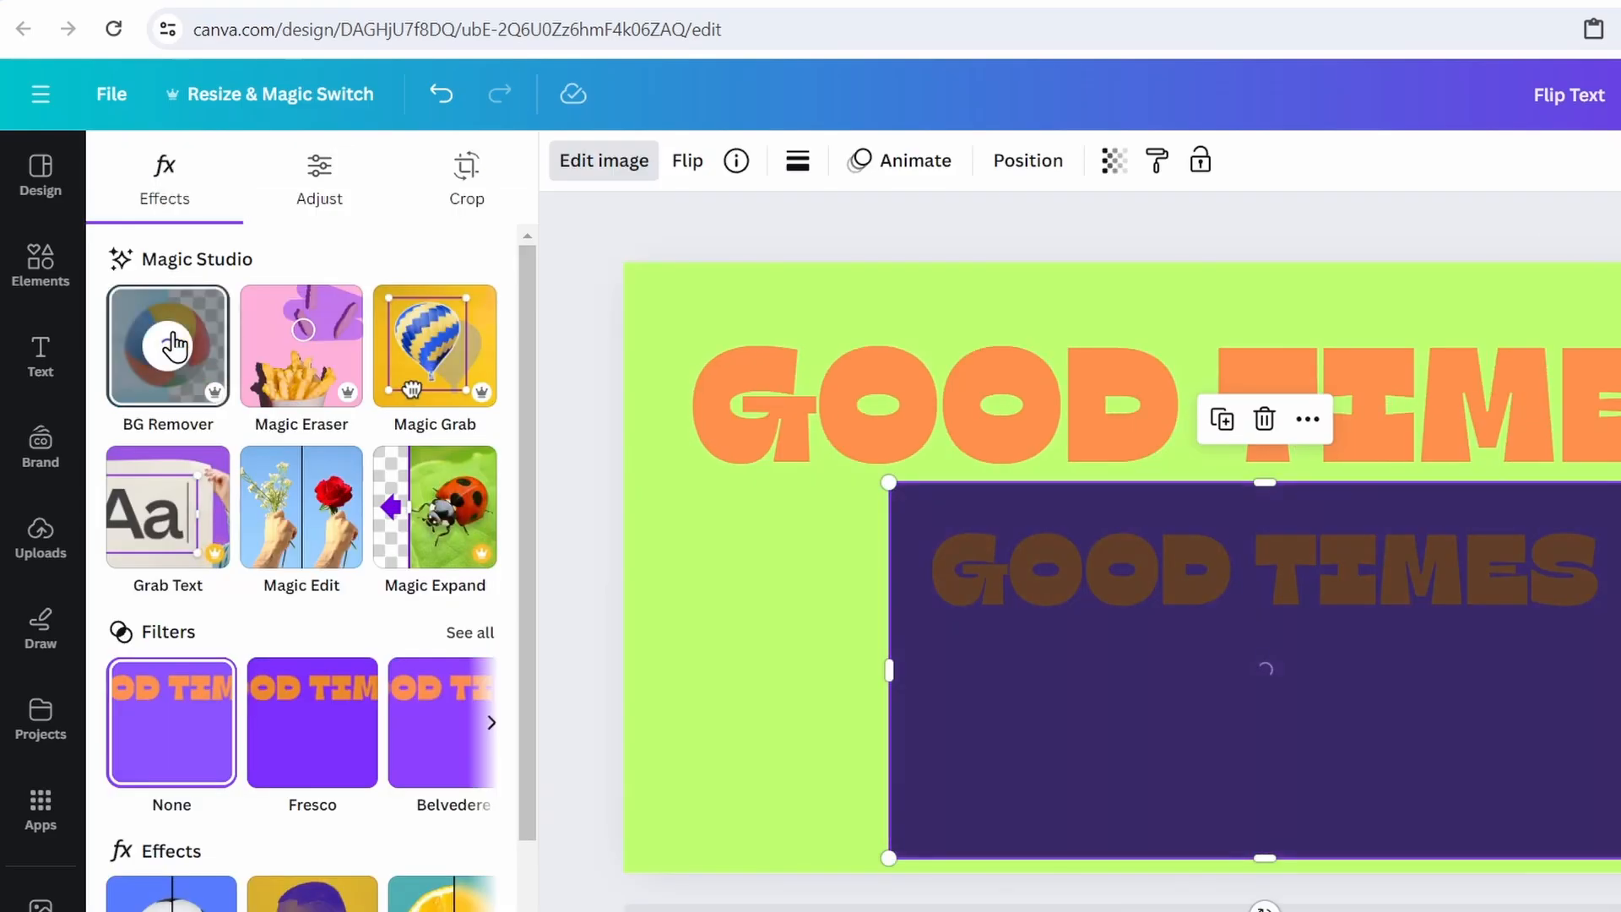
click(167, 345)
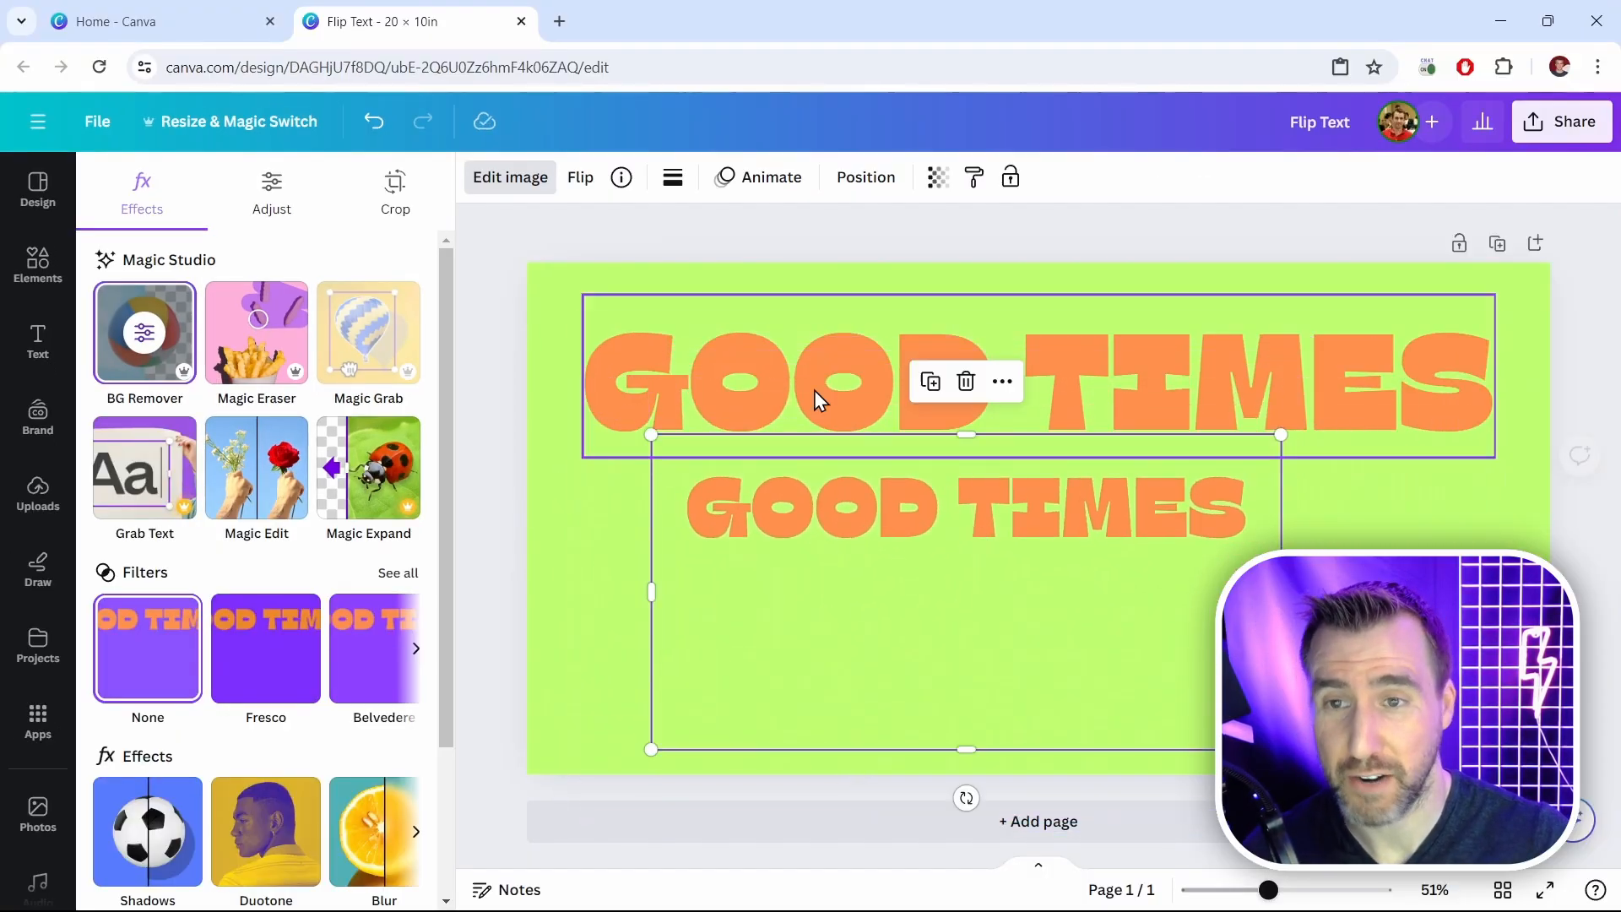
click(864, 177)
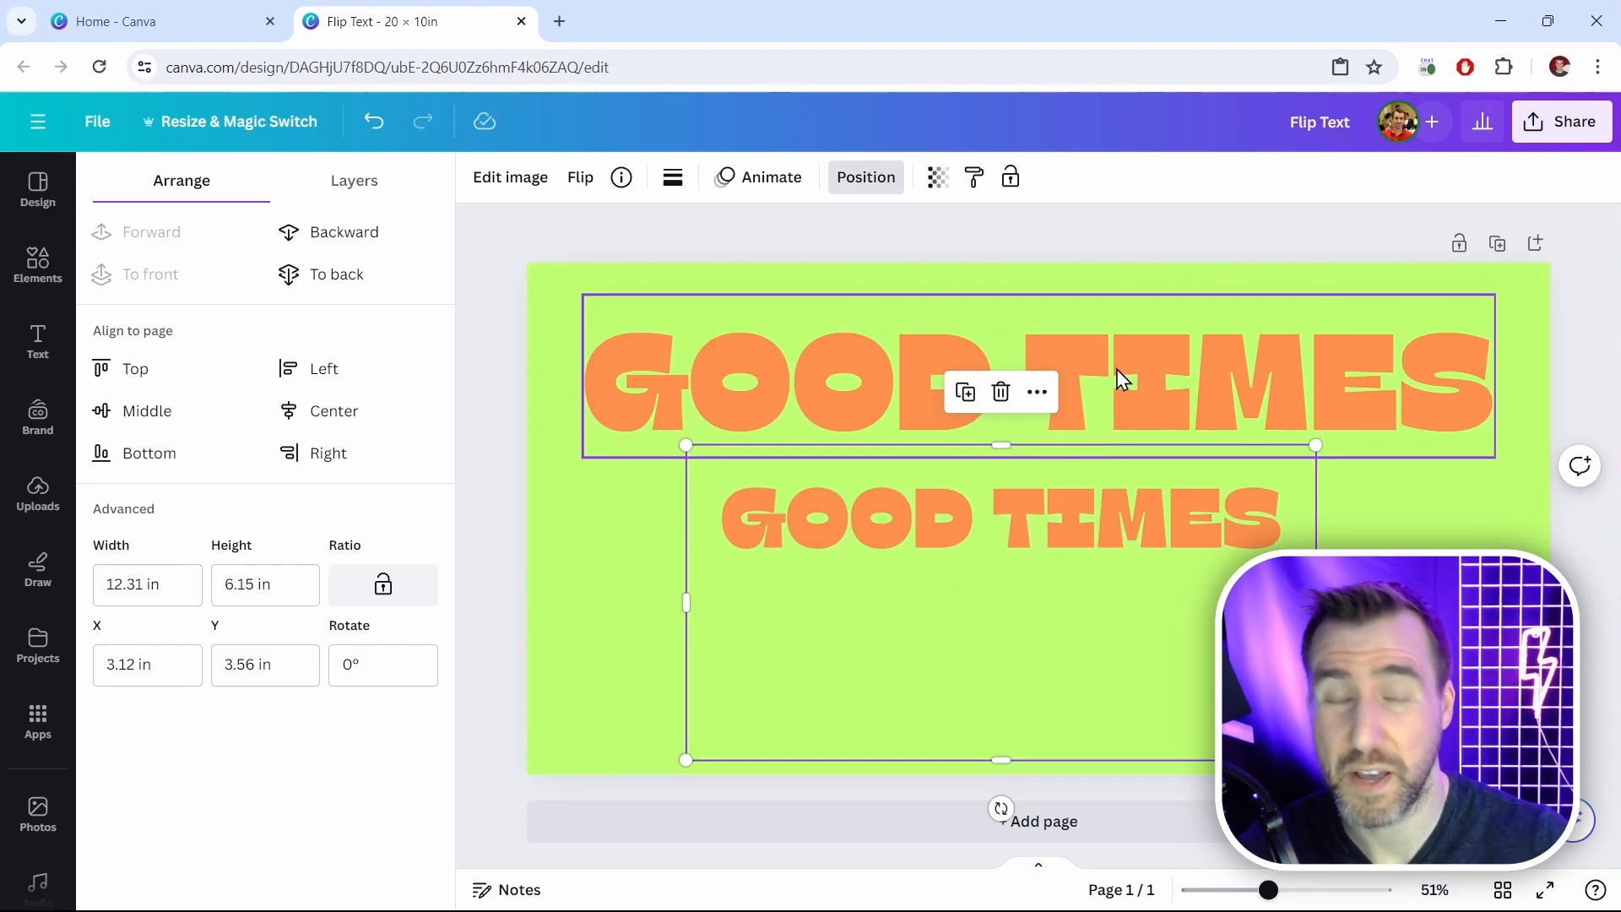
Step: Add a second page holding the orange GOOD TIMES text on a white background
click(997, 392)
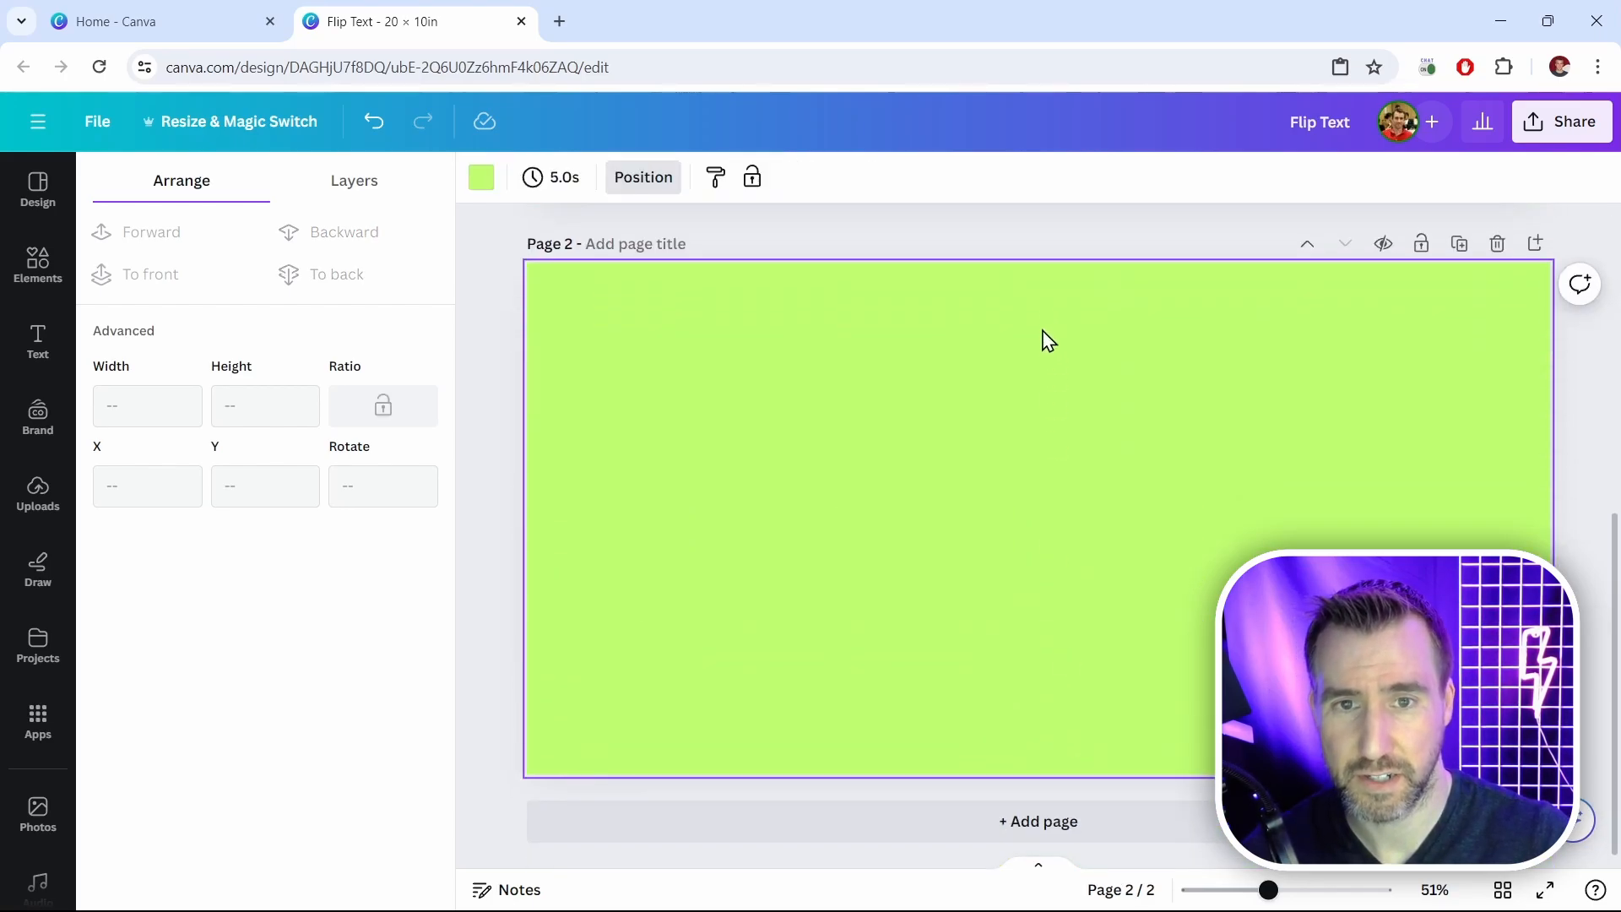
click(479, 177)
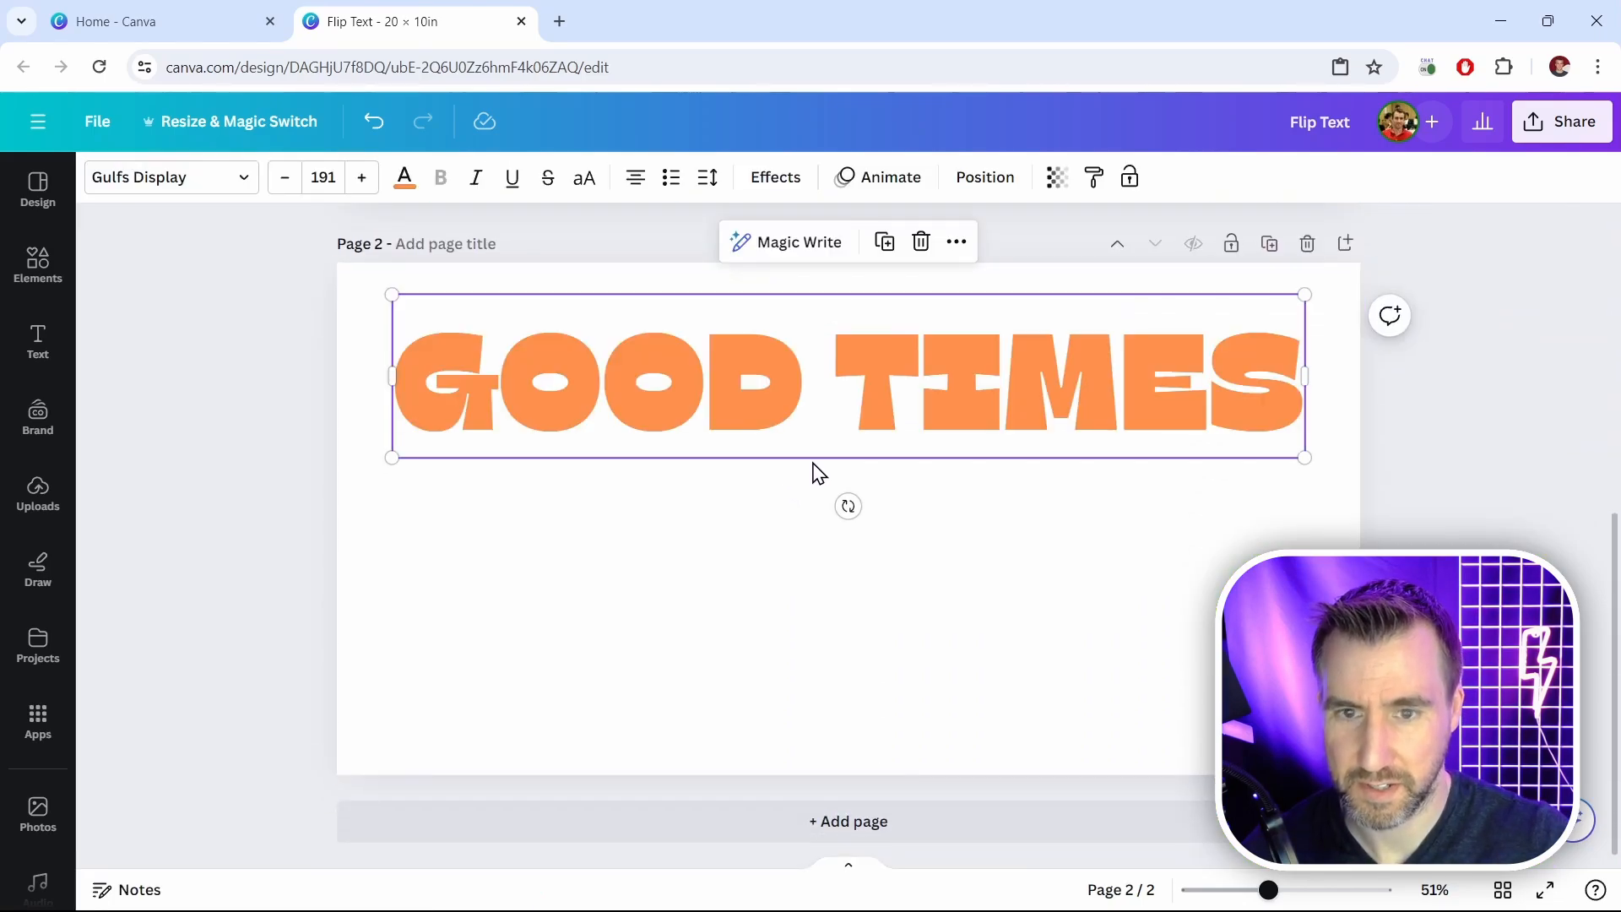
Step: Copy page 2 with the orange GOOD TIMES text to the clipboard as an image
click(1560, 122)
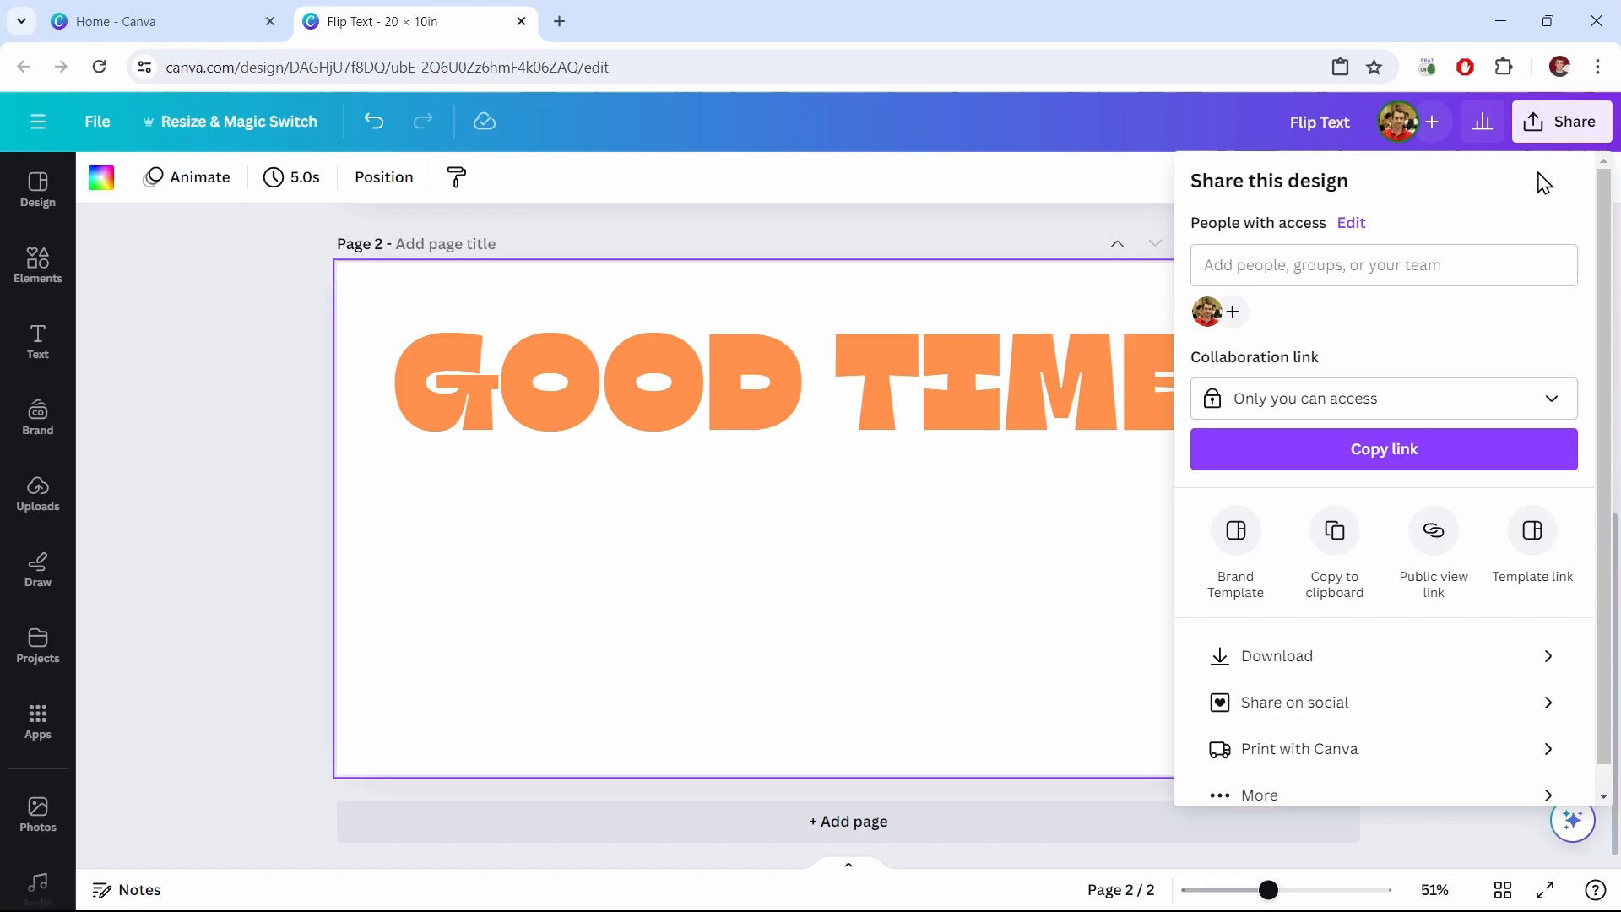
click(1334, 537)
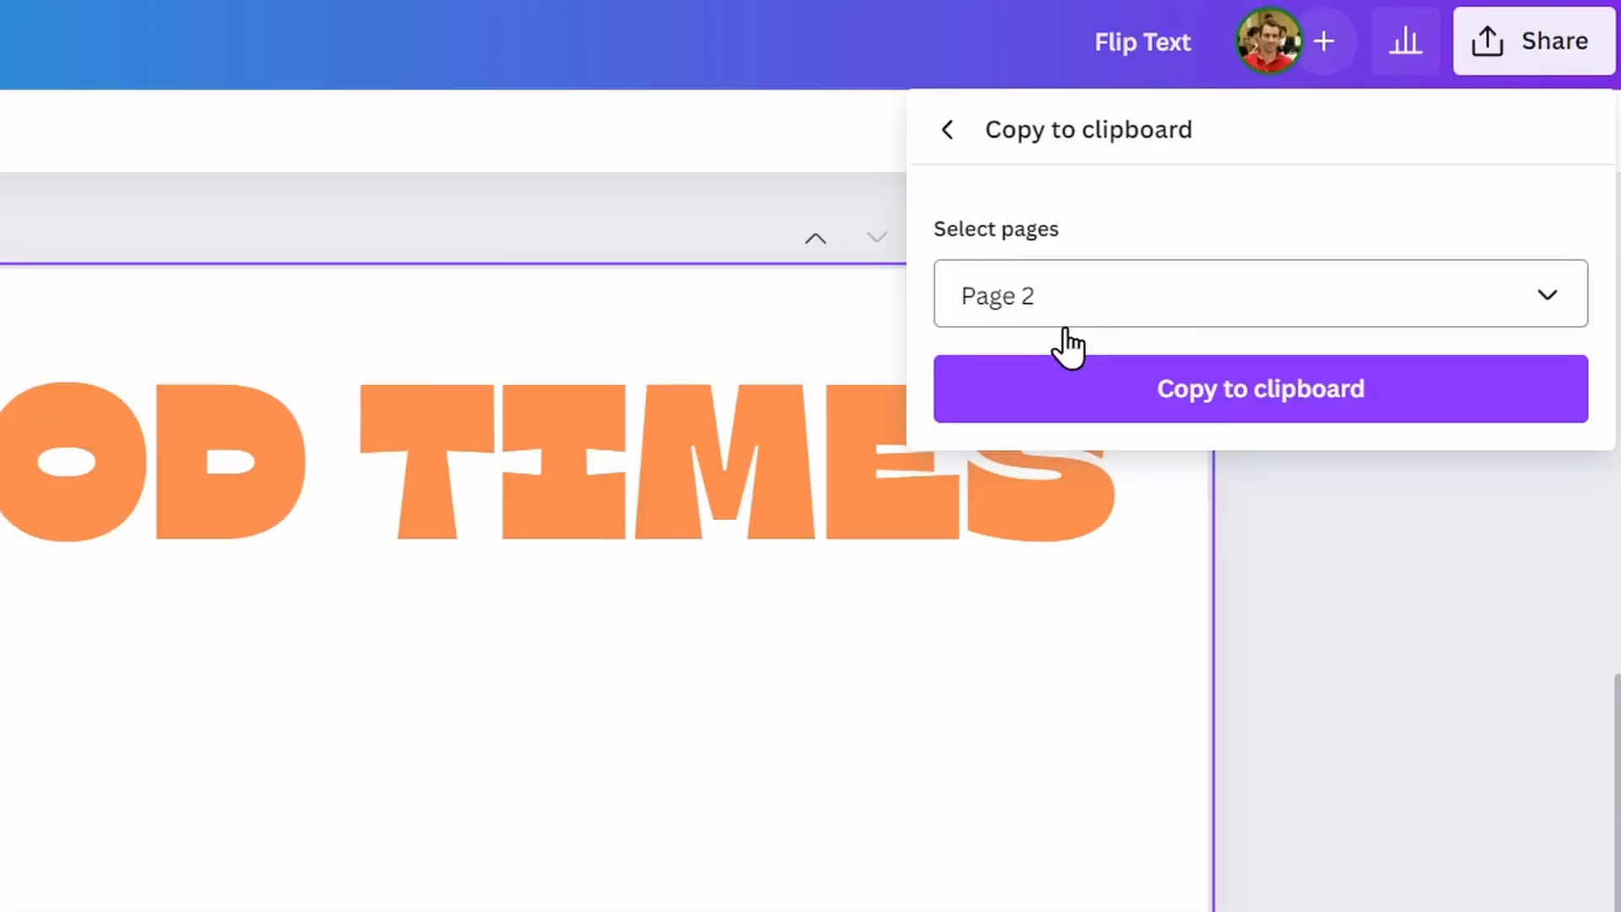
mouse_move(402, 520)
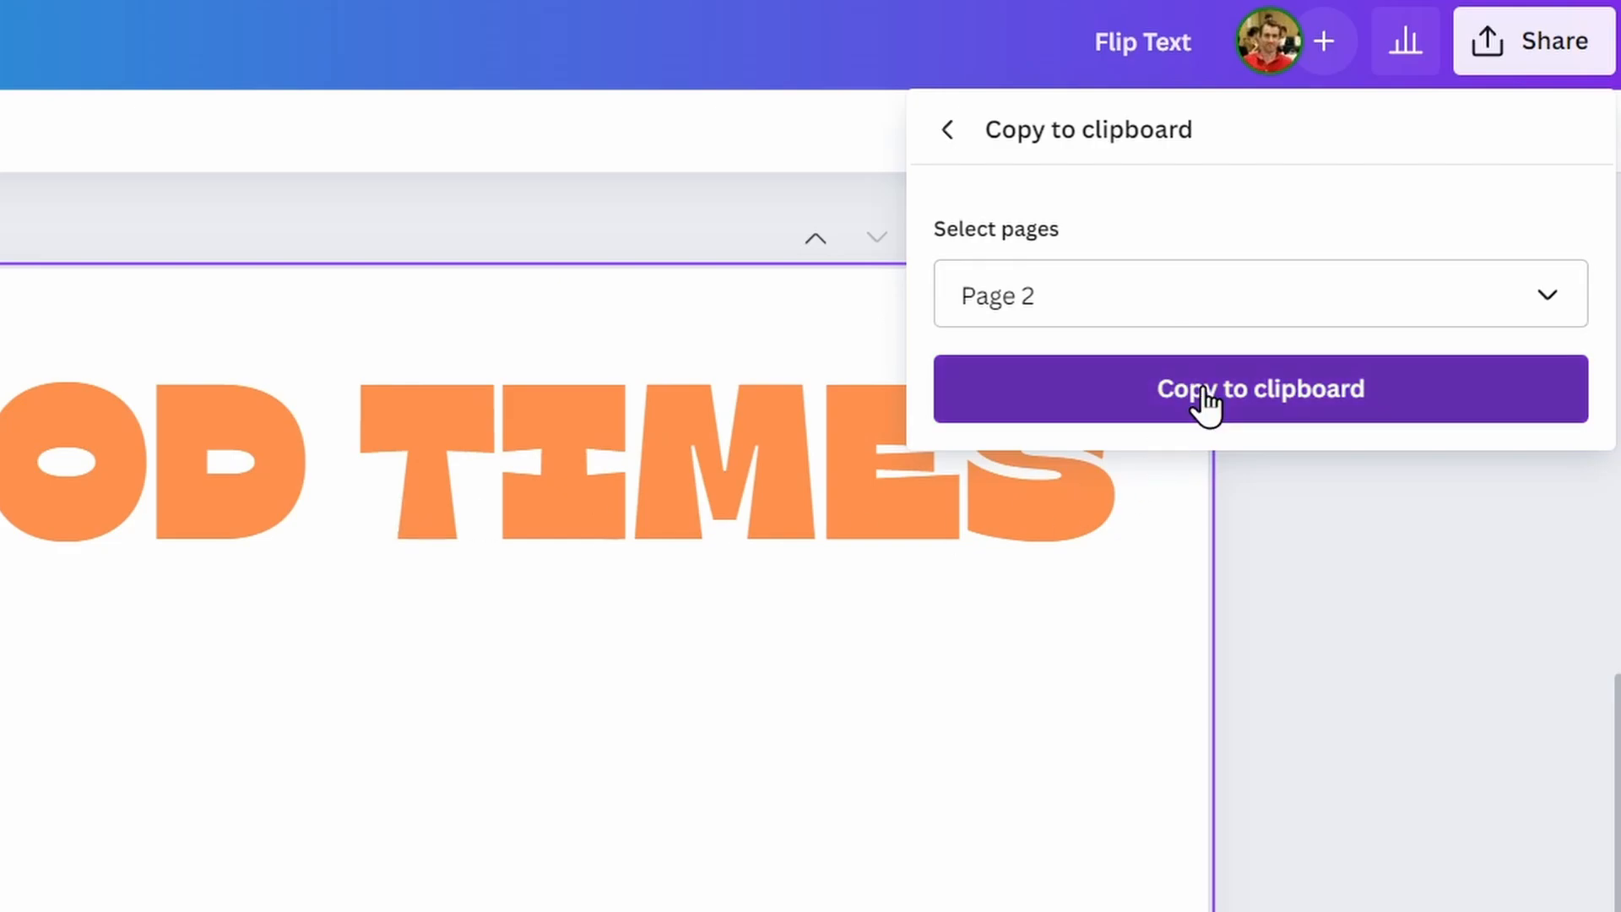
click(1260, 388)
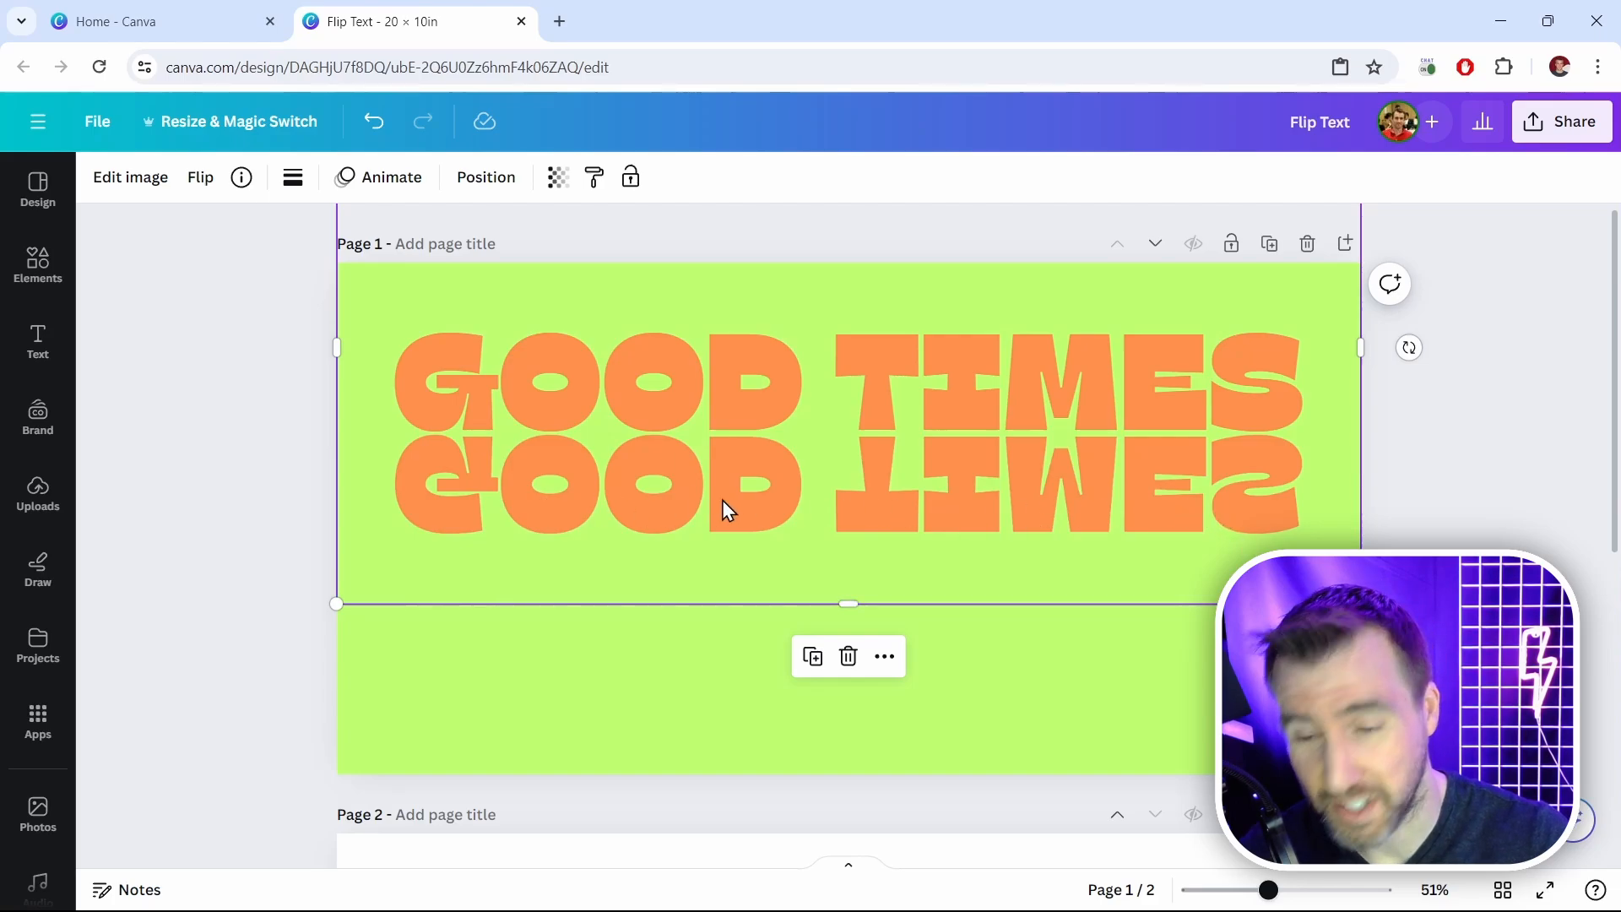
mouse_move(1114, 520)
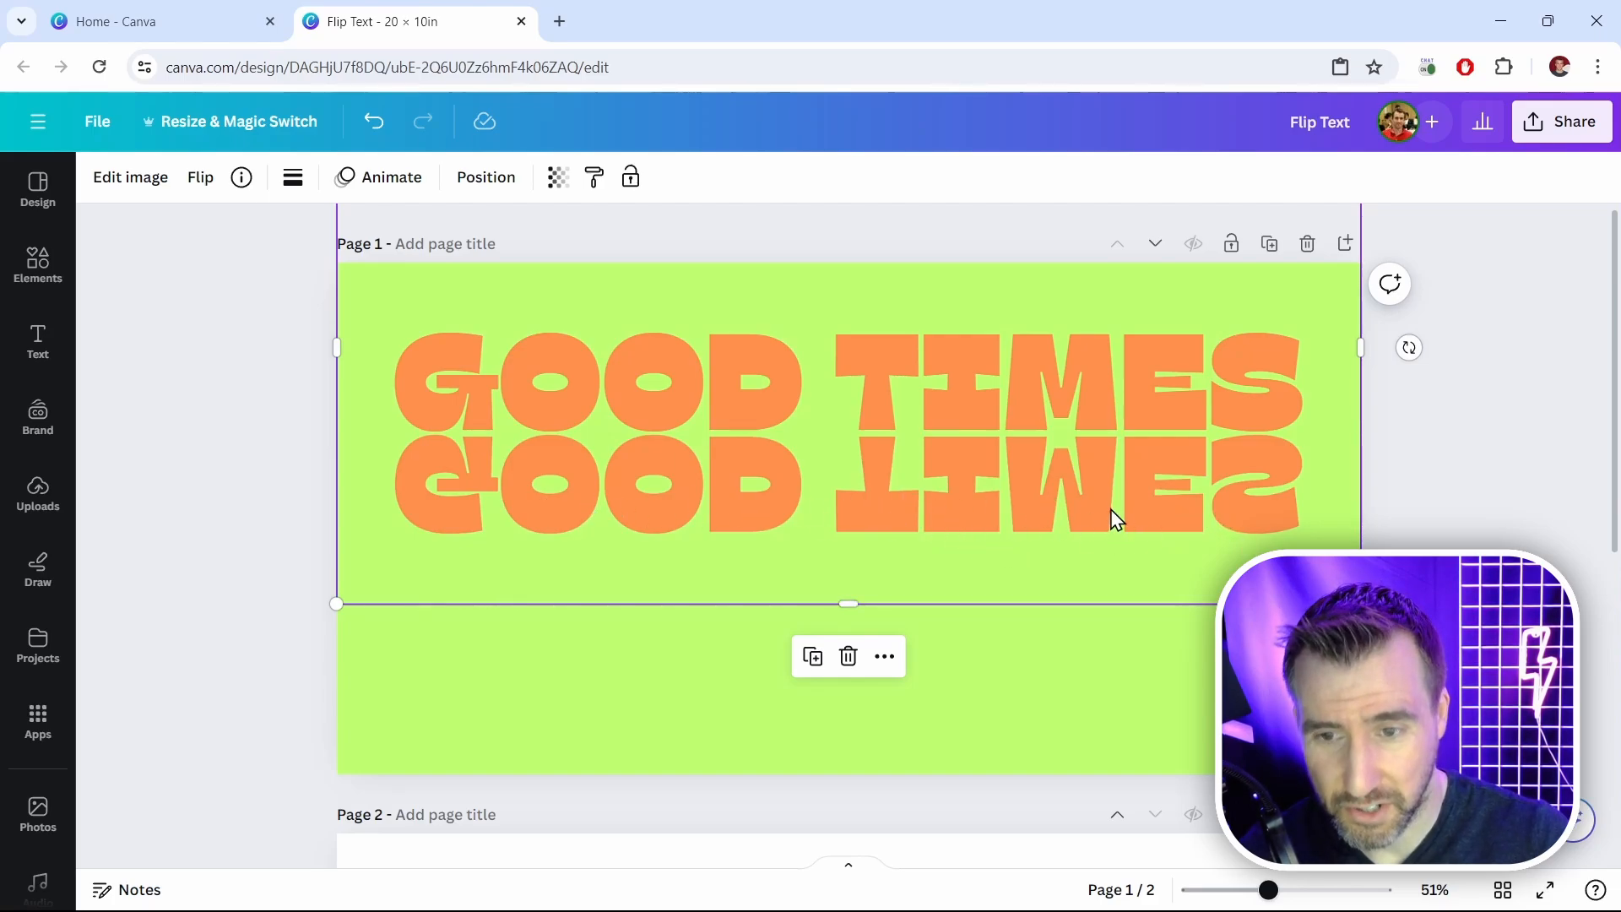
mouse_move(719, 517)
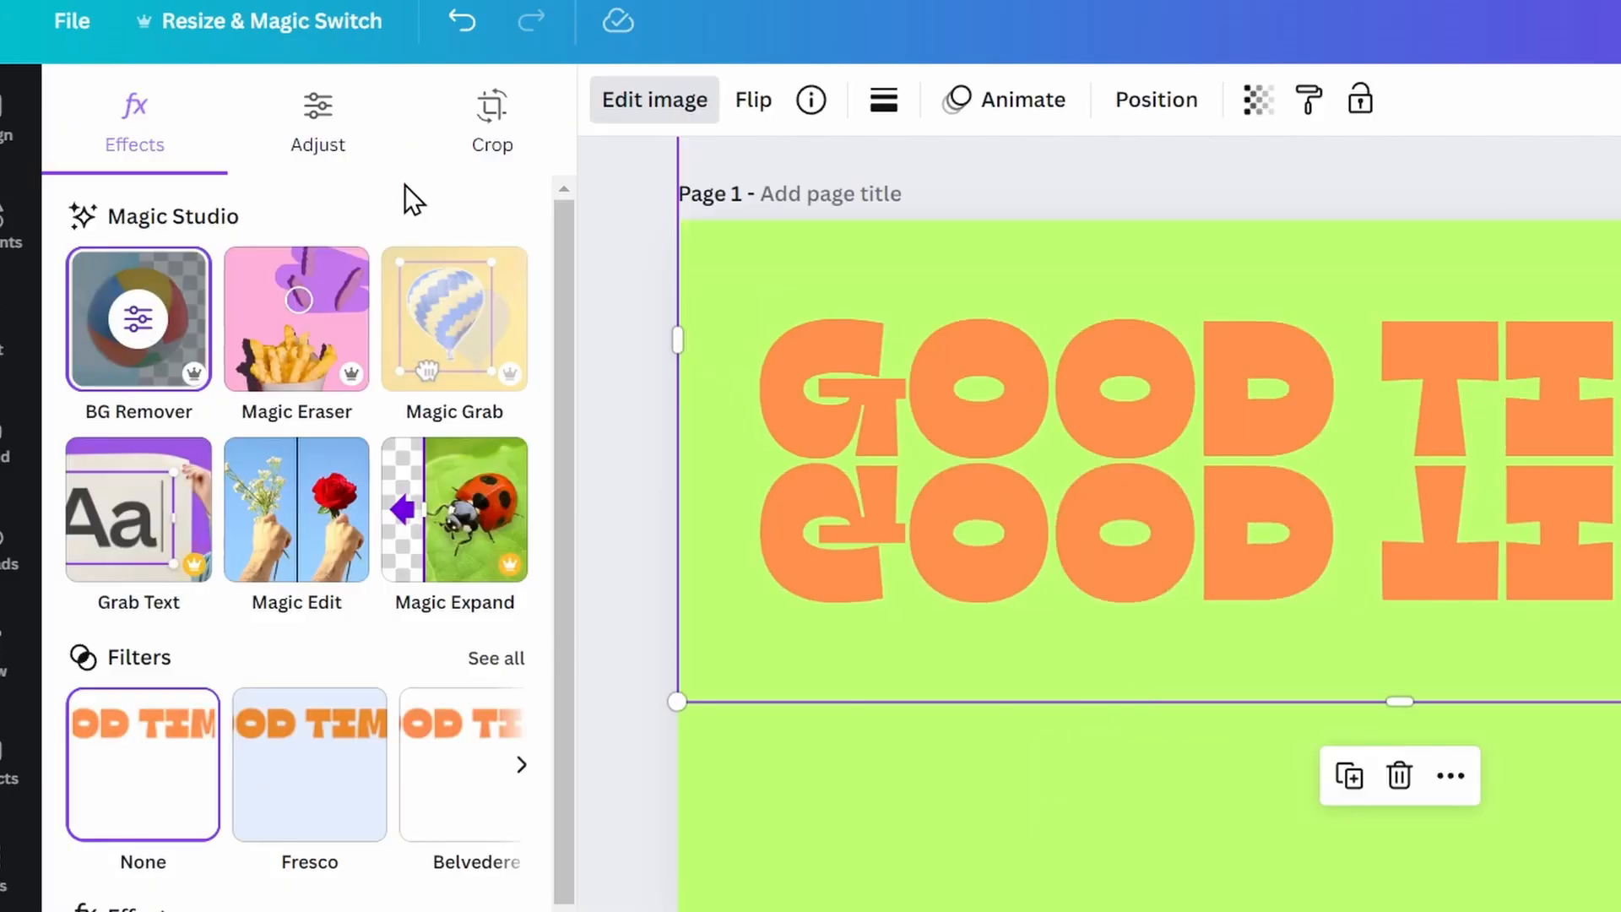
Step: Choose the orange swatch under Color edit to adjust its hue, saturation and brightness
click(318, 119)
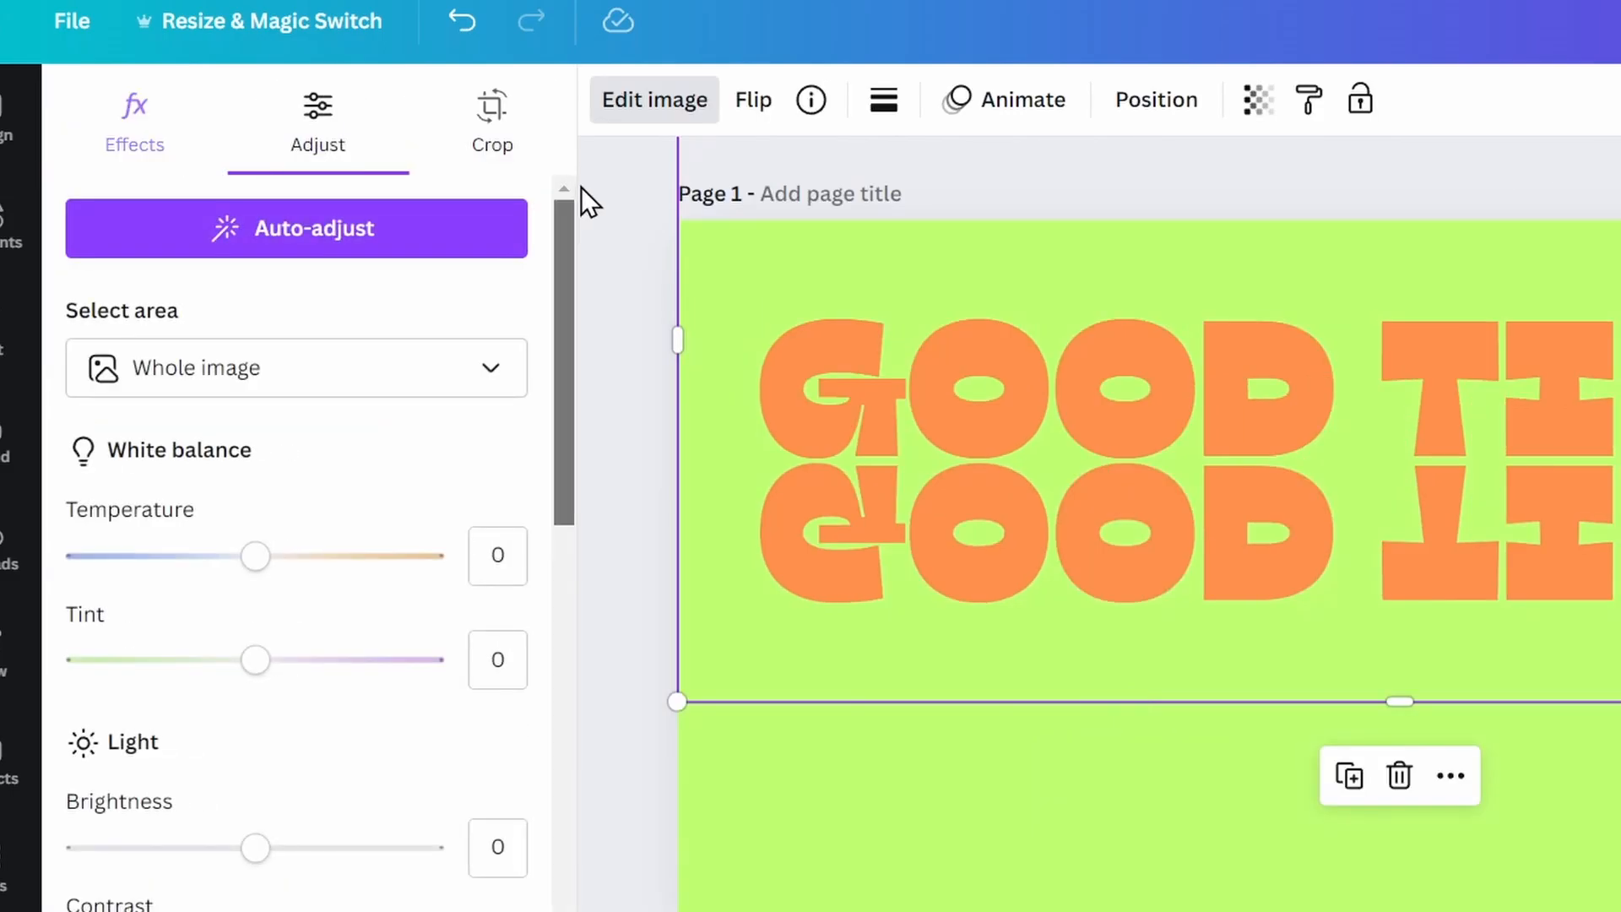
scroll(down, 3)
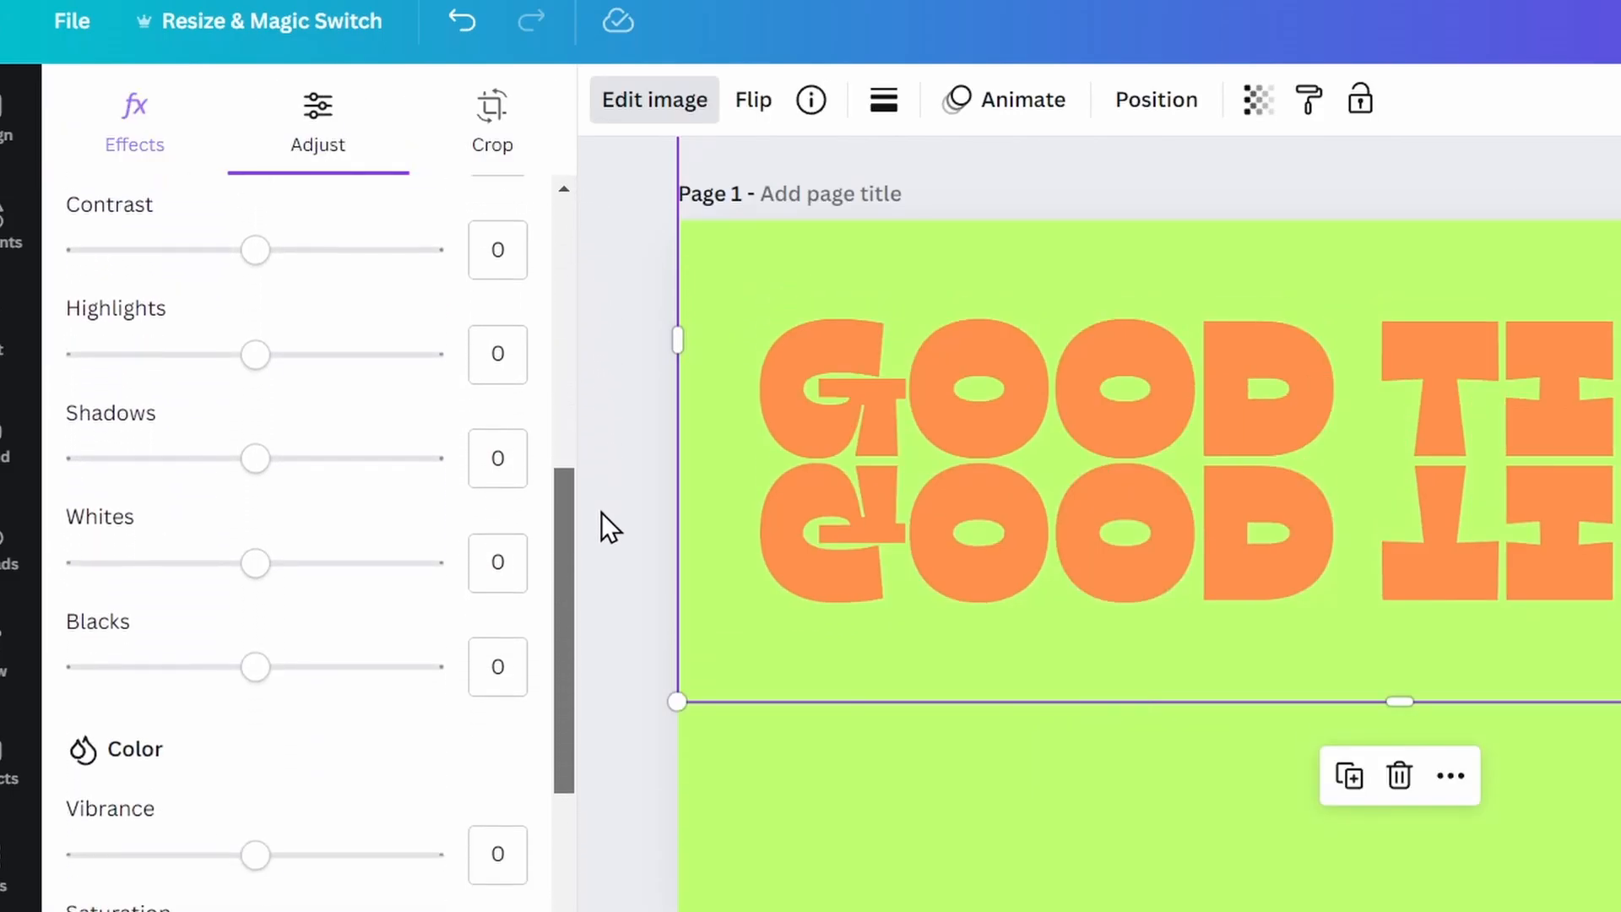
scroll(down, 3)
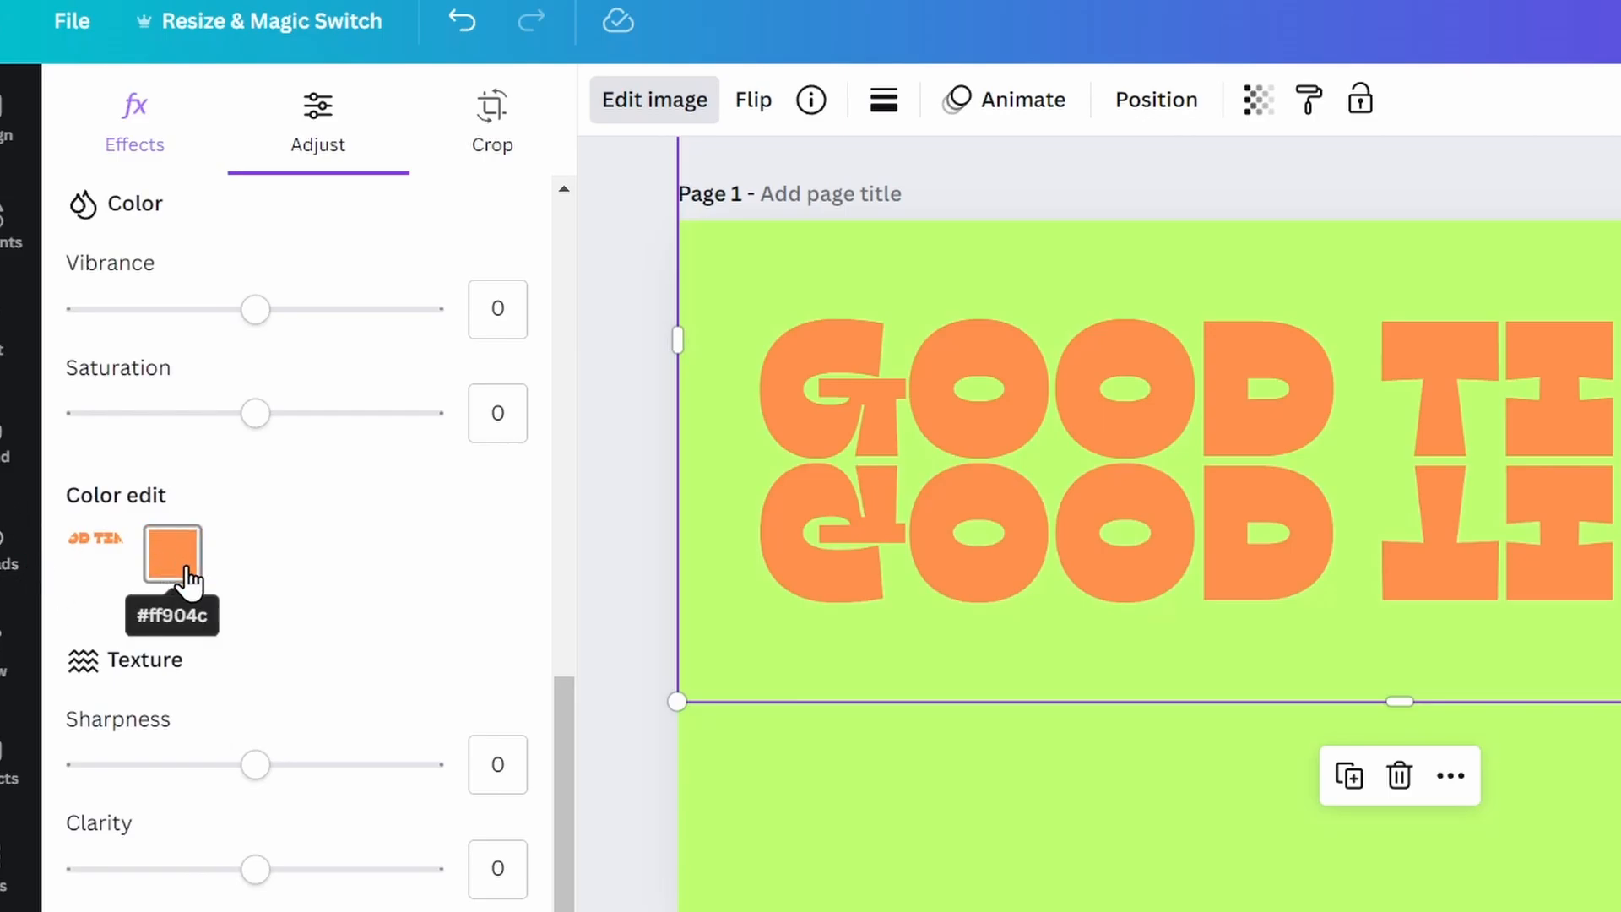
click(172, 547)
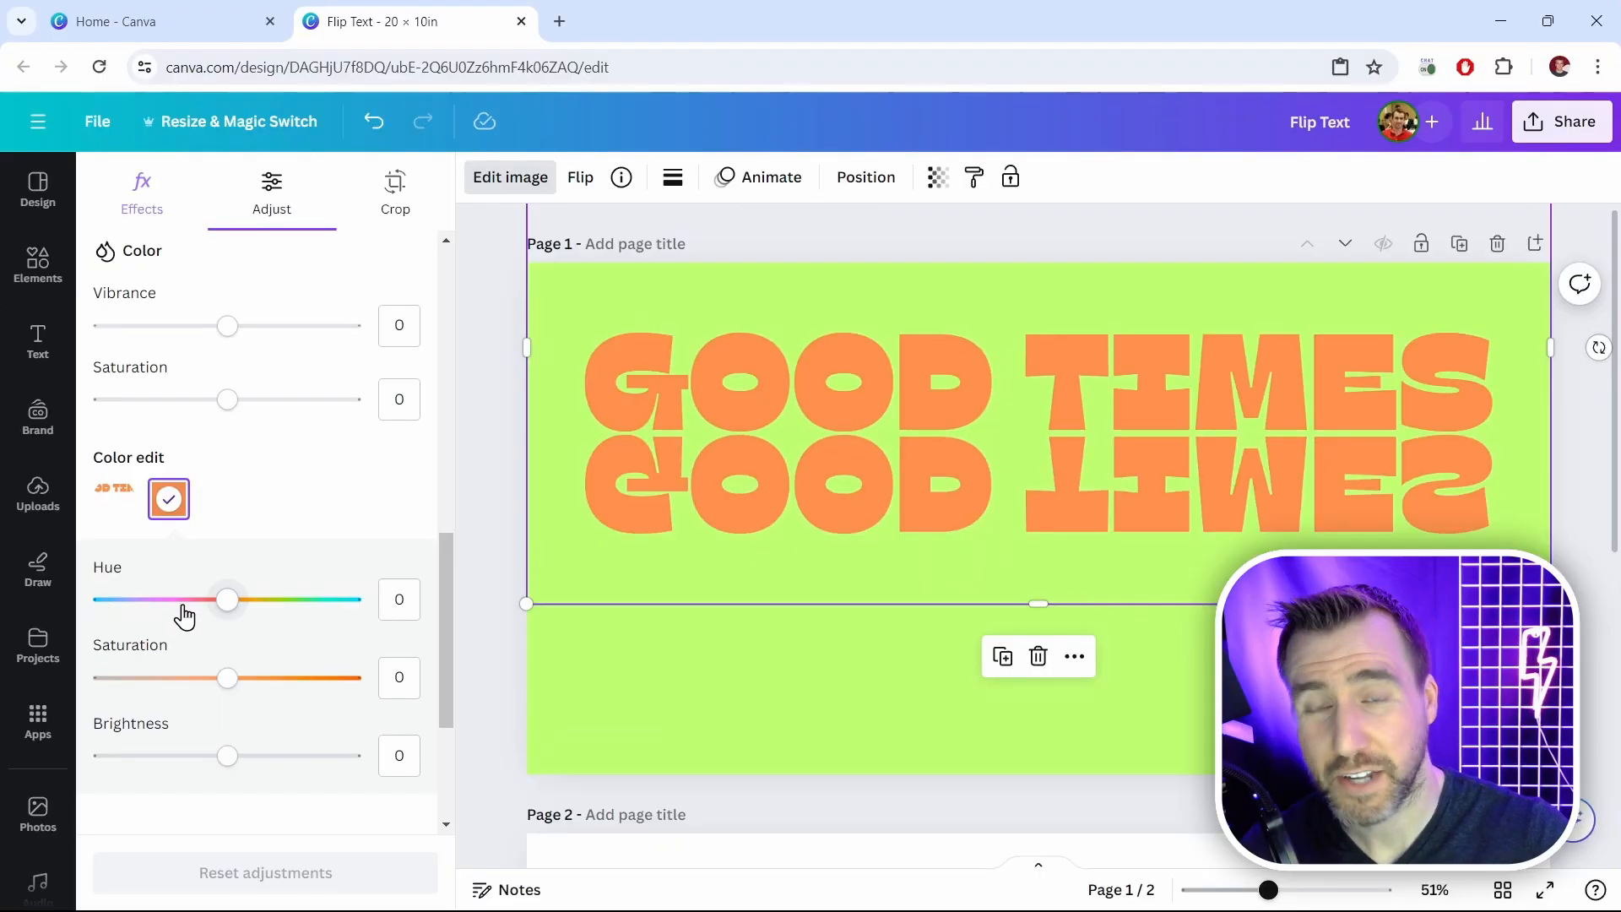
mouse_move(229, 608)
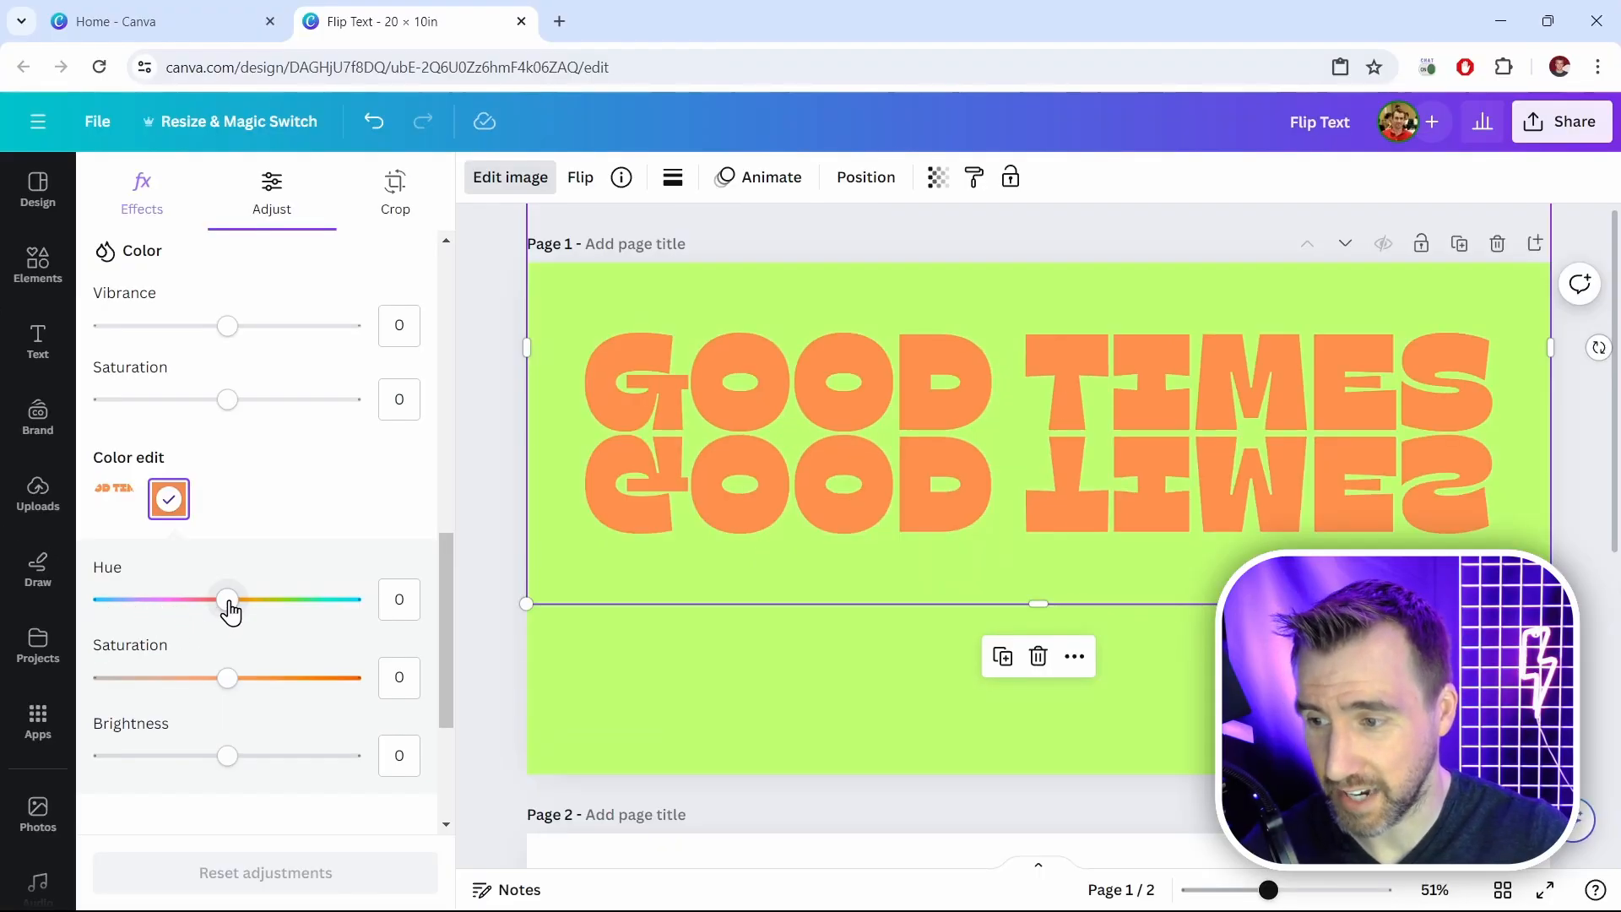